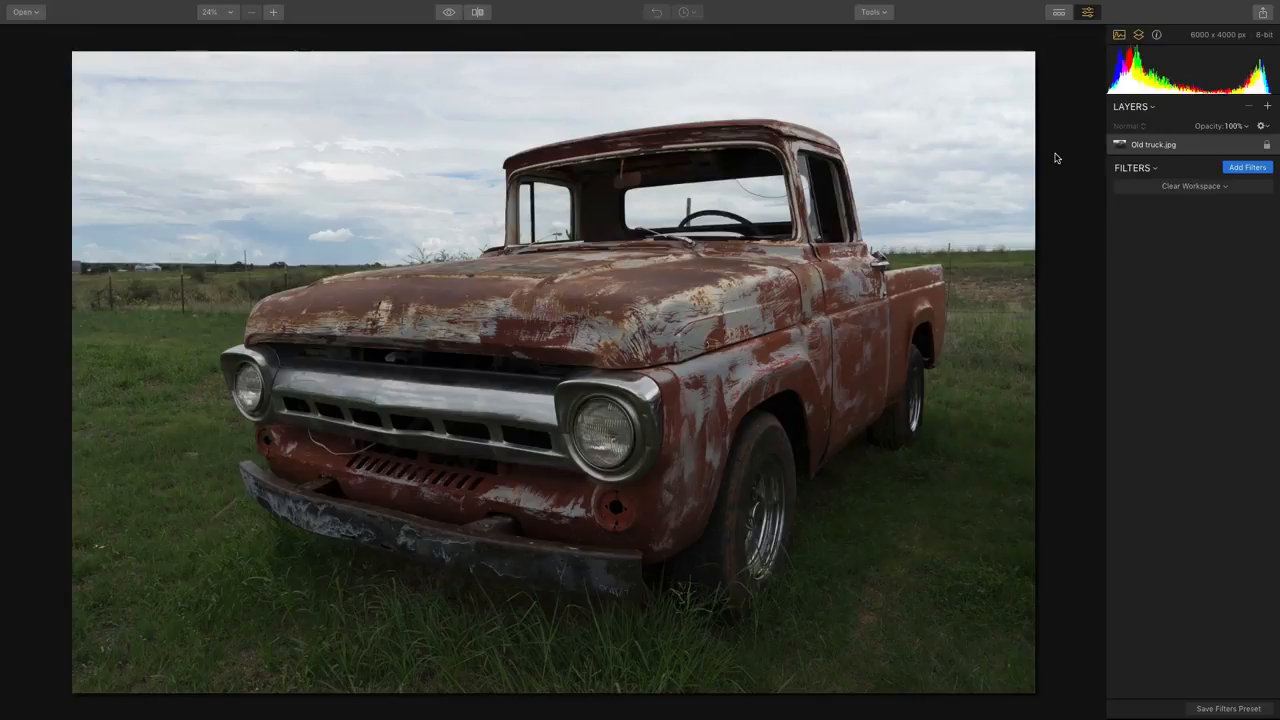
pyautogui.moveTo(1072, 156)
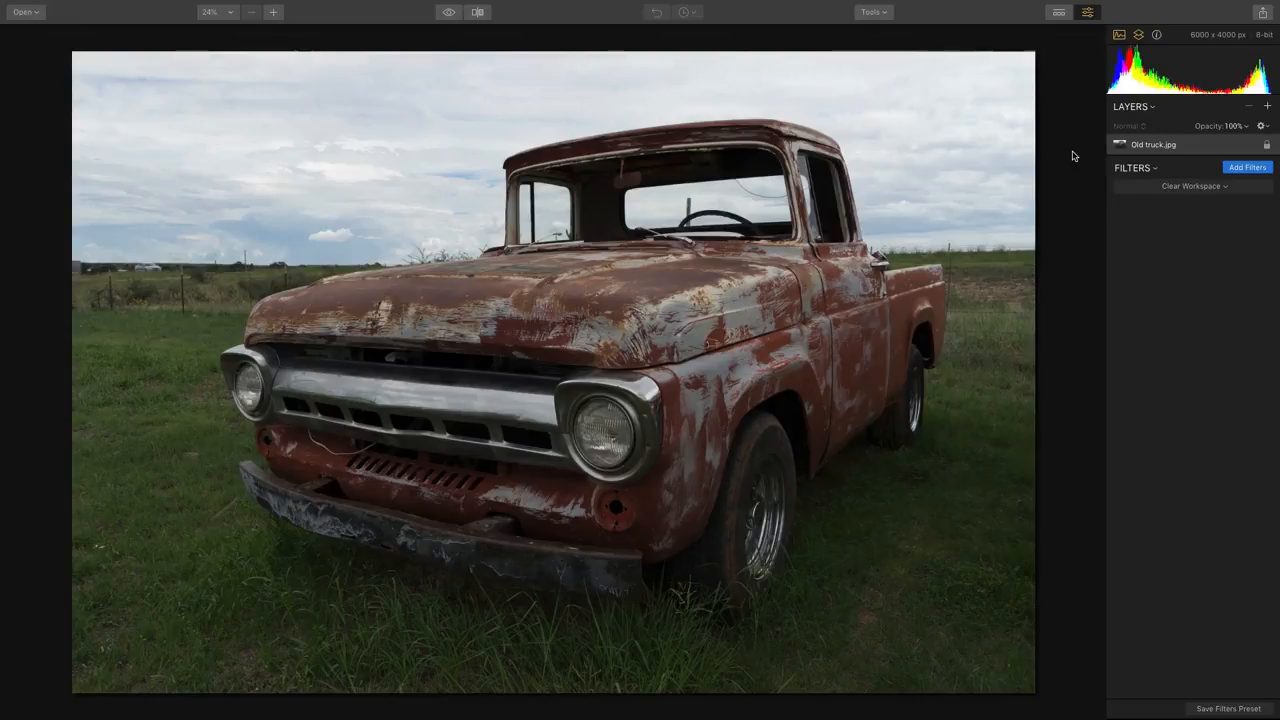
pyautogui.moveTo(1104, 162)
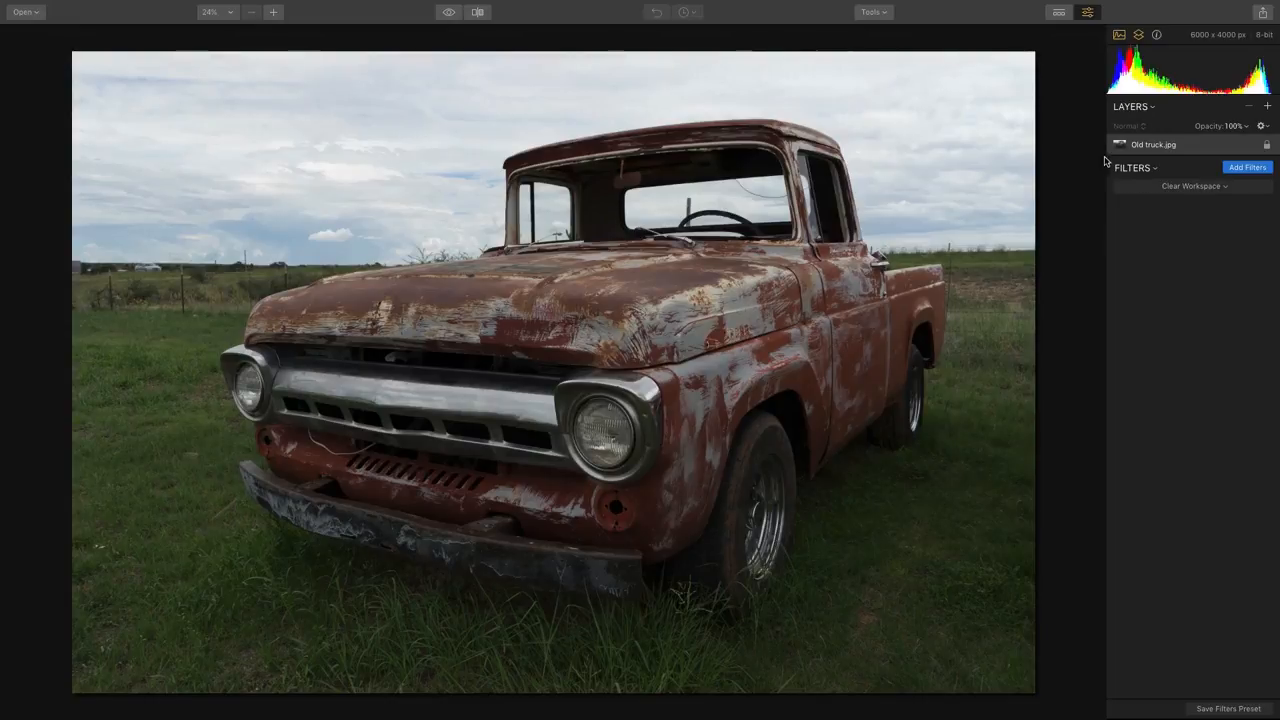
# Load the Quick & Awesome workspace and raise its Accent AI boost to about 77.
pyautogui.click(1194, 186)
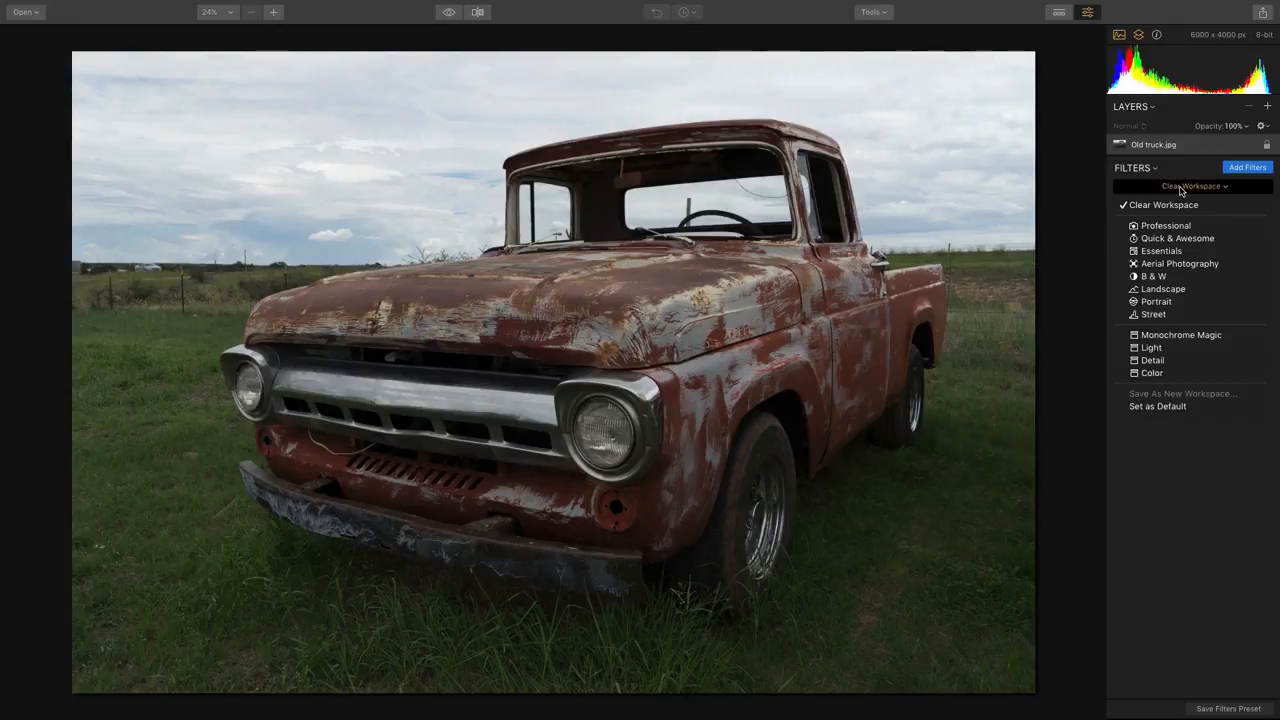
pyautogui.click(1176, 238)
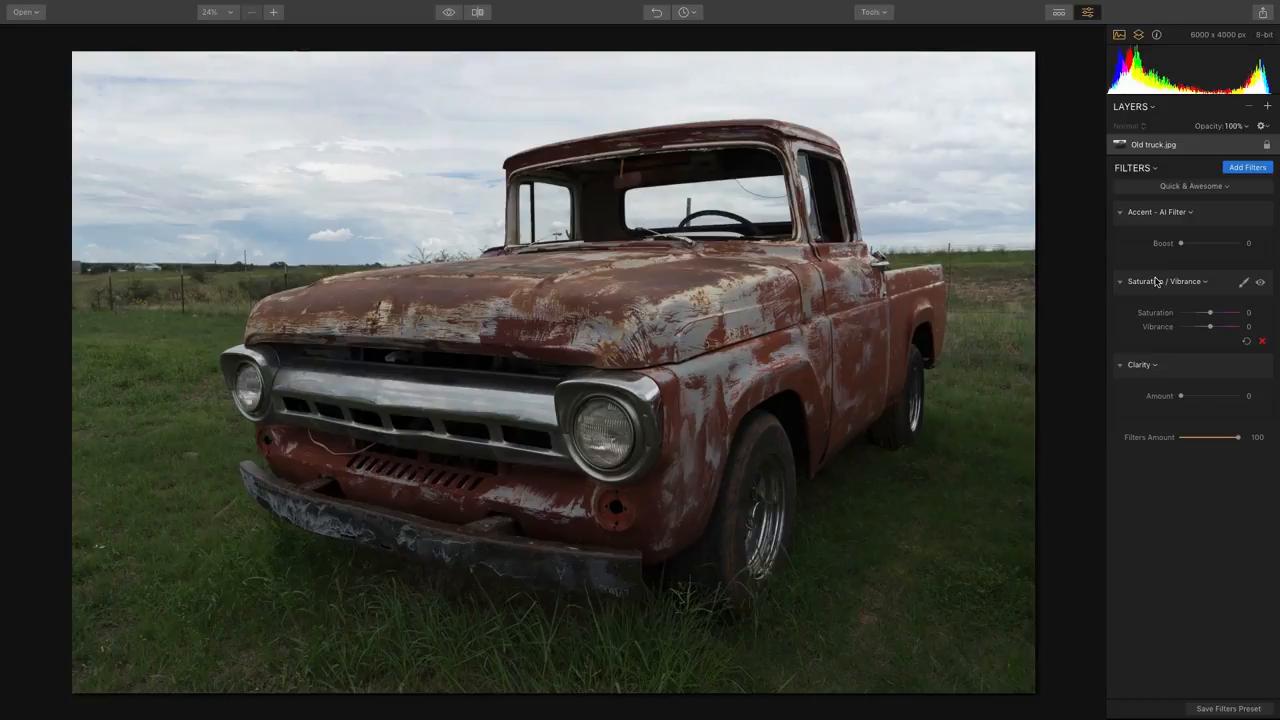
pyautogui.moveTo(1180, 244); pyautogui.dragTo(1212, 244)
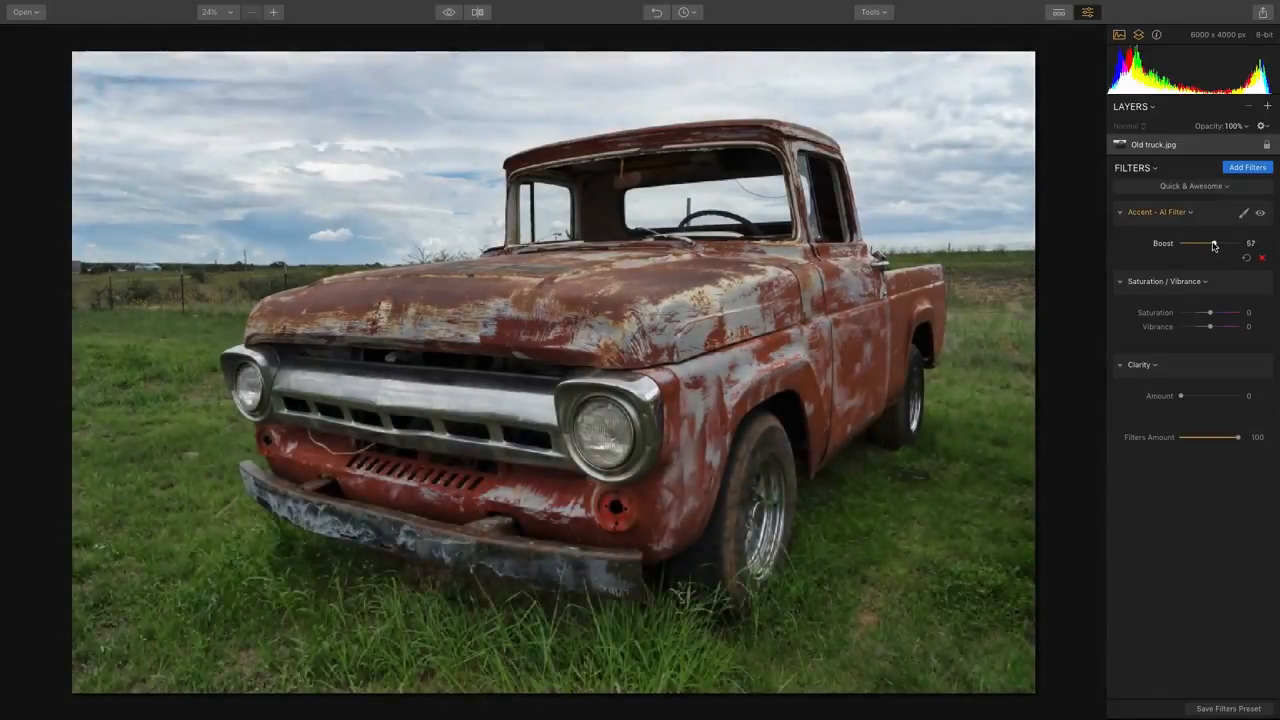
pyautogui.moveTo(1212, 244); pyautogui.dragTo(1224, 244)
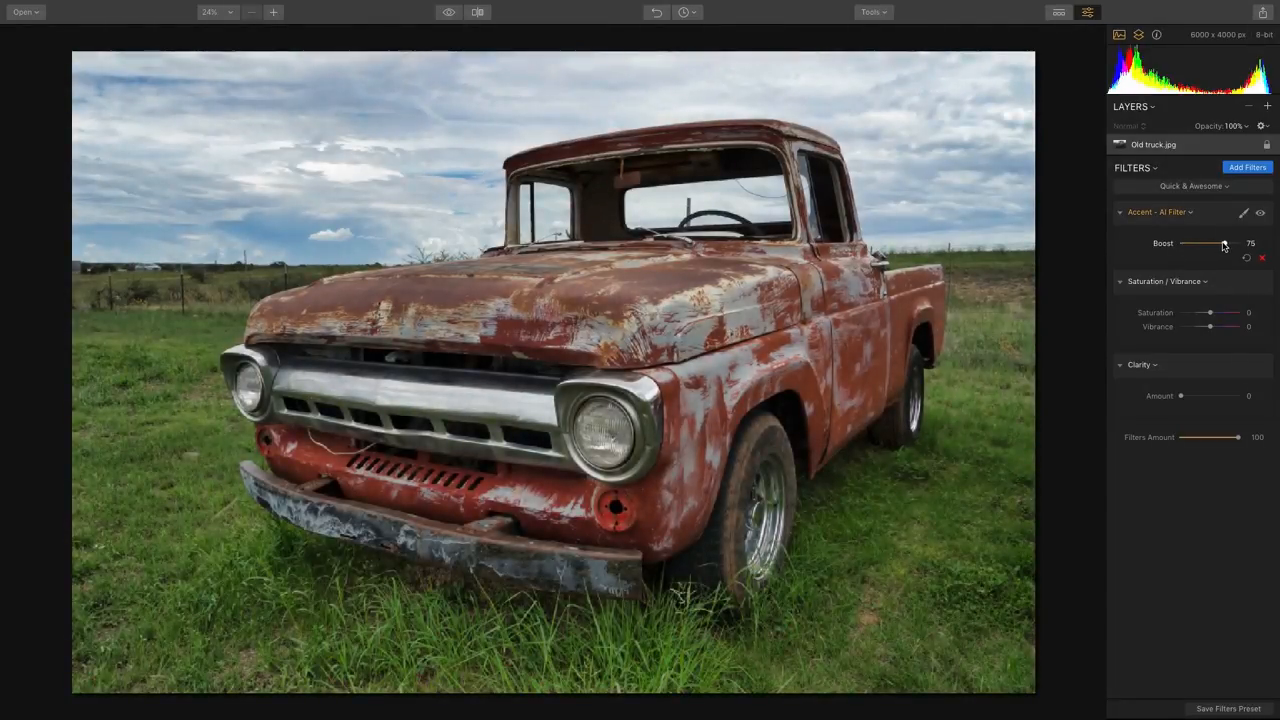
pyautogui.moveTo(1222, 244); pyautogui.dragTo(1226, 244)
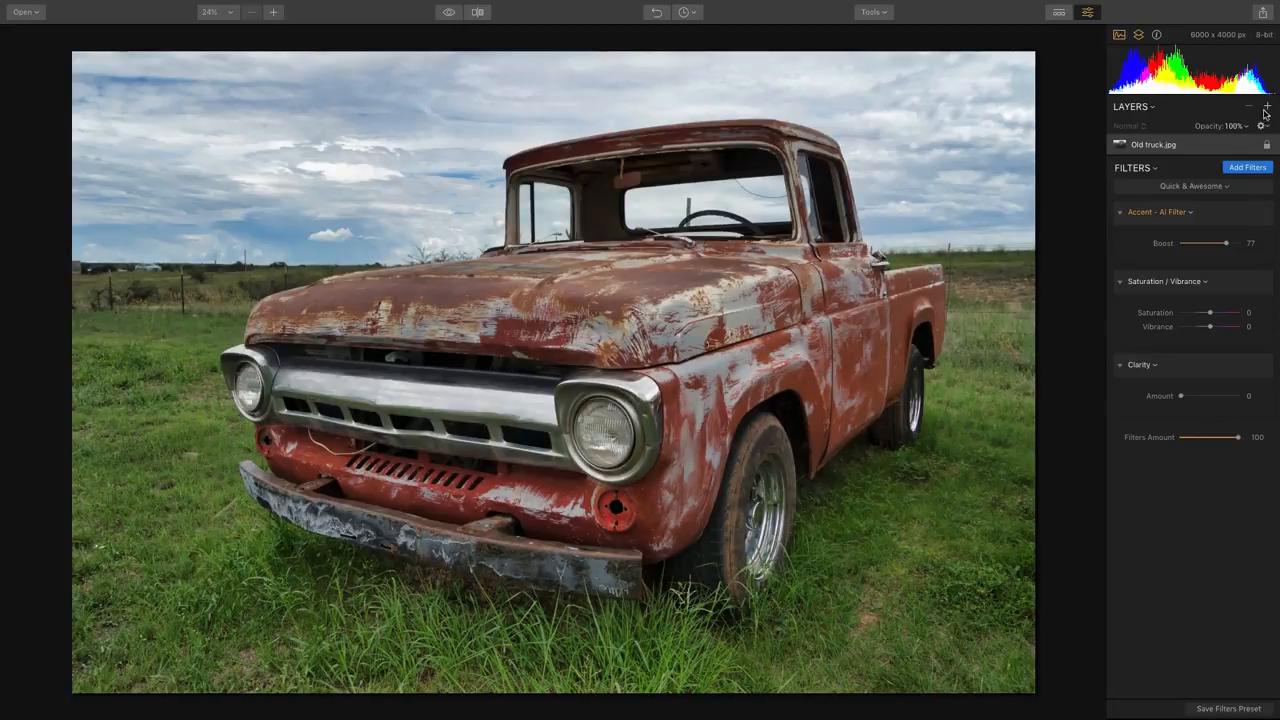
# Add adjustment Layer 1 and give it High Key, Brilliance/Warmth and Vignette filters from the catalog.
pyautogui.click(1268, 106)
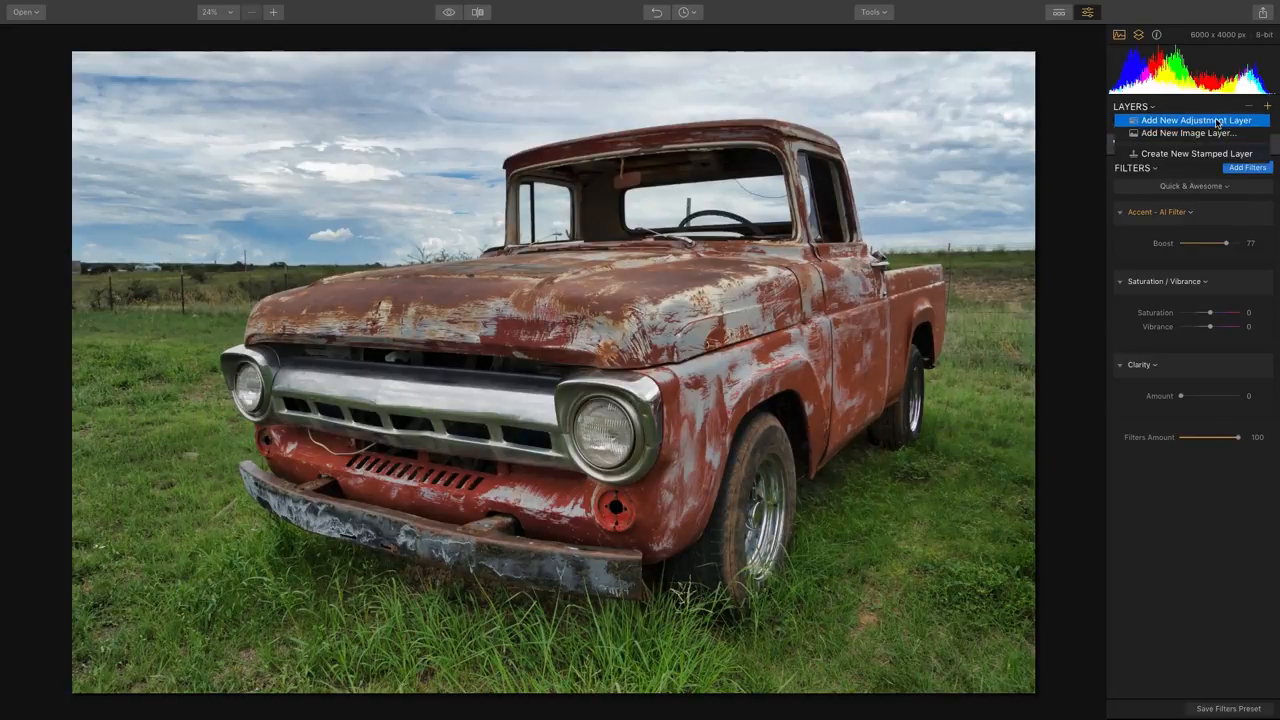
pyautogui.click(1190, 120)
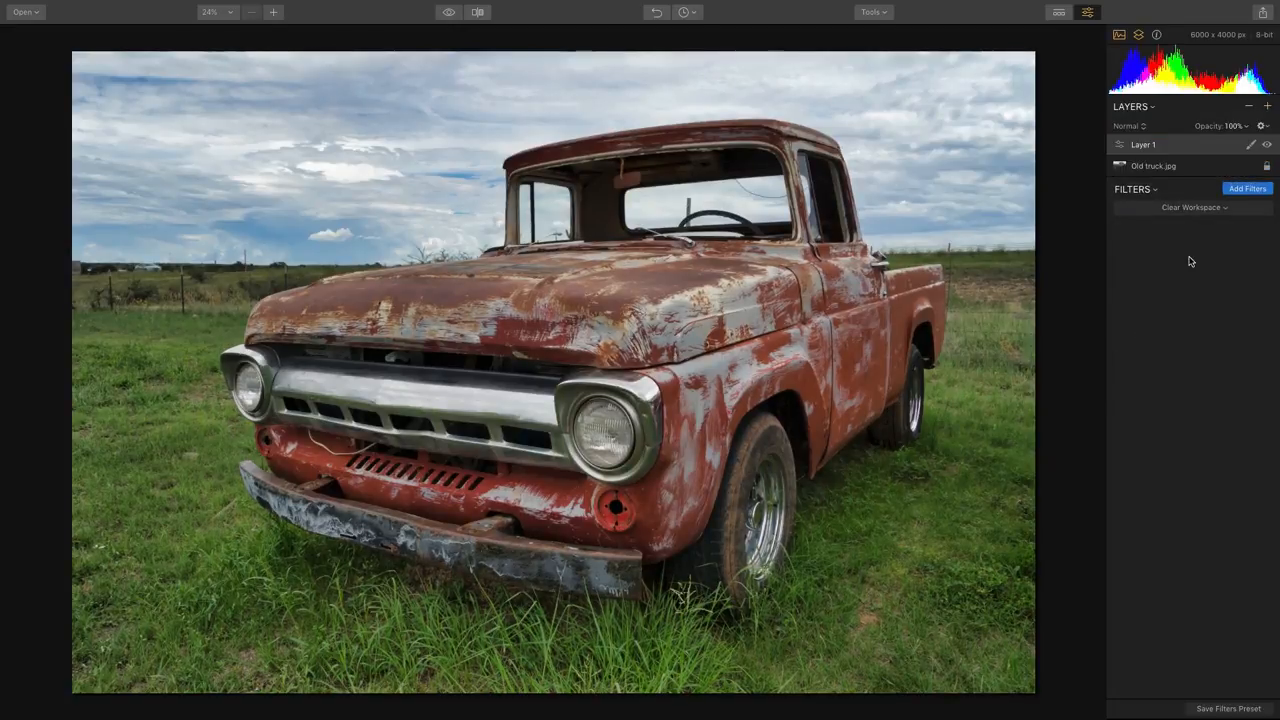
pyautogui.click(1248, 188)
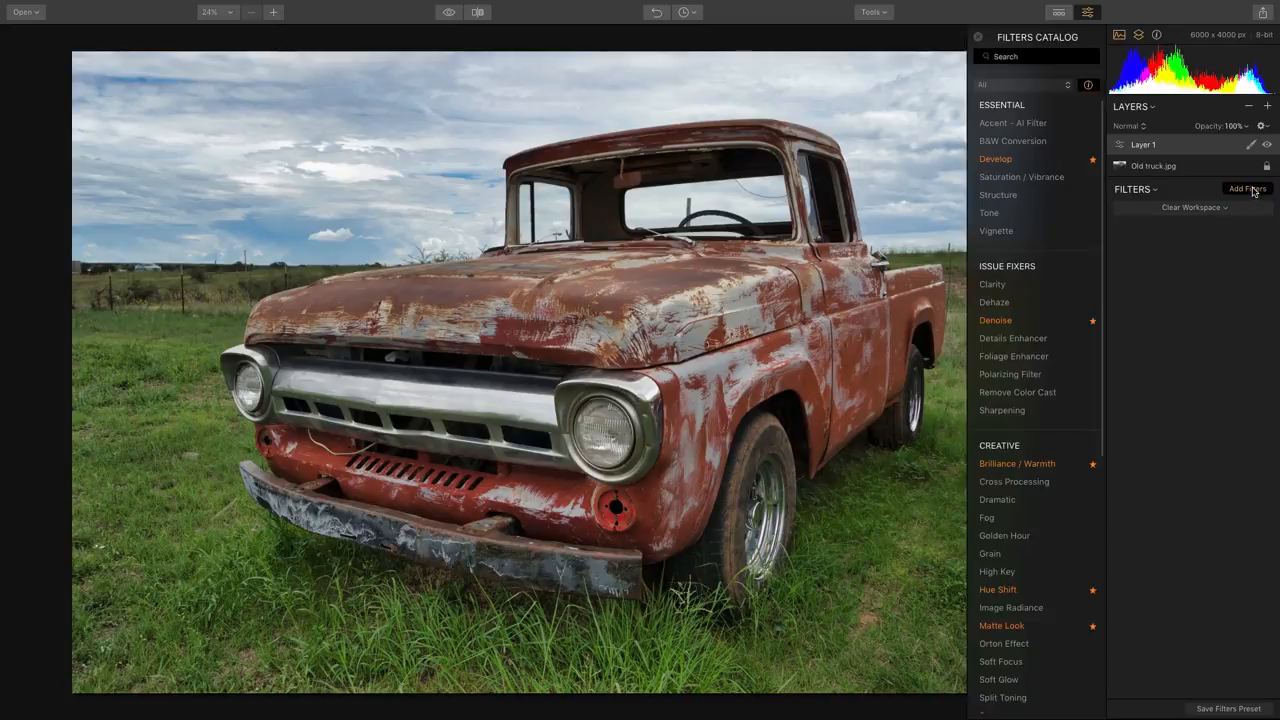
pyautogui.moveTo(1012, 122)
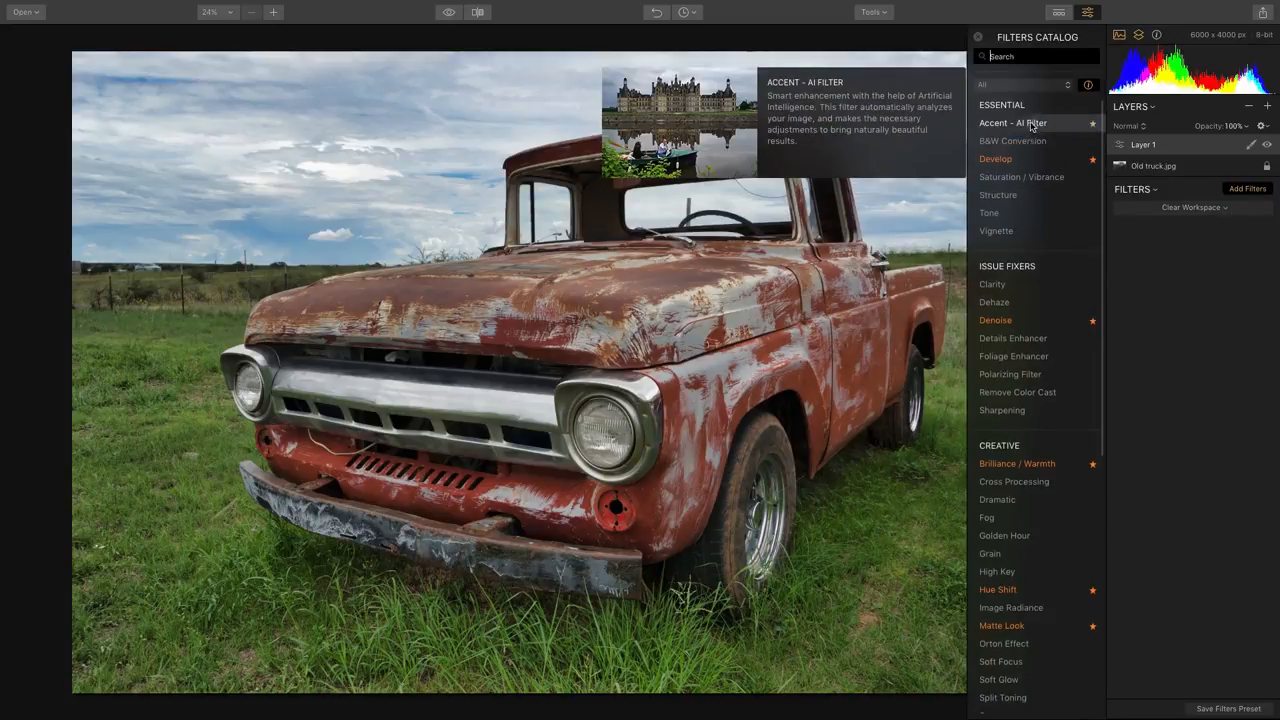
pyautogui.click(1012, 124)
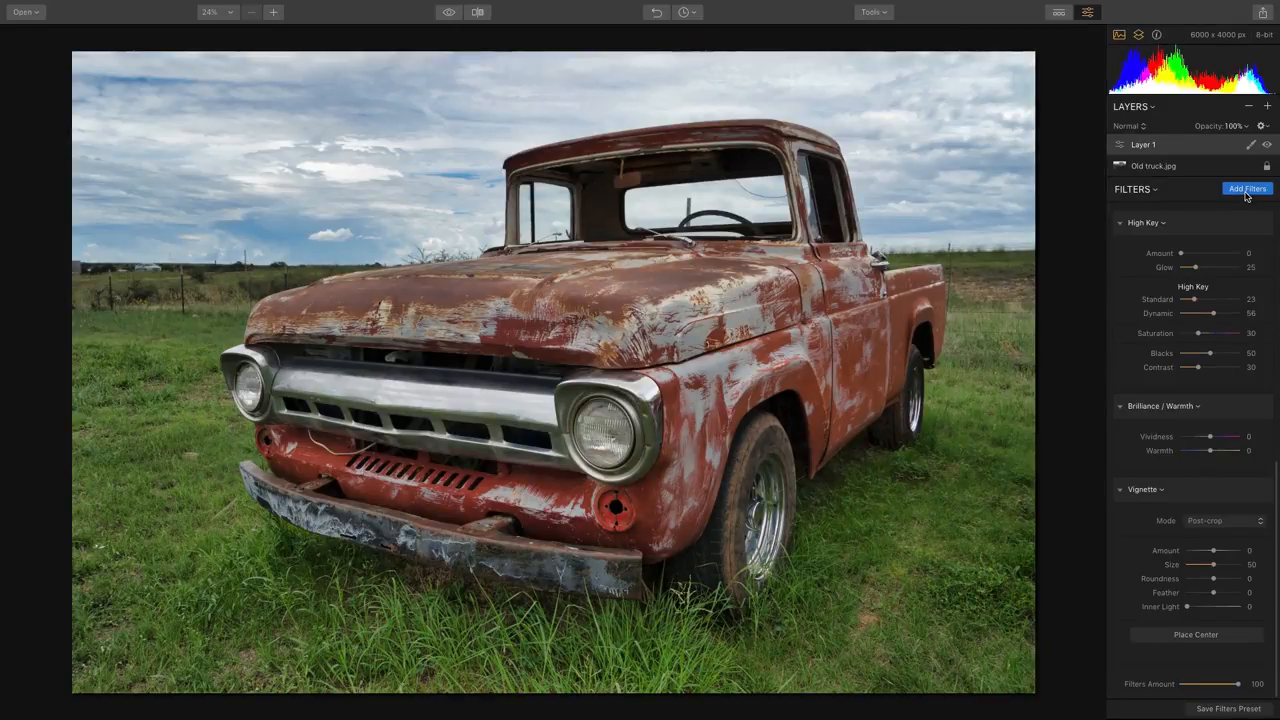
# Set up Layer 1's filter workspace and blend it in Hard Light mode.
pyautogui.click(1248, 188)
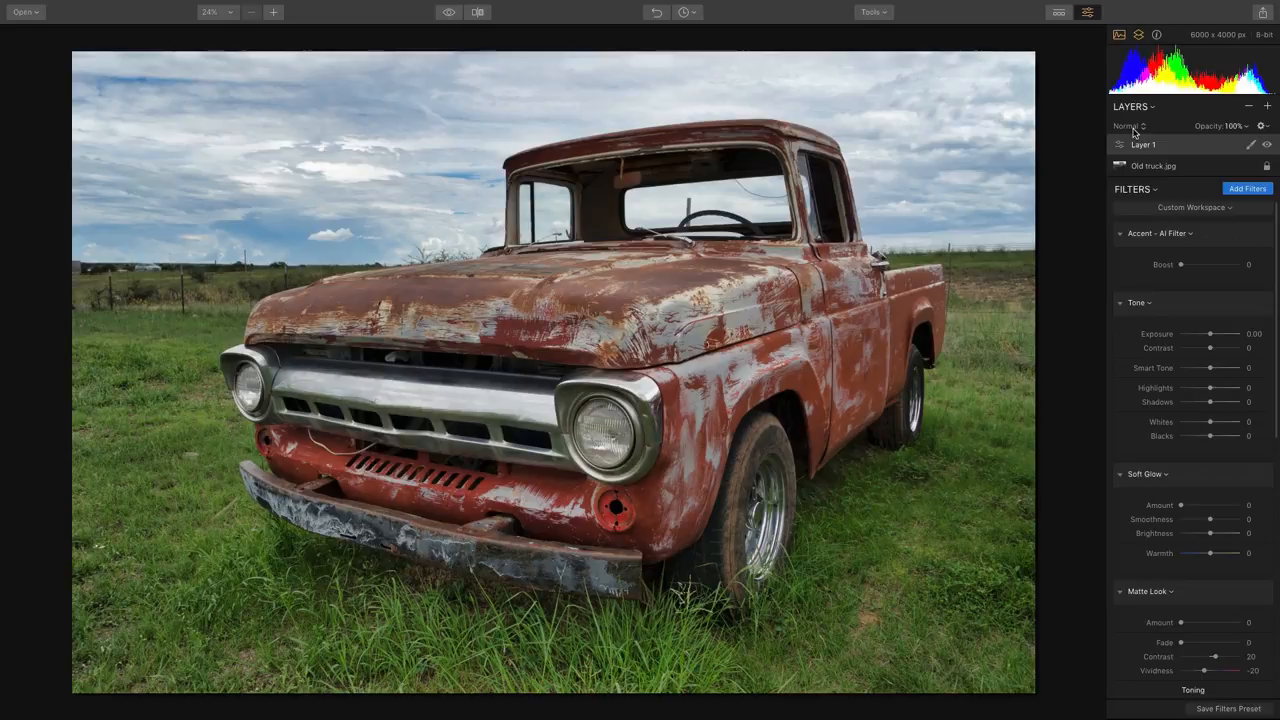
pyautogui.click(1128, 124)
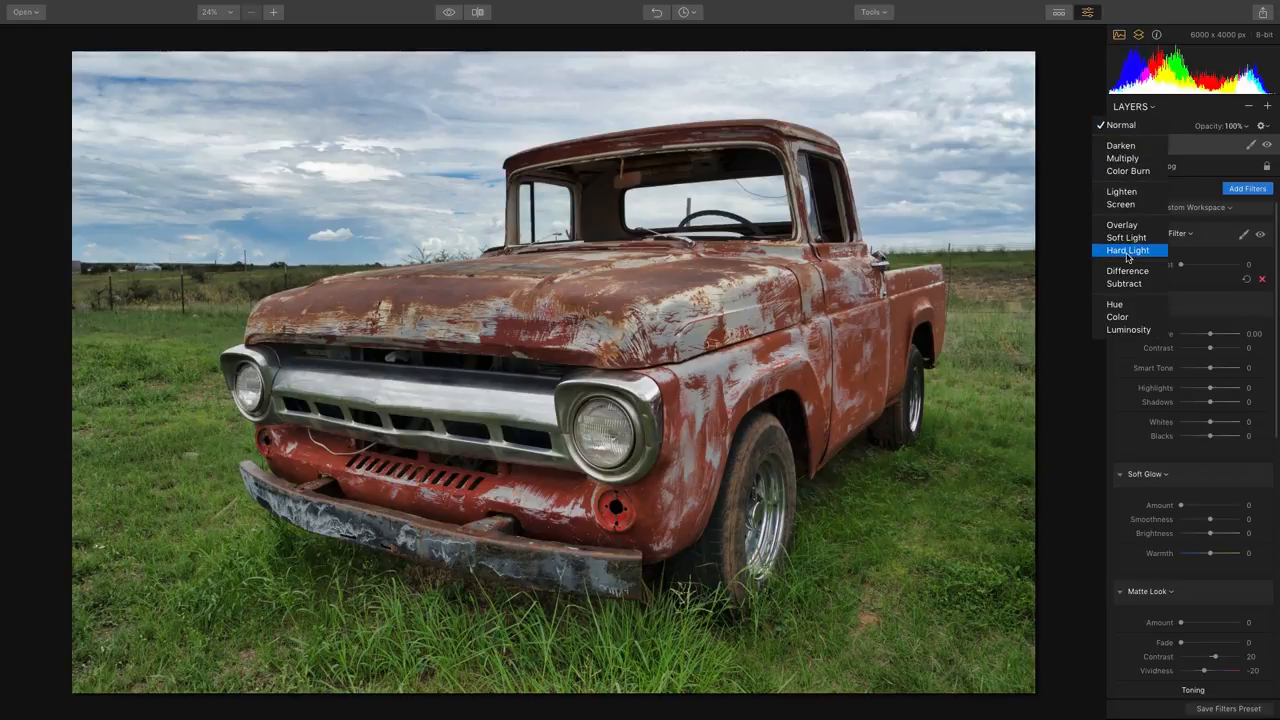
pyautogui.click(1128, 250)
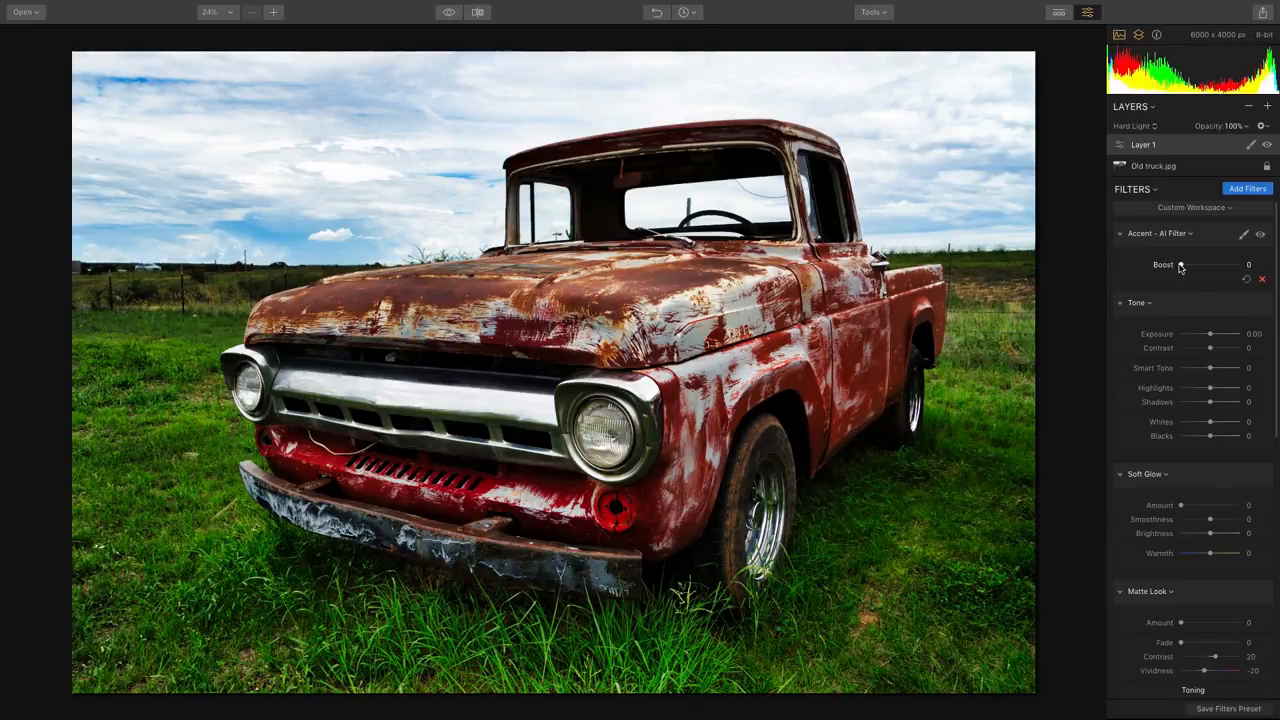
# Raise Layer 1's Accent AI boost to about 78 and lower its Smart Tone.
pyautogui.moveTo(1180, 264); pyautogui.dragTo(1220, 264)
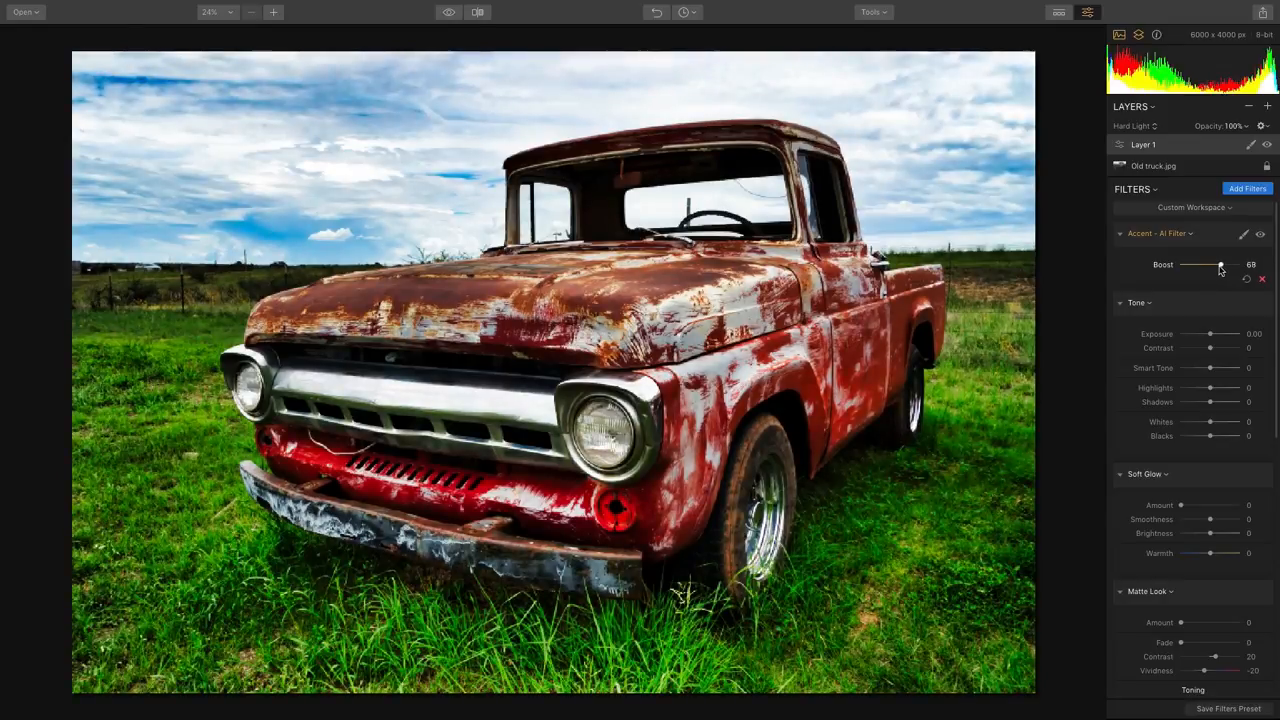
pyautogui.moveTo(1218, 264); pyautogui.dragTo(1224, 264)
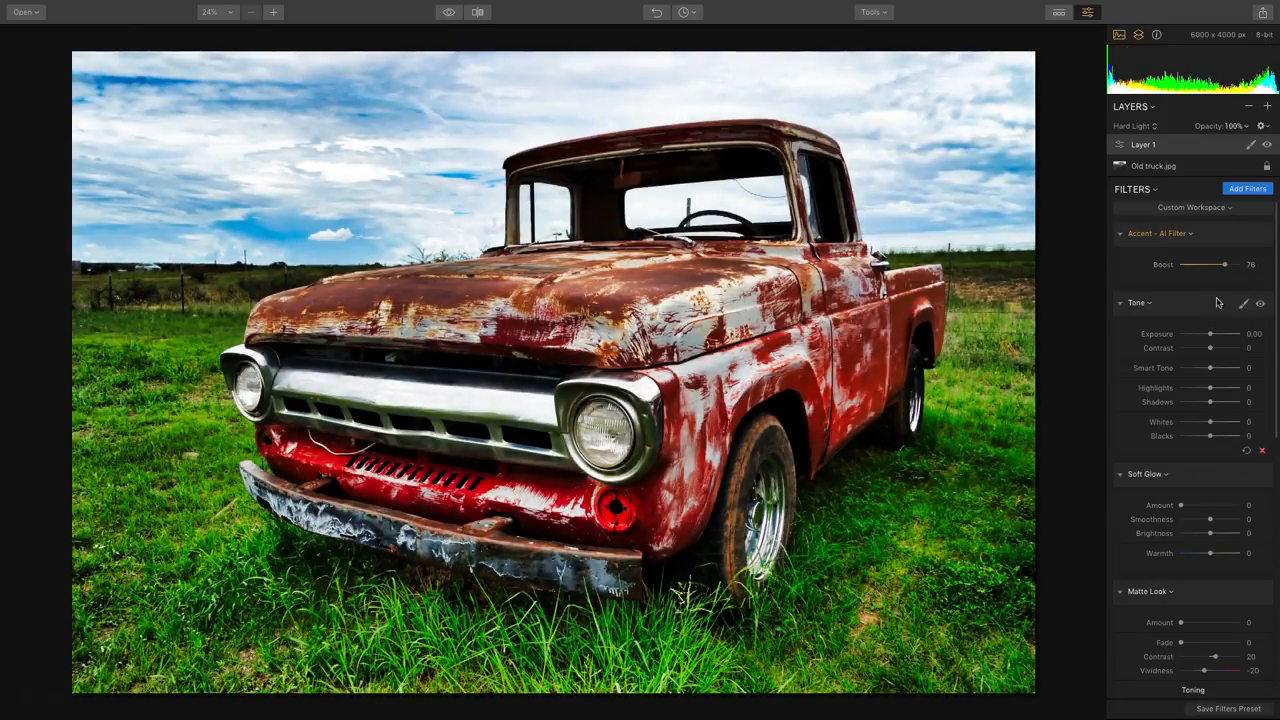
pyautogui.moveTo(1210, 368); pyautogui.dragTo(1204, 368)
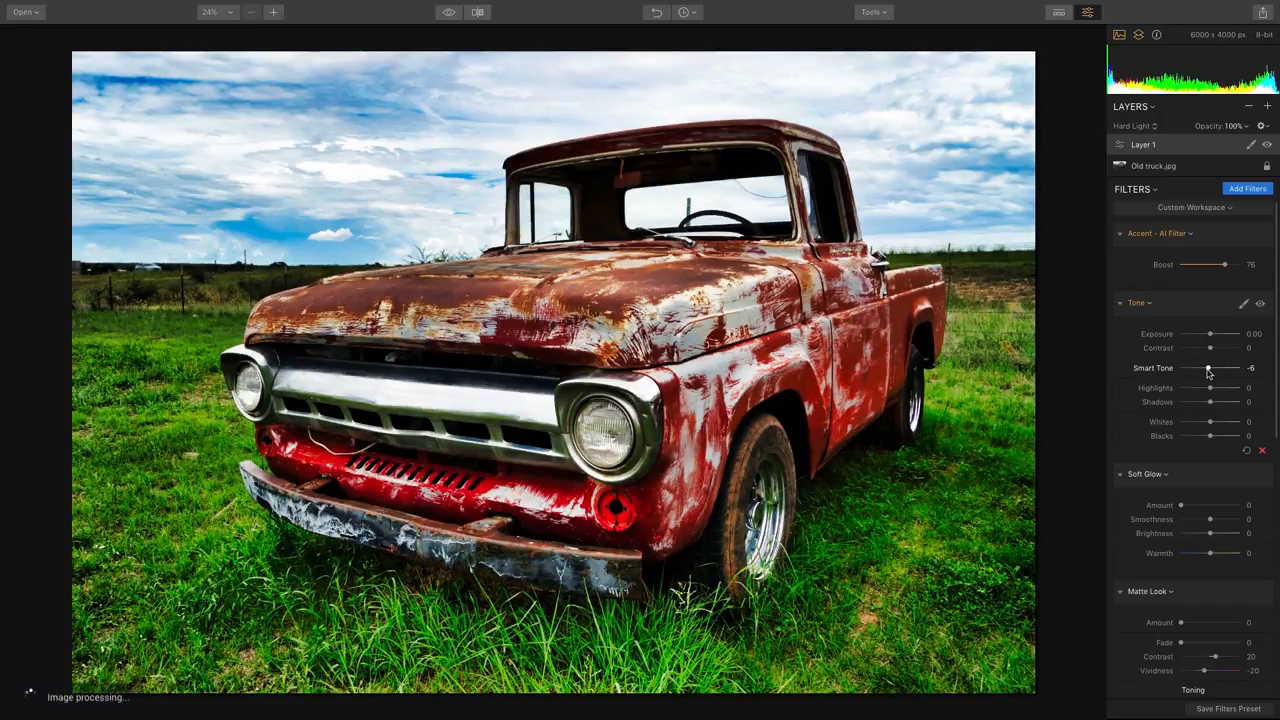
pyautogui.moveTo(1210, 436); pyautogui.dragTo(1208, 436)
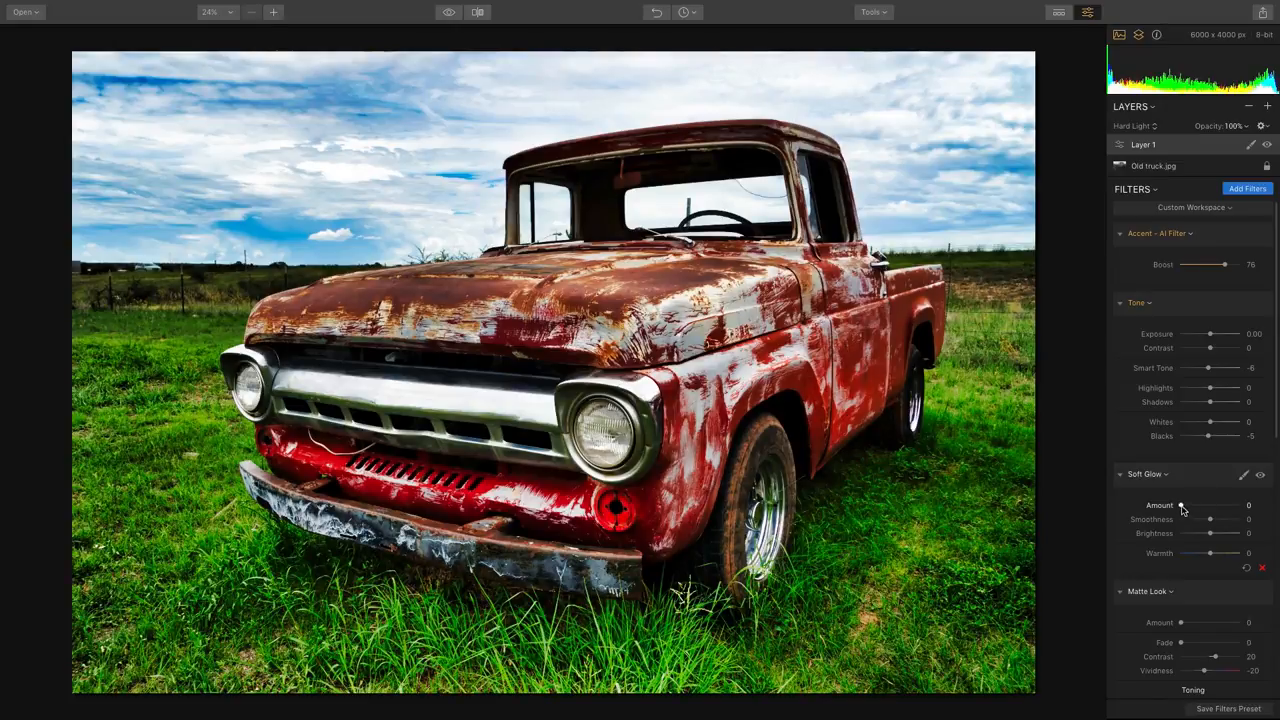
# Raise the Soft Glow amount and brightness on the truck.
pyautogui.moveTo(1180, 504); pyautogui.dragTo(1218, 504)
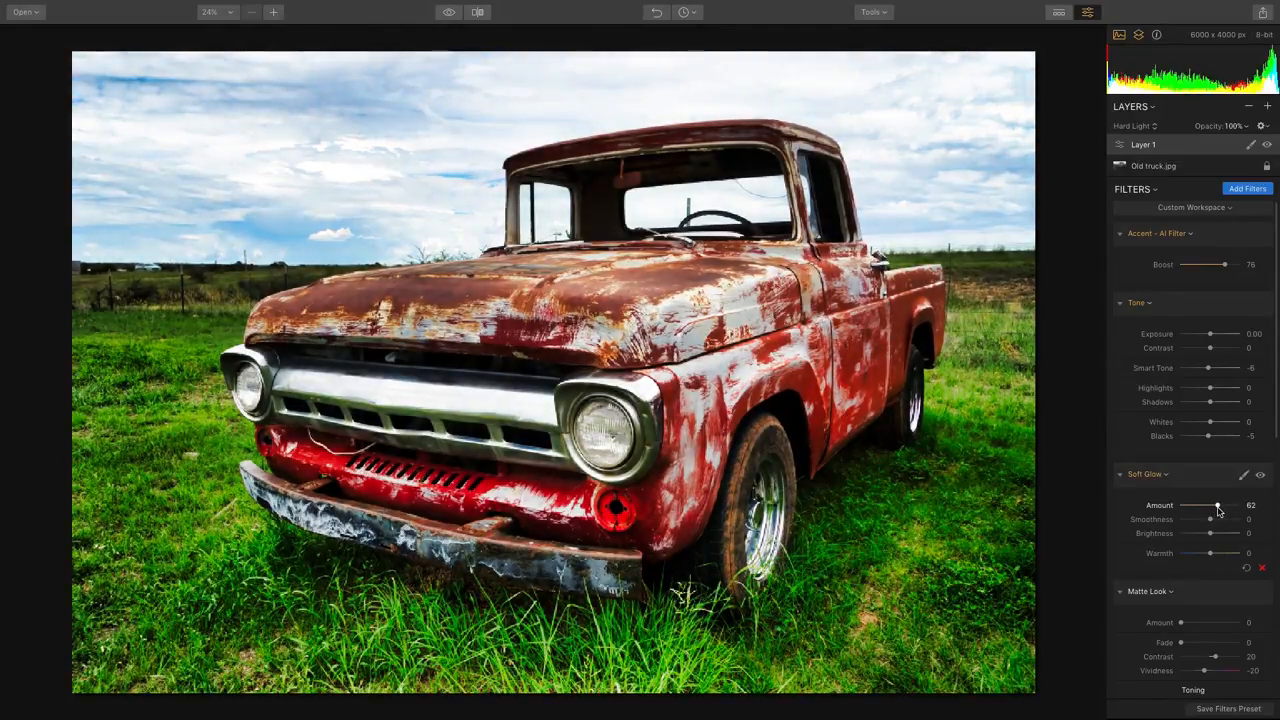
pyautogui.moveTo(1184, 538); pyautogui.dragTo(1224, 538)
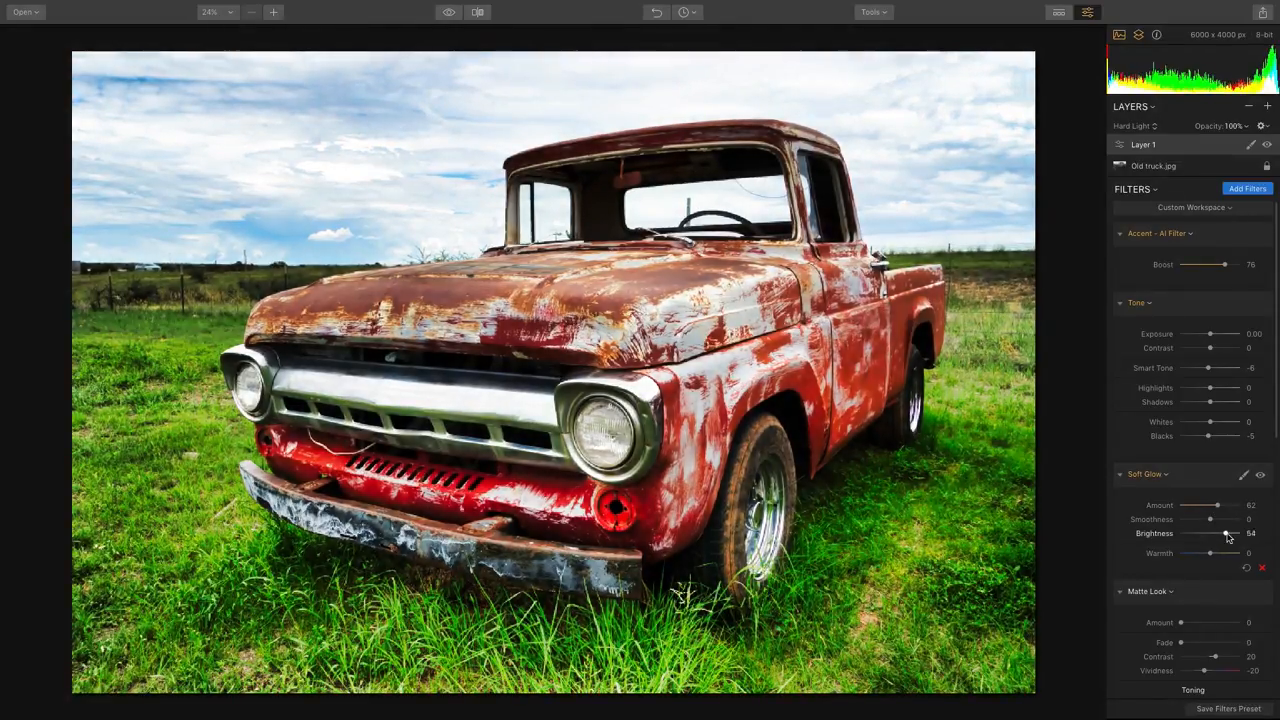
pyautogui.moveTo(1224, 532); pyautogui.dragTo(1230, 532)
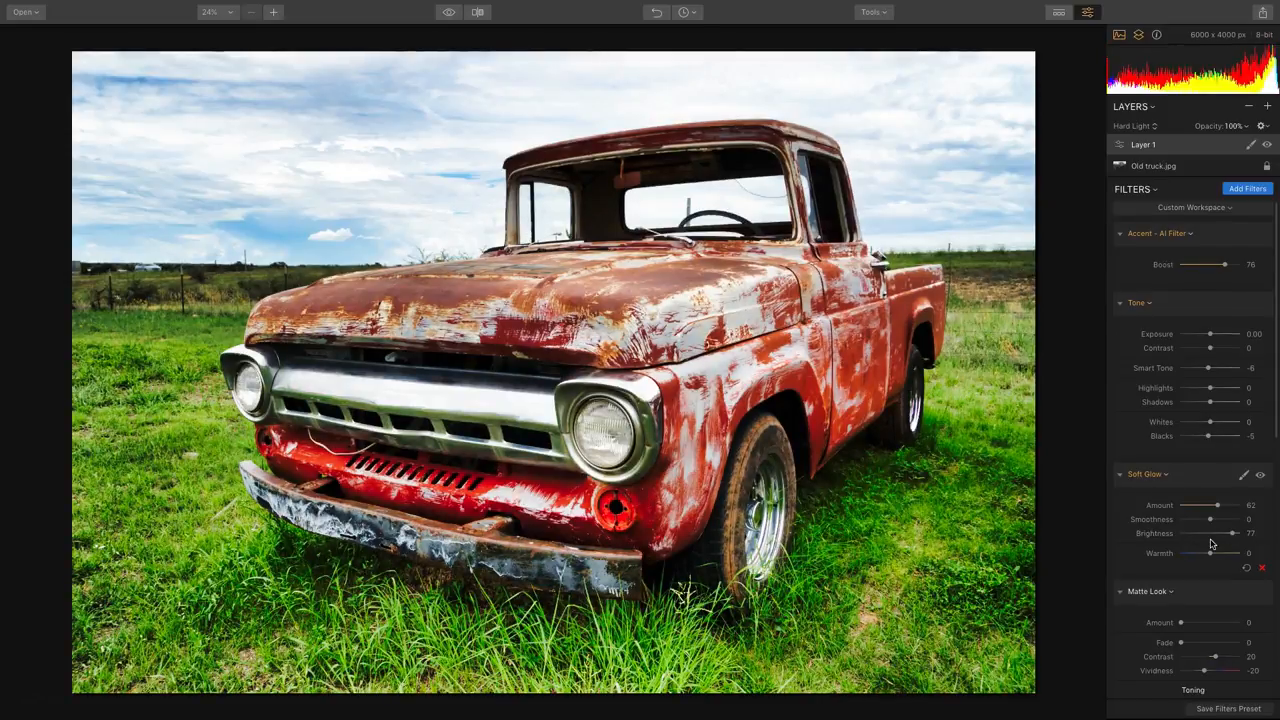
# Raise the Matte Look amount and fade while lowering its contrast and vividness.
pyautogui.scroll(-3)
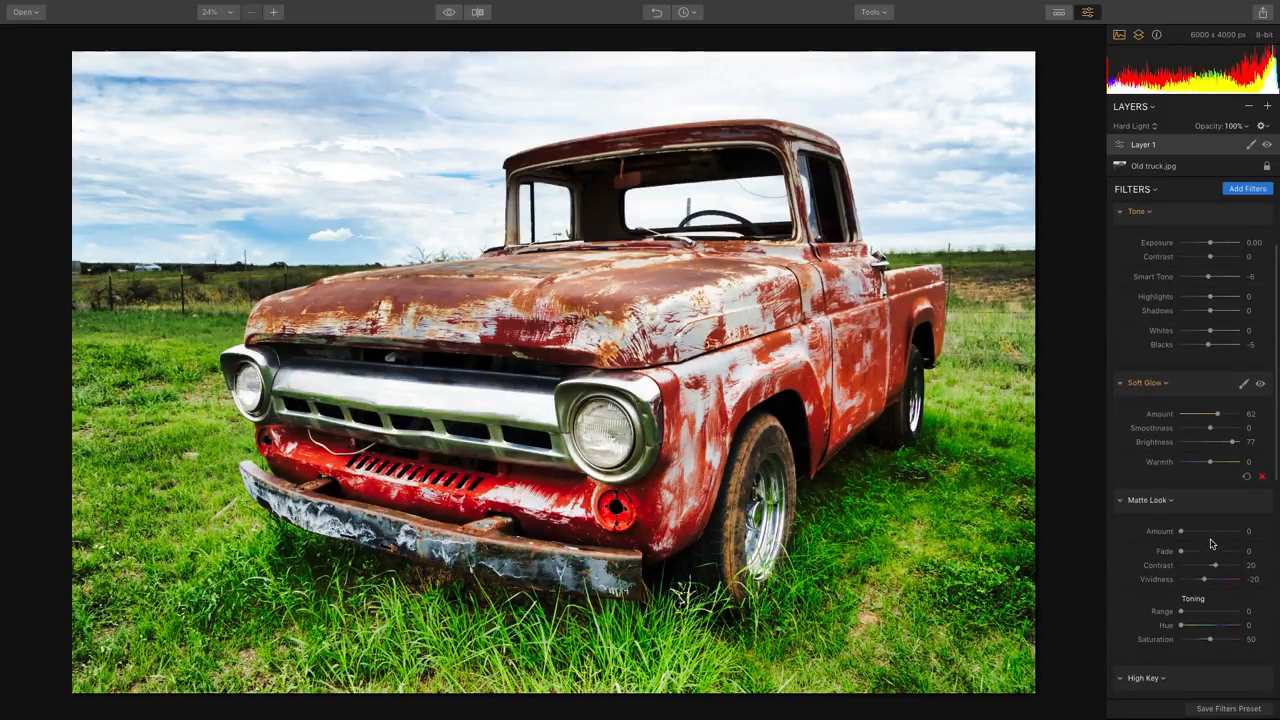
pyautogui.scroll(-3)
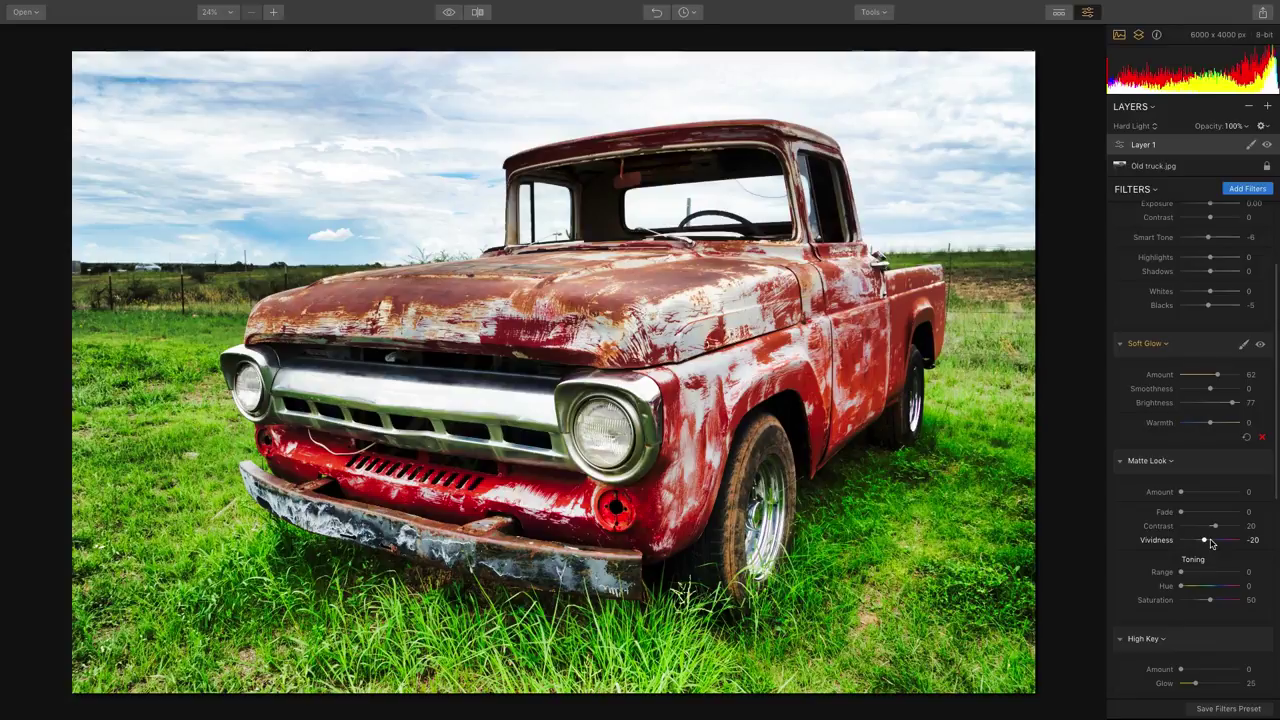
pyautogui.moveTo(1182, 492); pyautogui.dragTo(1204, 492)
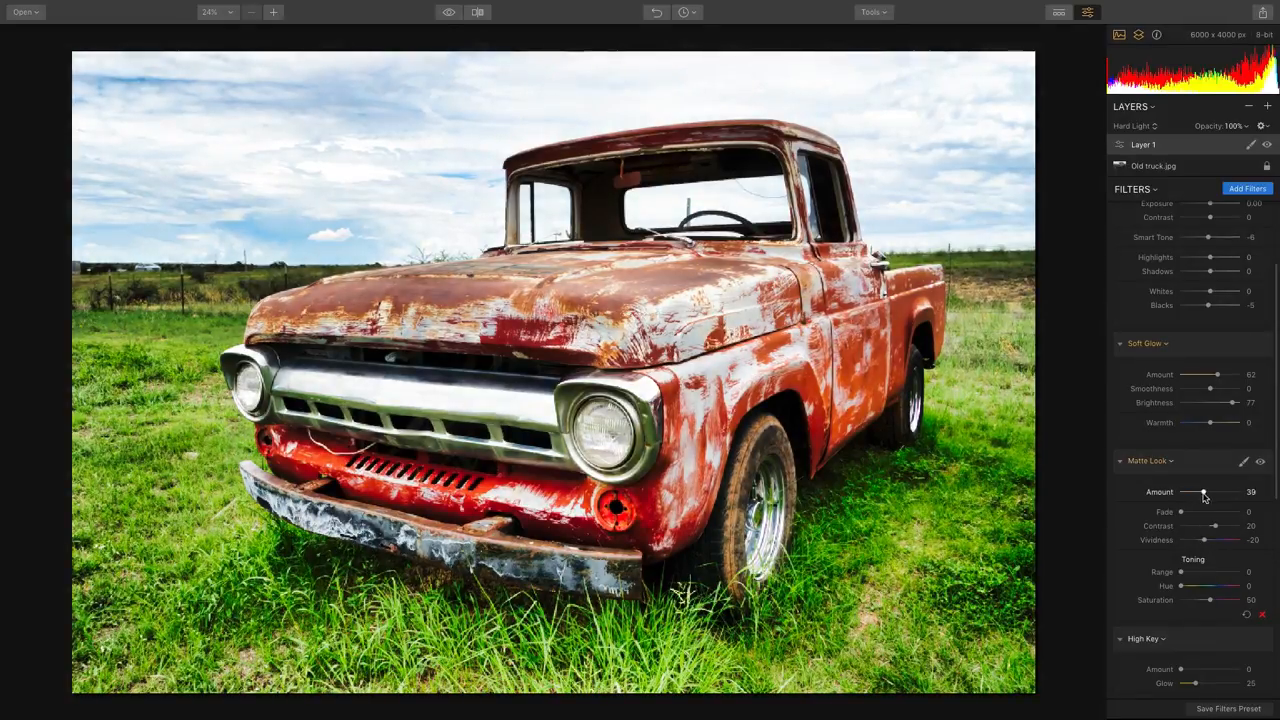
pyautogui.moveTo(1204, 492); pyautogui.dragTo(1212, 492)
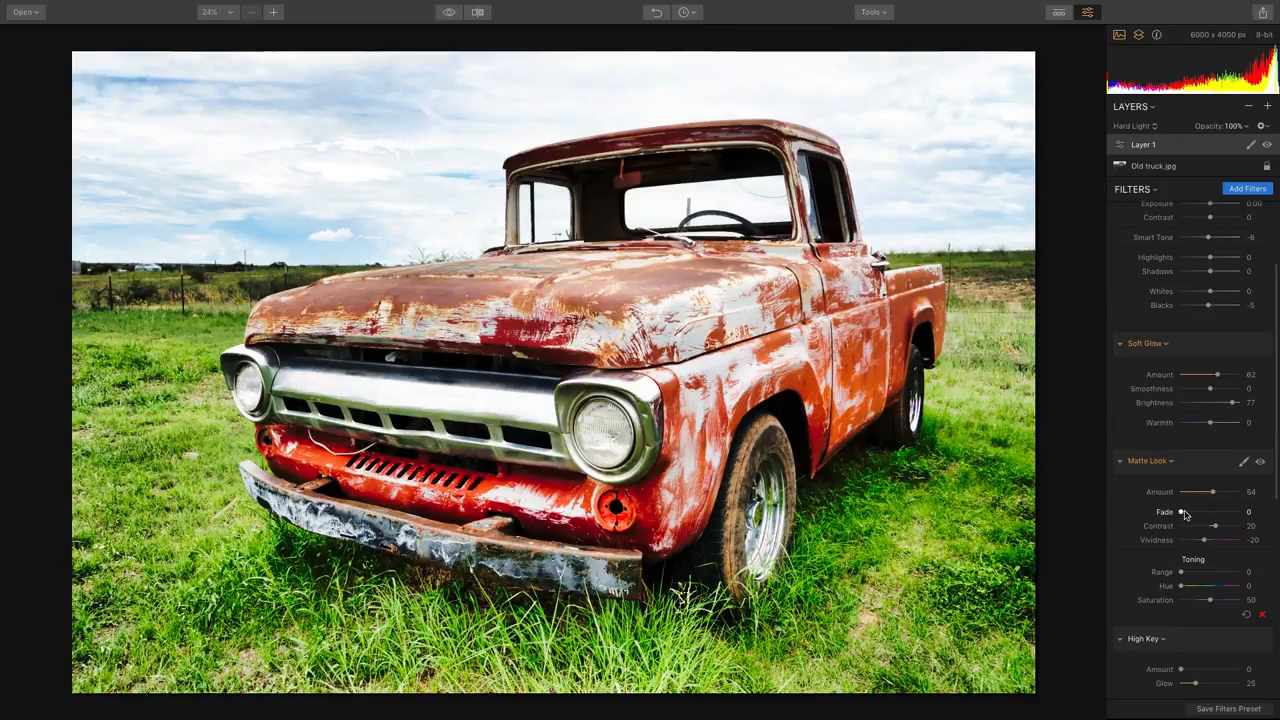
pyautogui.moveTo(1184, 512); pyautogui.dragTo(1212, 512)
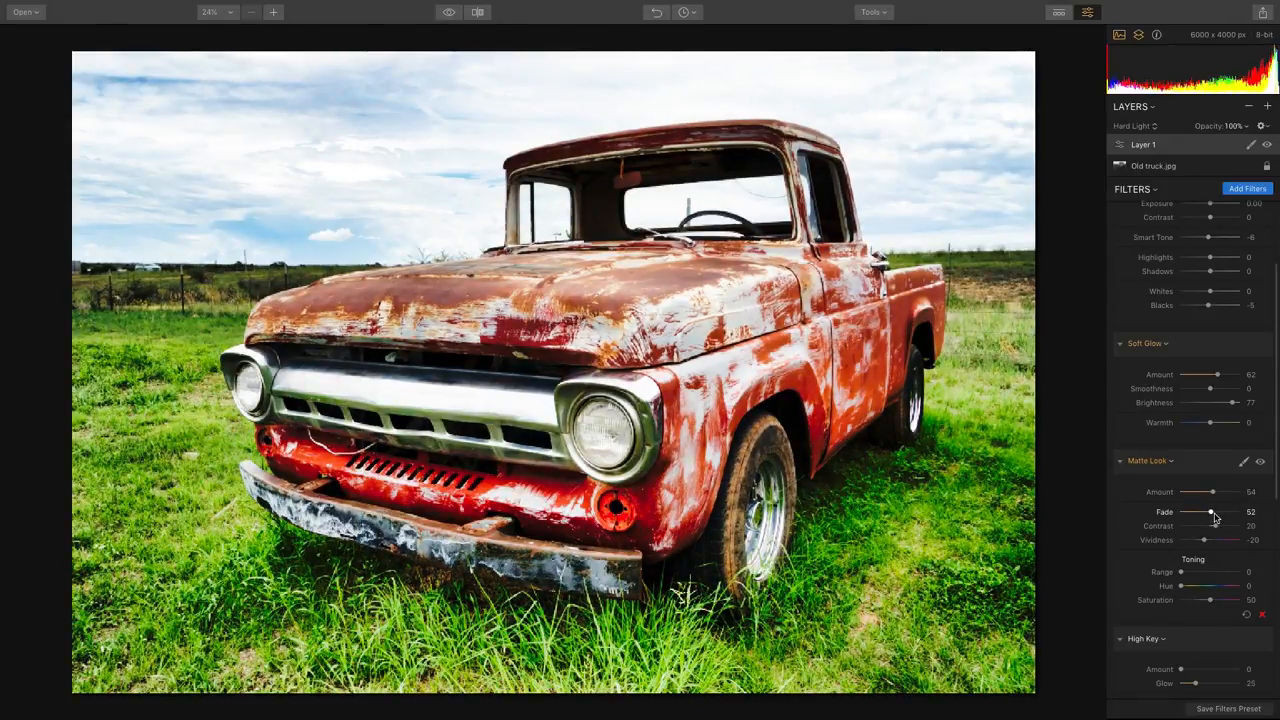
pyautogui.moveTo(1228, 524); pyautogui.dragTo(1196, 524)
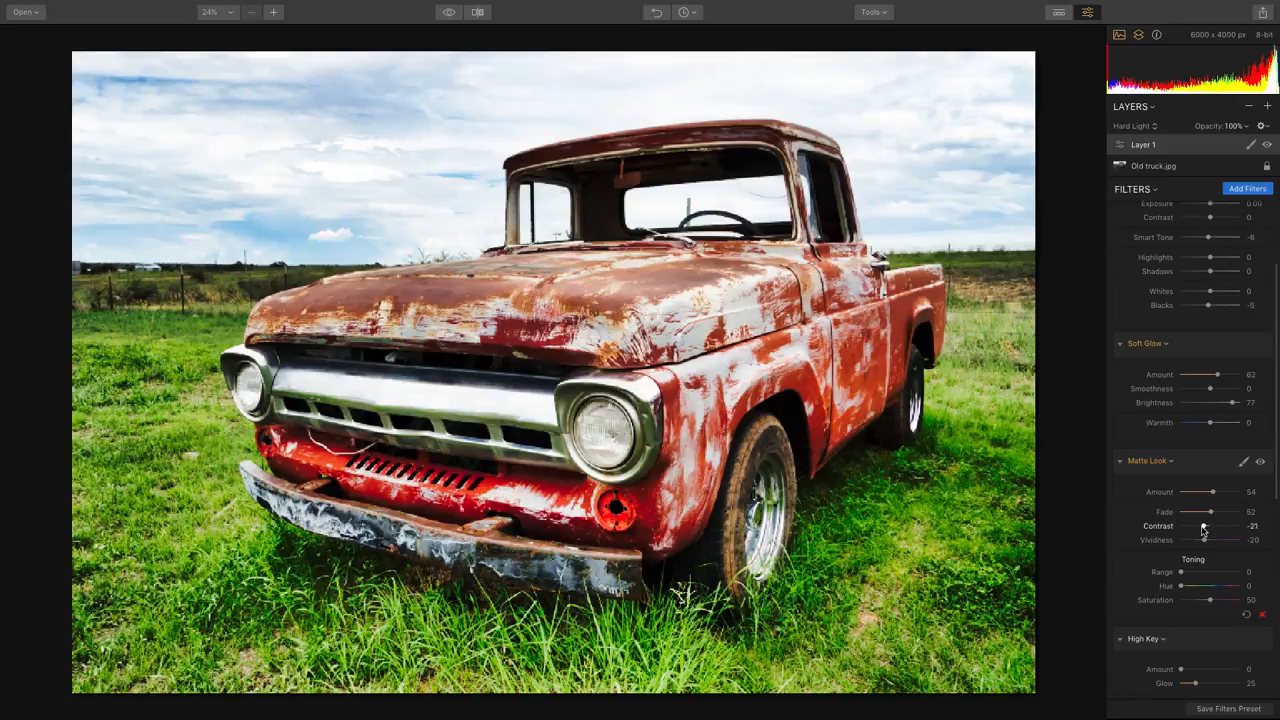
pyautogui.moveTo(1202, 528); pyautogui.dragTo(1208, 528)
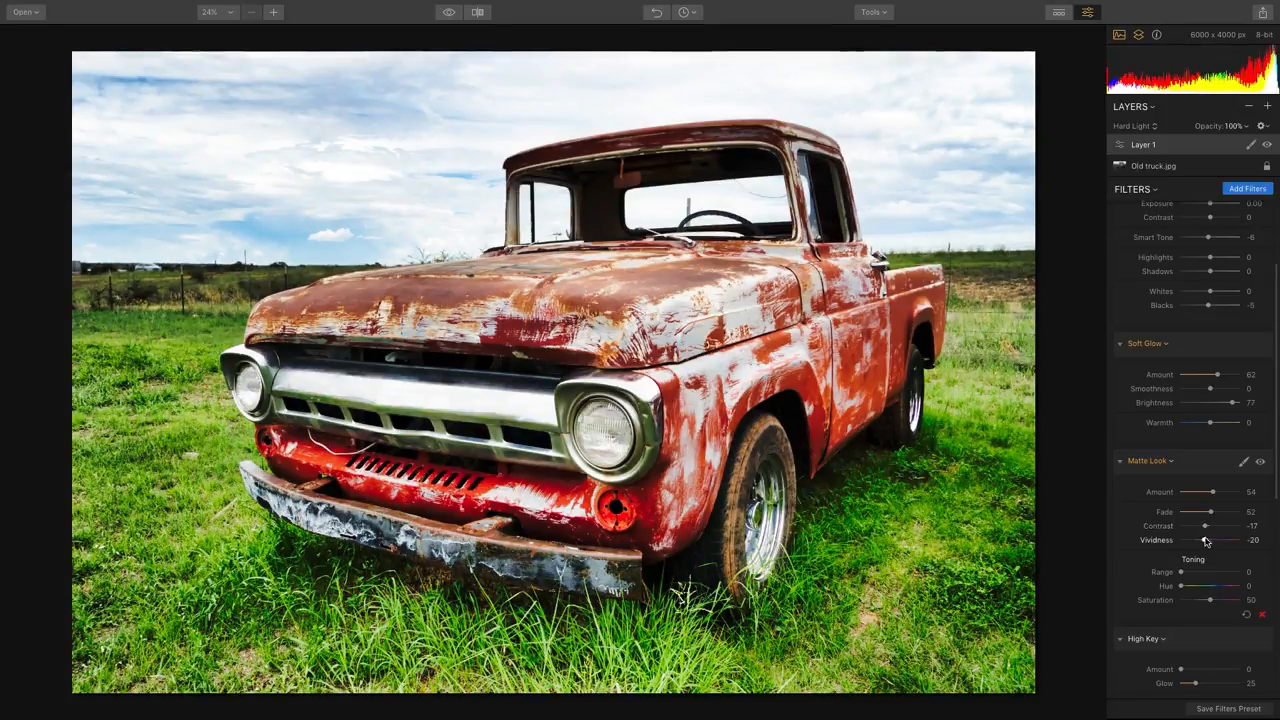
pyautogui.moveTo(1212, 540); pyautogui.dragTo(1196, 540)
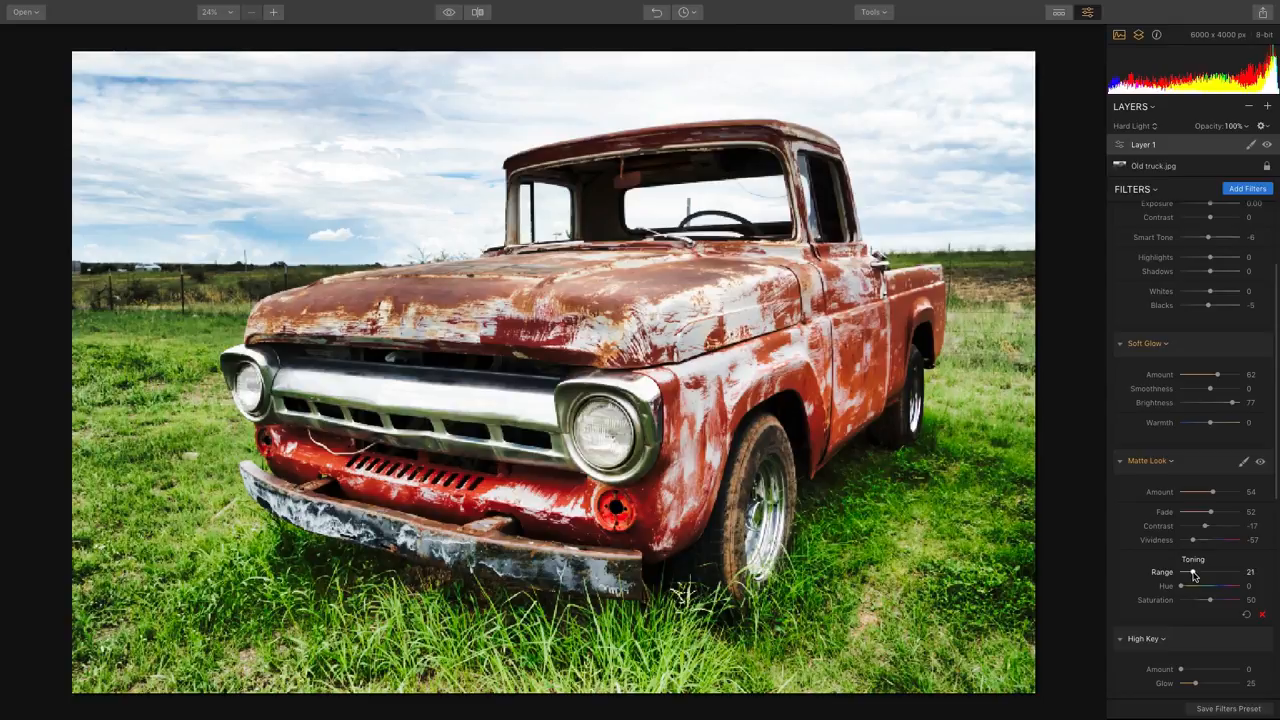
# Widen the matte toning range and retune its hue and saturation.
pyautogui.moveTo(1192, 572); pyautogui.dragTo(1210, 572)
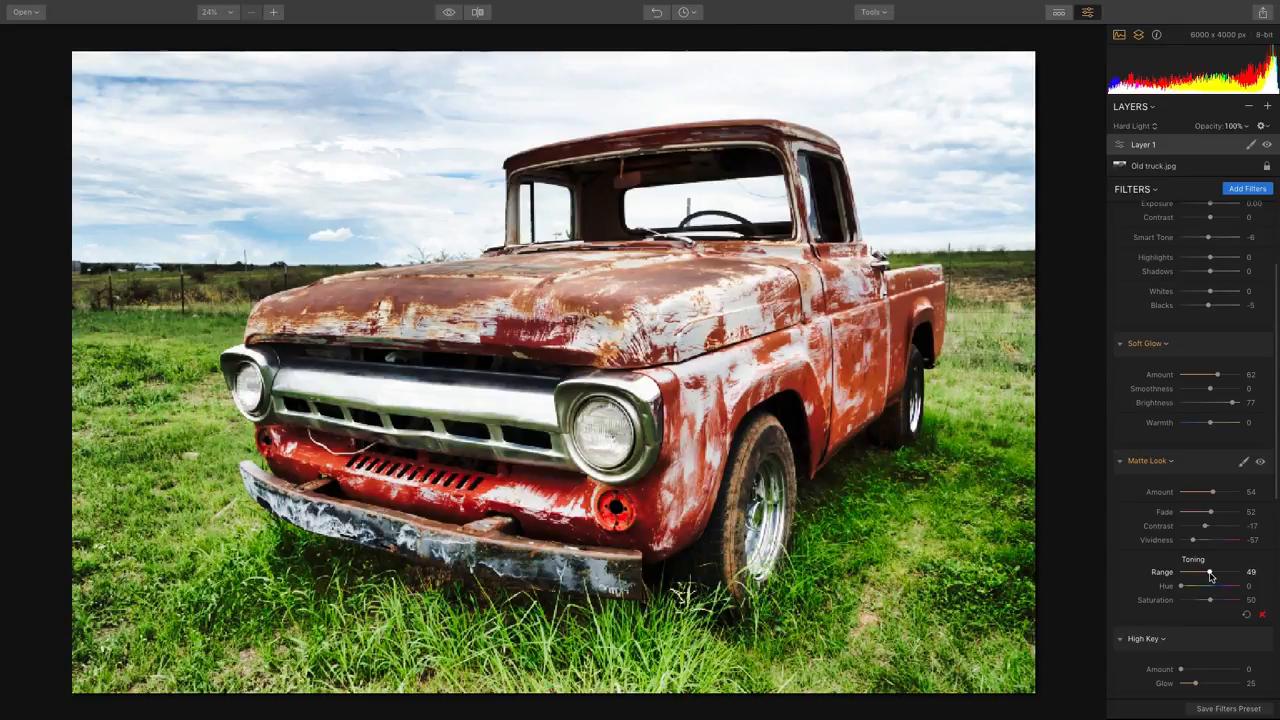
pyautogui.moveTo(1212, 572); pyautogui.dragTo(1206, 572)
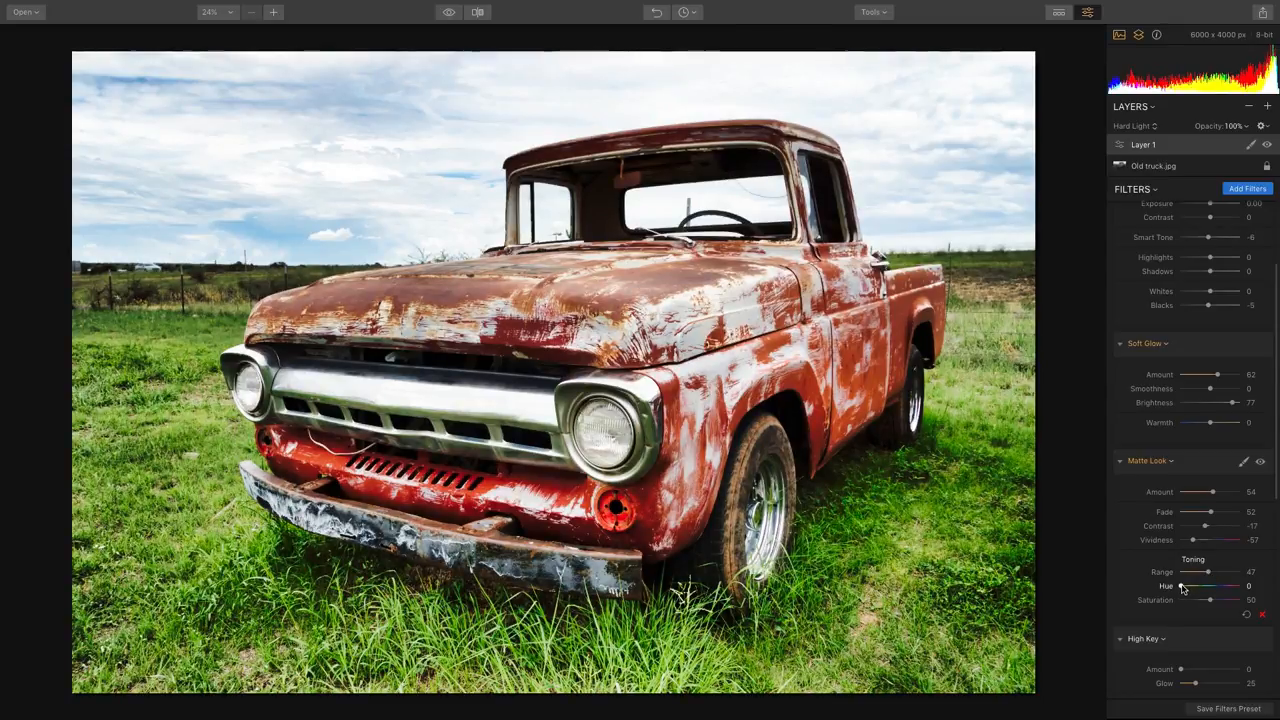
pyautogui.moveTo(1188, 586); pyautogui.dragTo(1216, 586)
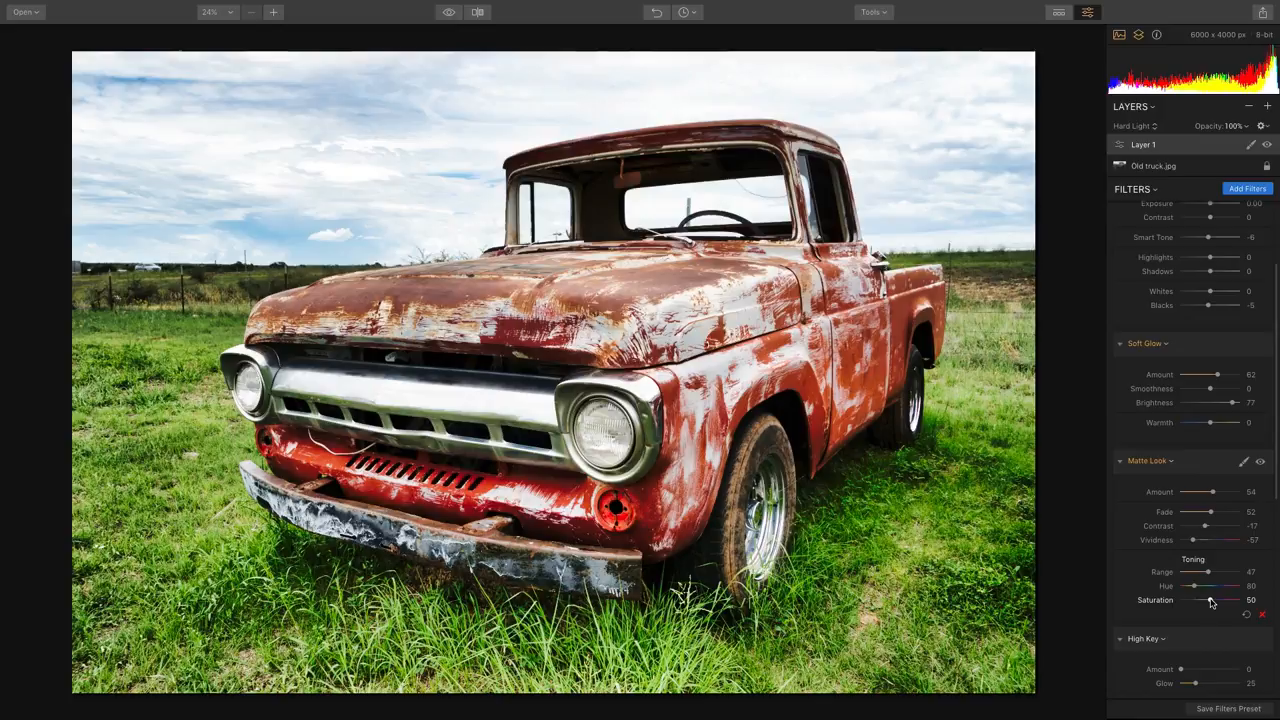
# Raise High Key amount and glow, lower standard and dynamic, and adjust saturation.
pyautogui.scroll(-3)
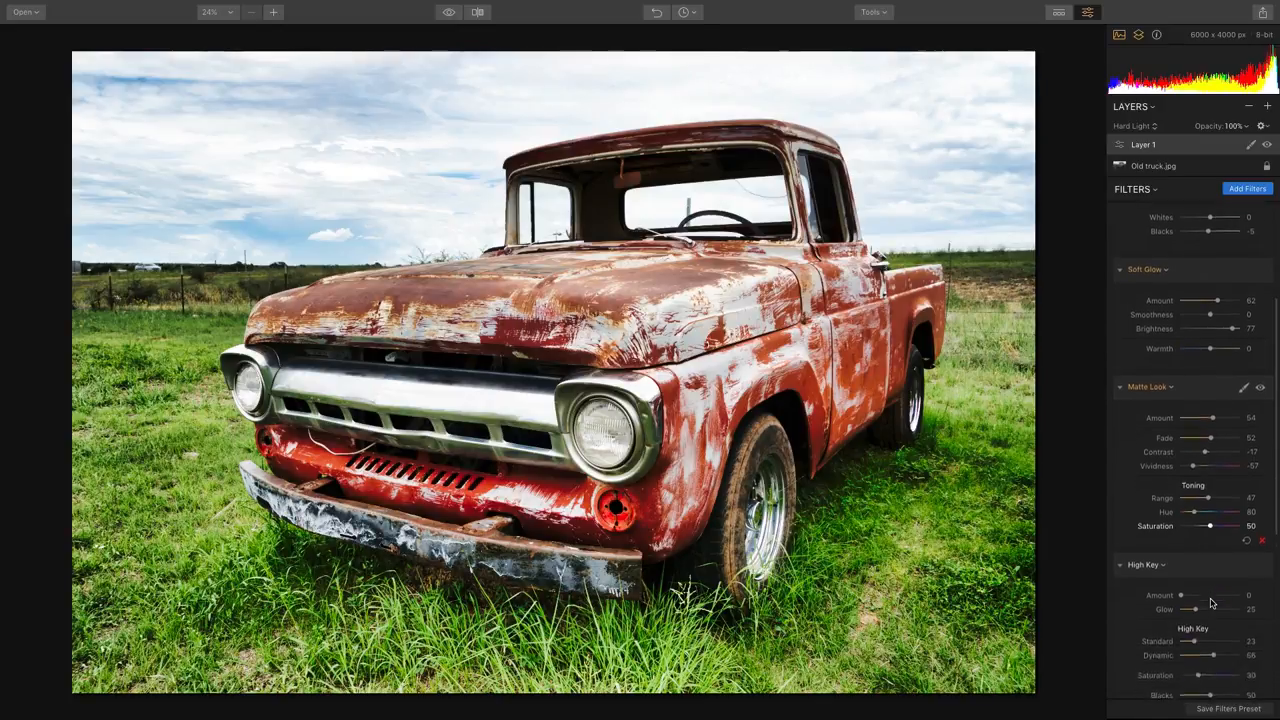
pyautogui.scroll(-3)
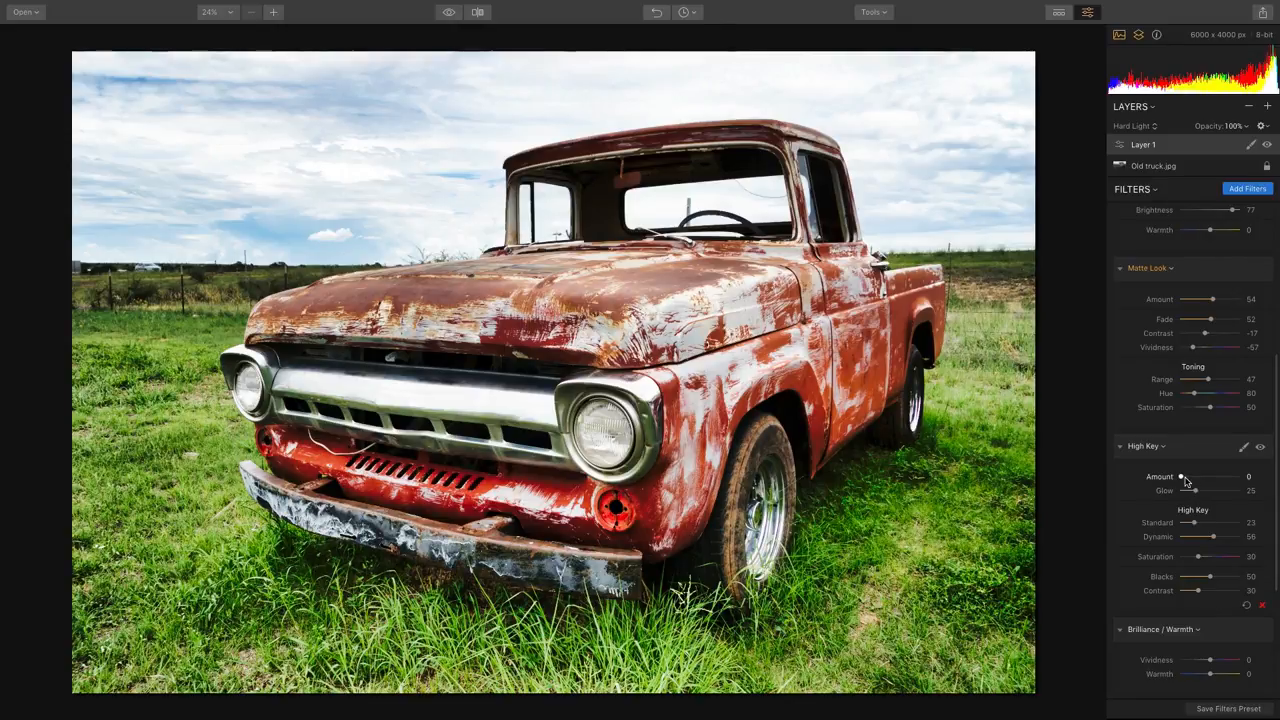
pyautogui.moveTo(1180, 476); pyautogui.dragTo(1192, 476)
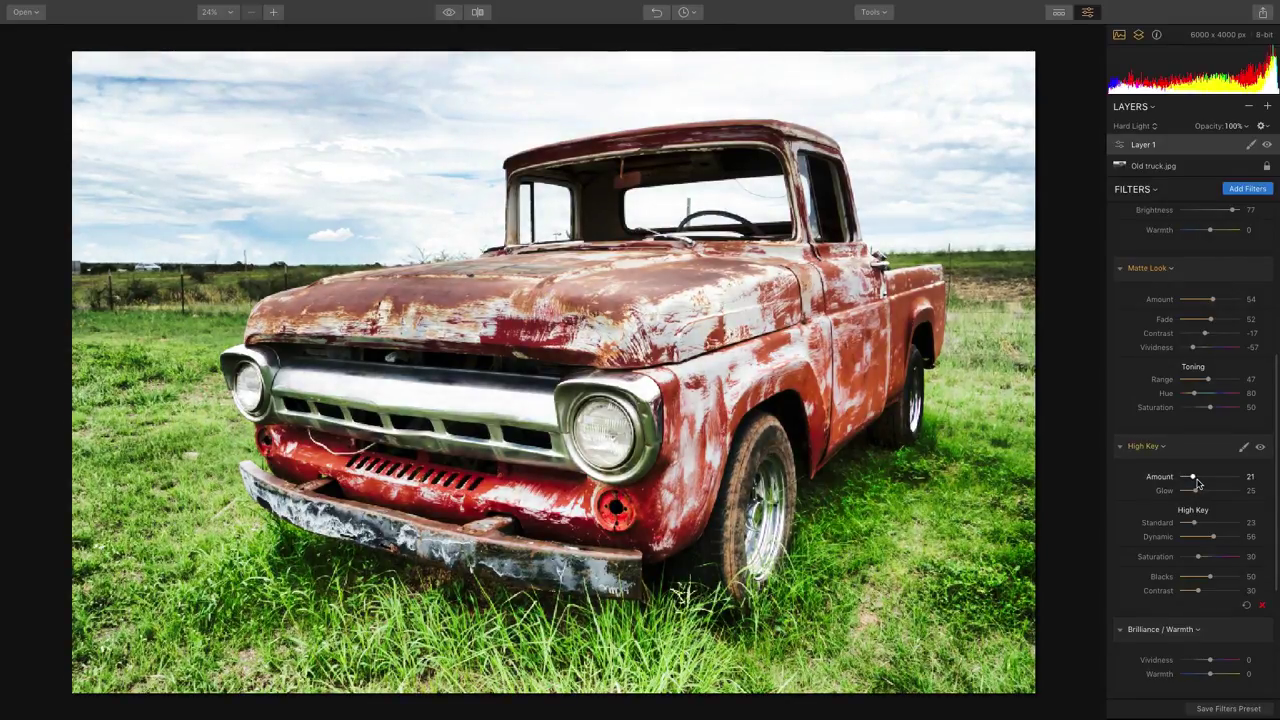
pyautogui.moveTo(1198, 492); pyautogui.dragTo(1210, 492)
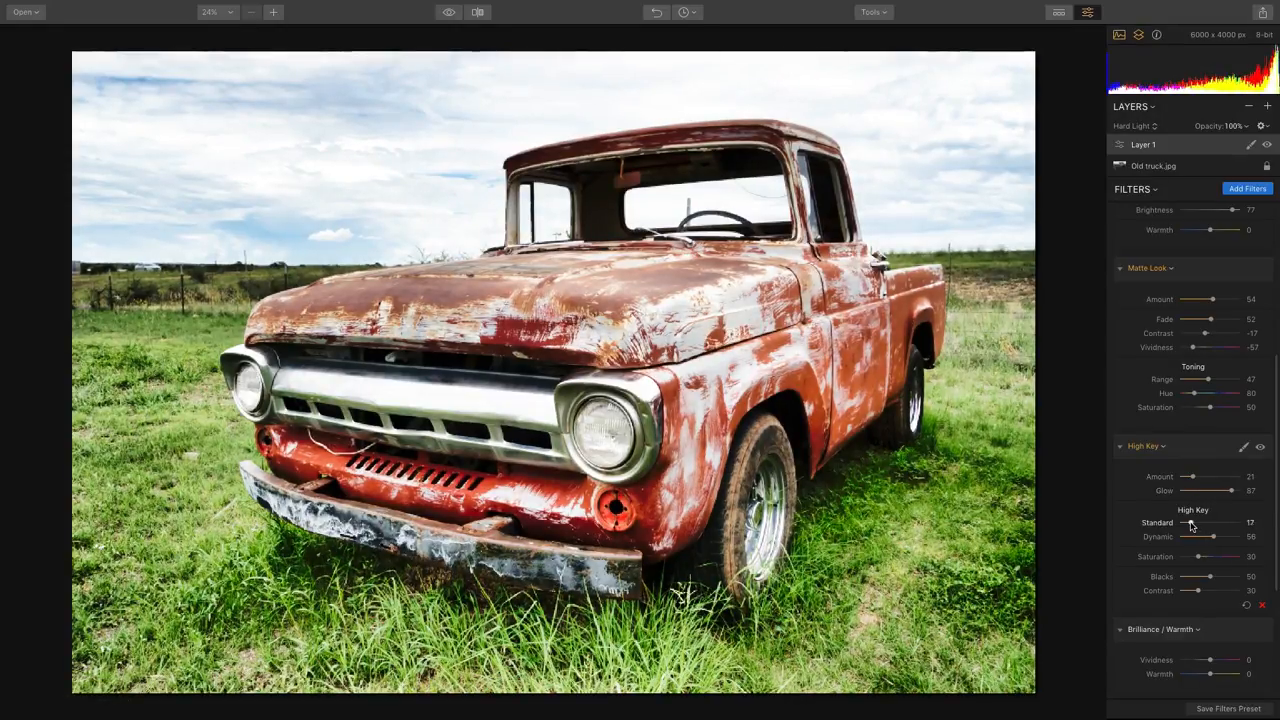
pyautogui.moveTo(1216, 536); pyautogui.dragTo(1196, 536)
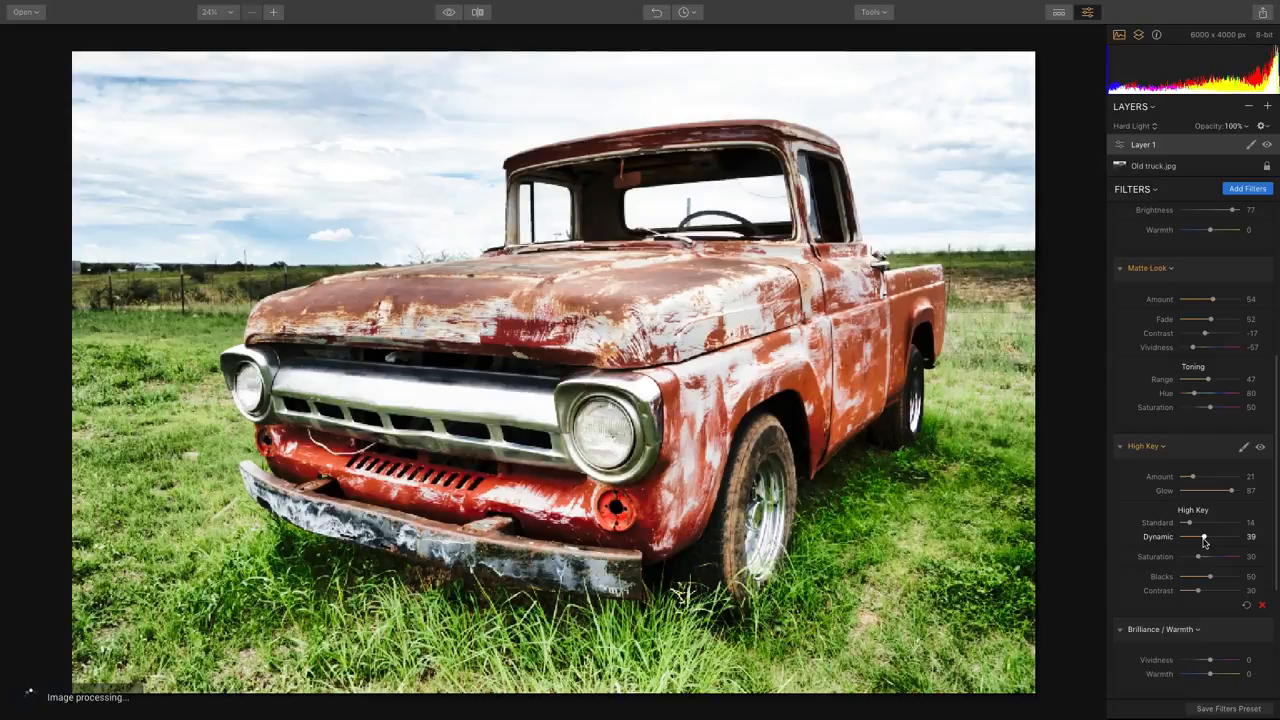
pyautogui.moveTo(1204, 536); pyautogui.dragTo(1190, 536)
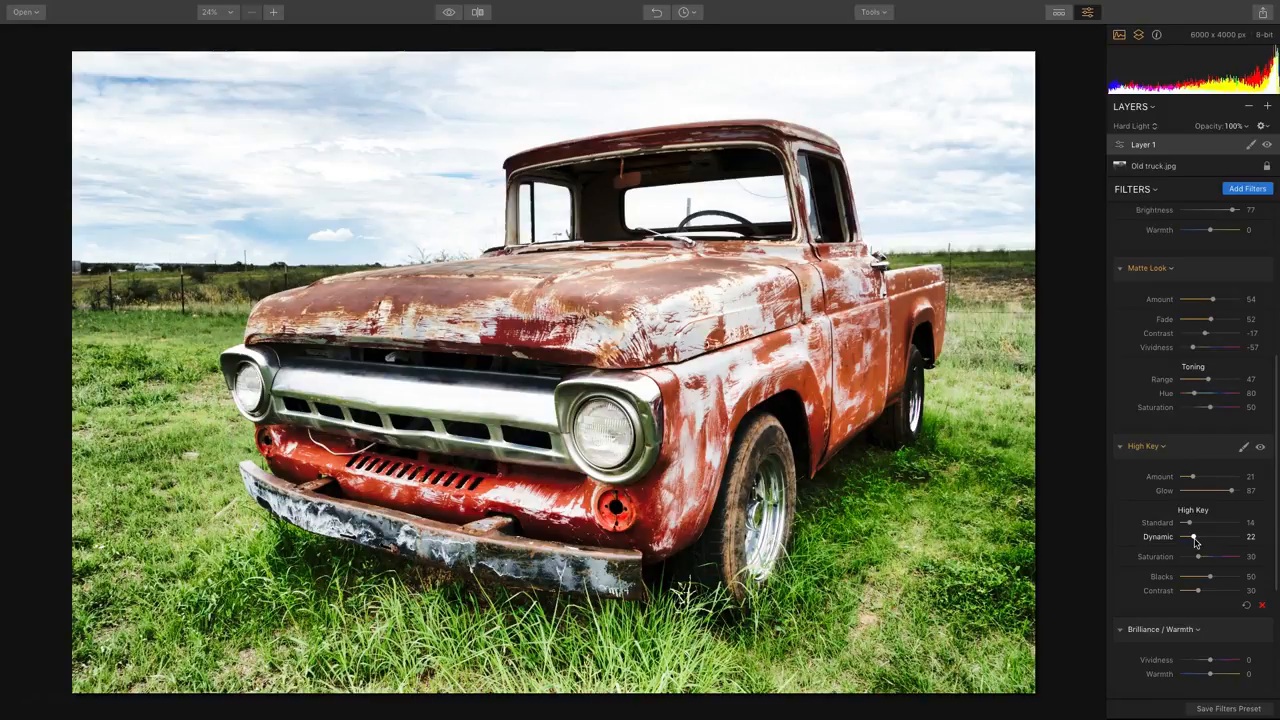
pyautogui.moveTo(1196, 556)
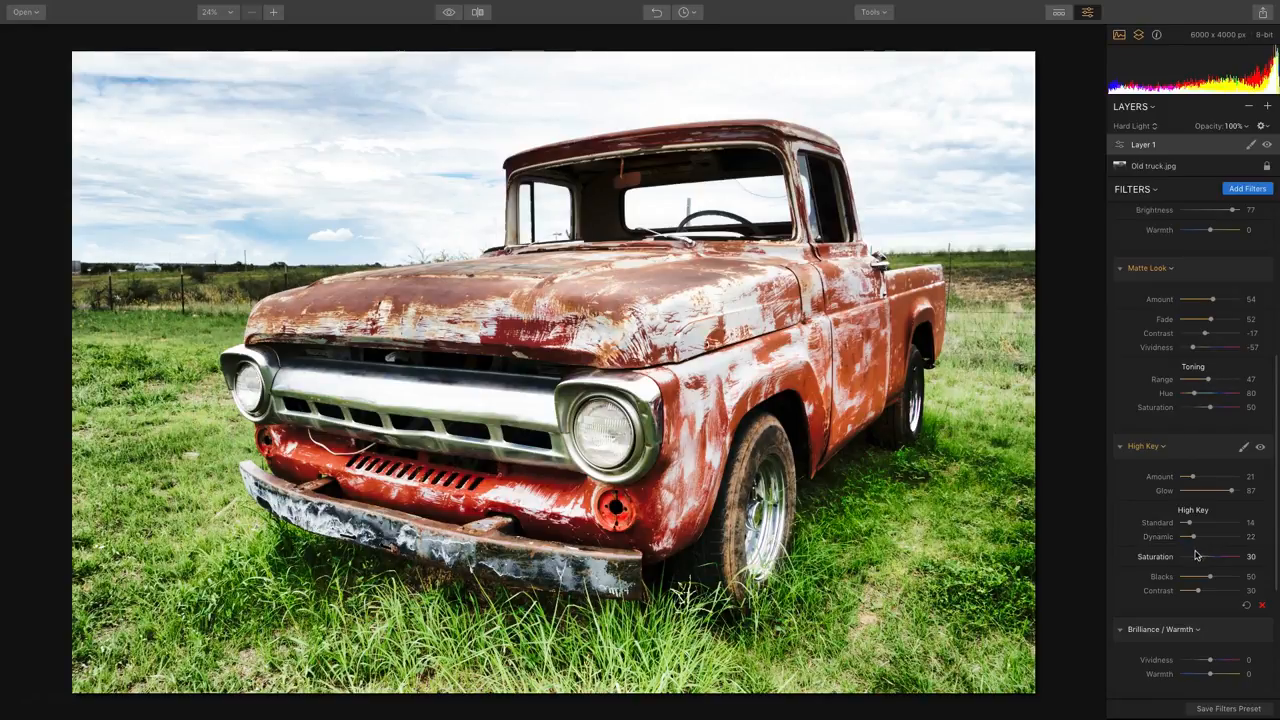
pyautogui.moveTo(1196, 556); pyautogui.dragTo(1210, 556)
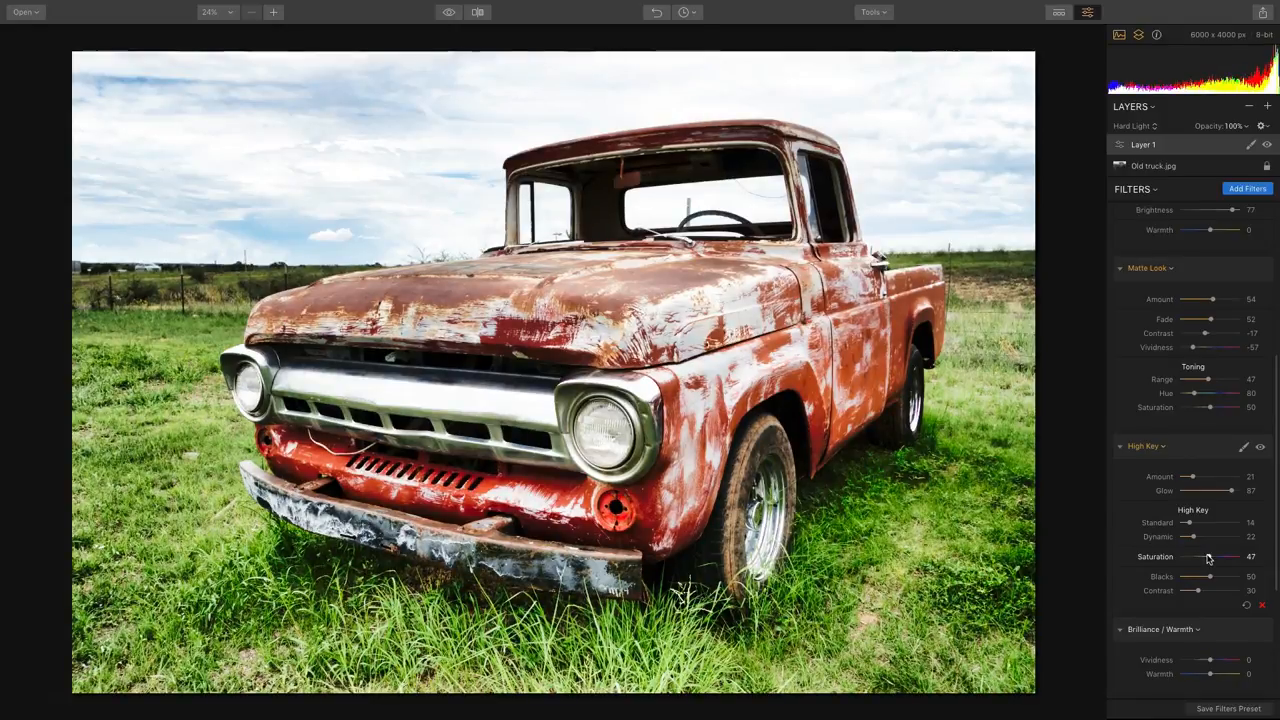
# Warm the colours slightly and darken the edges with a negative vignette amount.
pyautogui.scroll(-3)
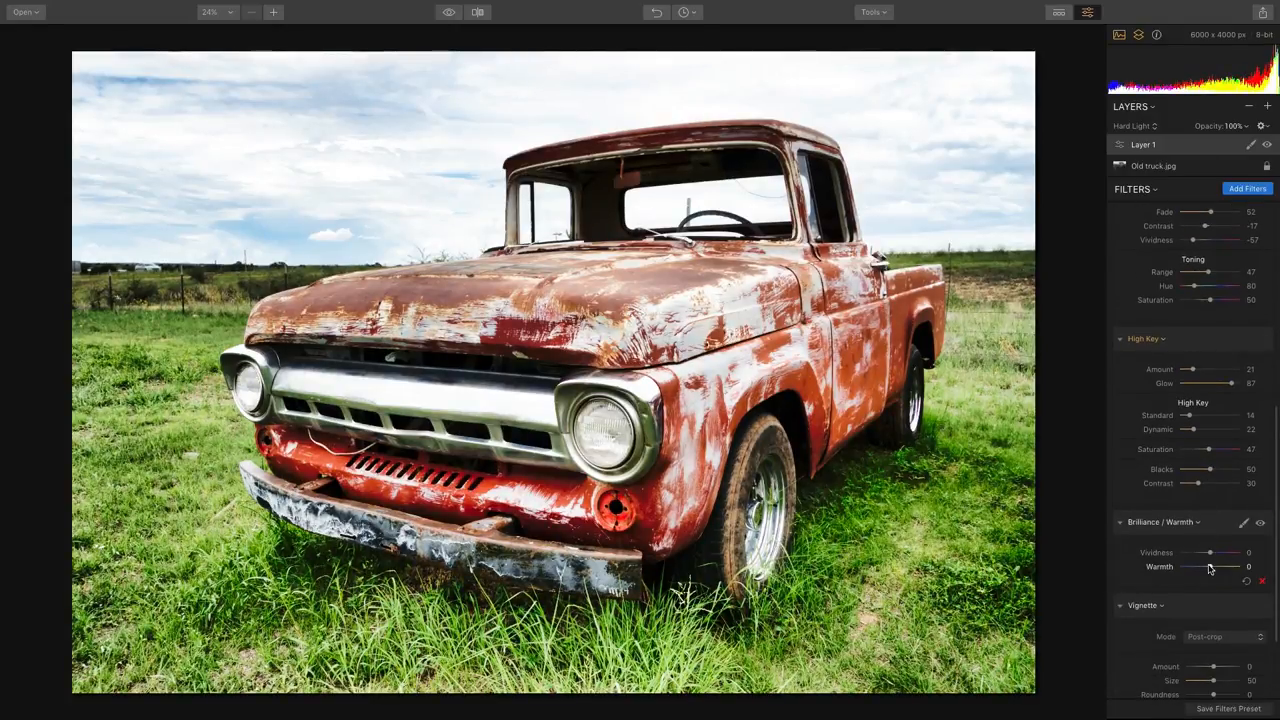
pyautogui.moveTo(1184, 568); pyautogui.dragTo(1210, 568)
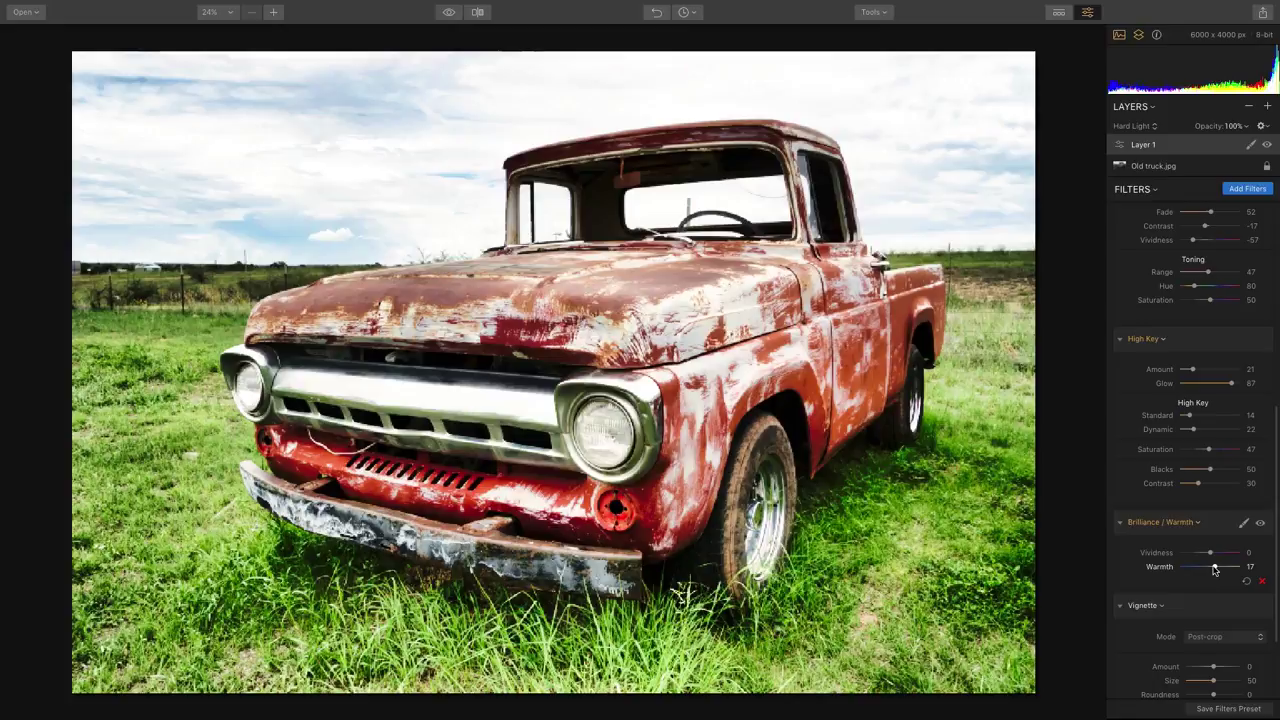
pyautogui.scroll(-3)
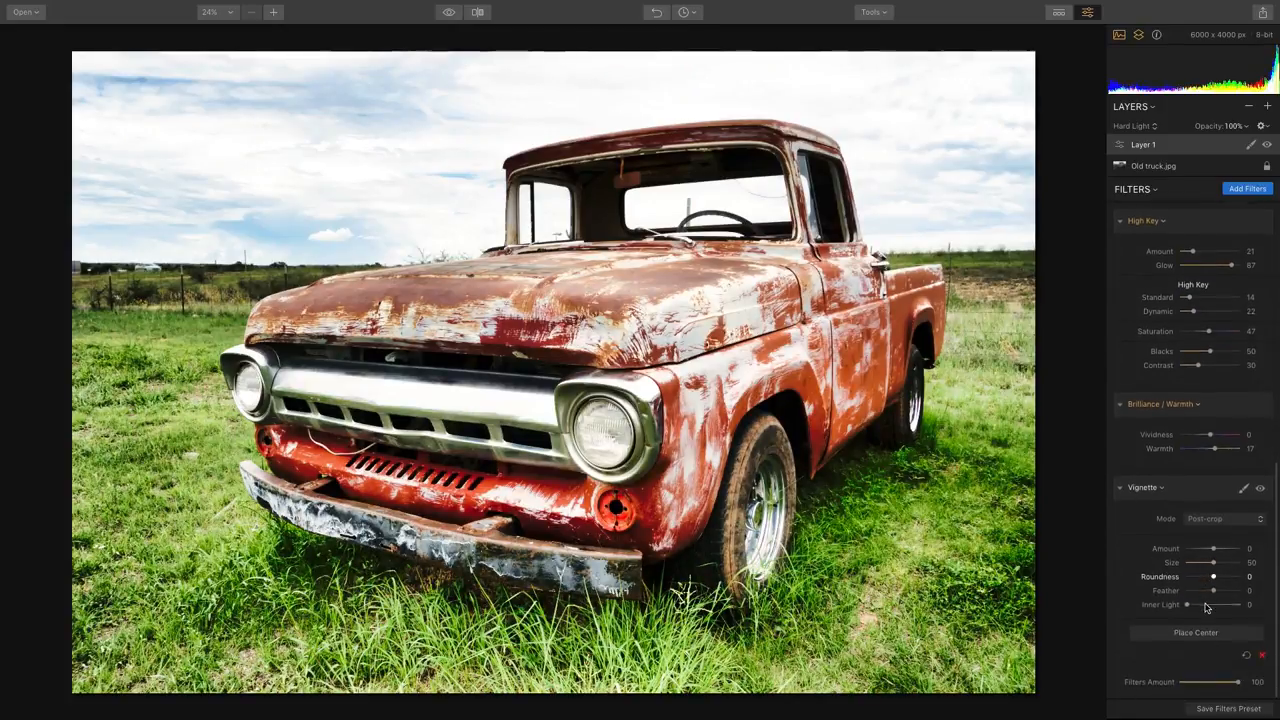
pyautogui.moveTo(1216, 550); pyautogui.dragTo(1204, 552)
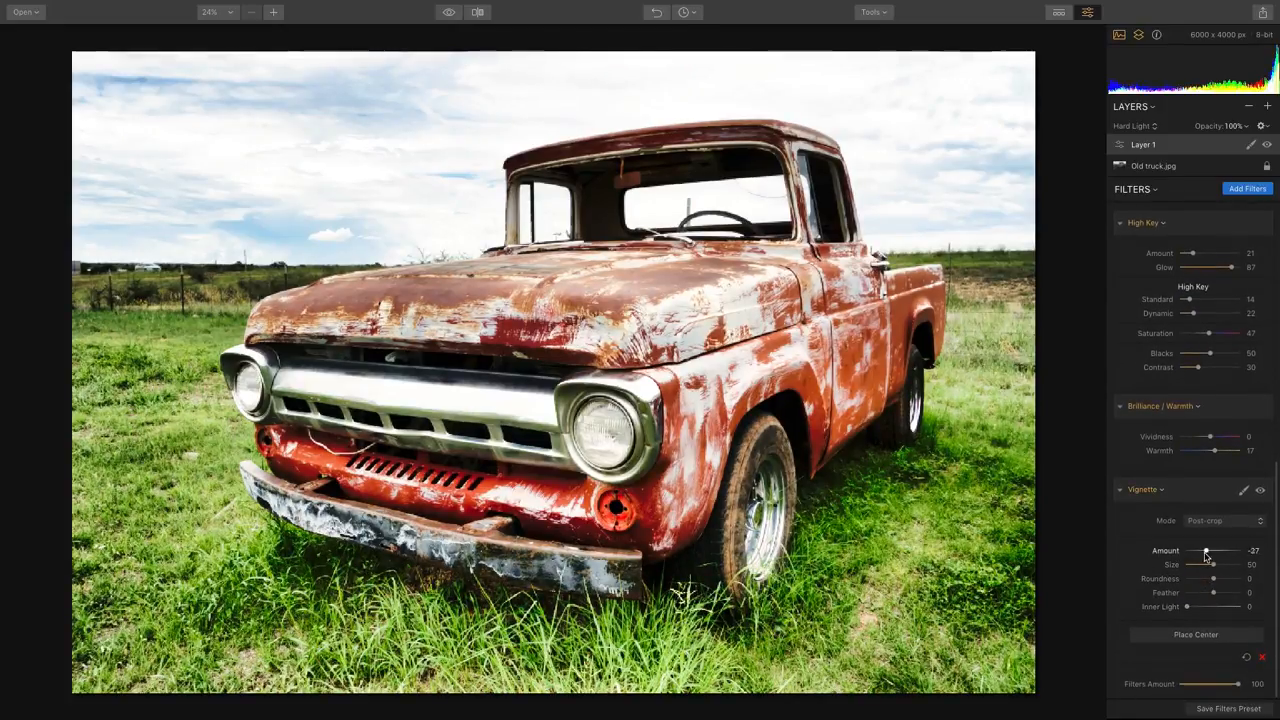
pyautogui.moveTo(1204, 552); pyautogui.dragTo(1192, 552)
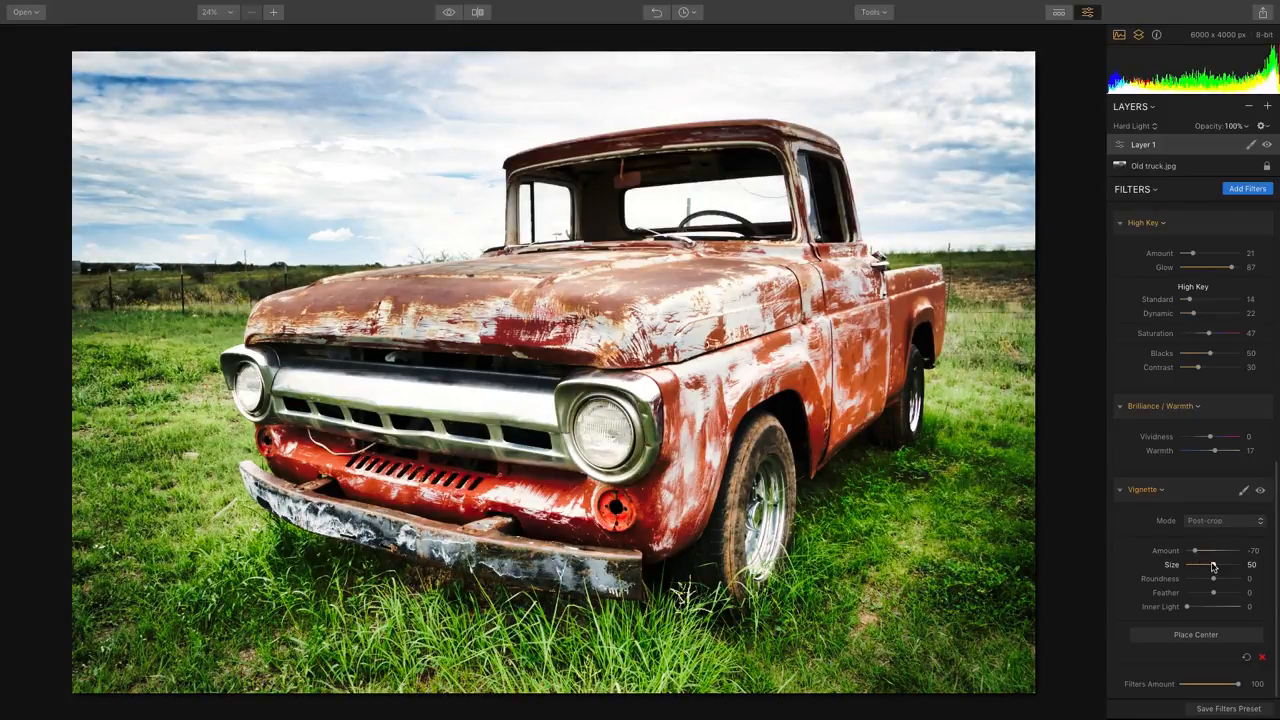
# Enlarge the vignette and heavily feather its edge transition.
pyautogui.moveTo(1214, 564); pyautogui.dragTo(1222, 564)
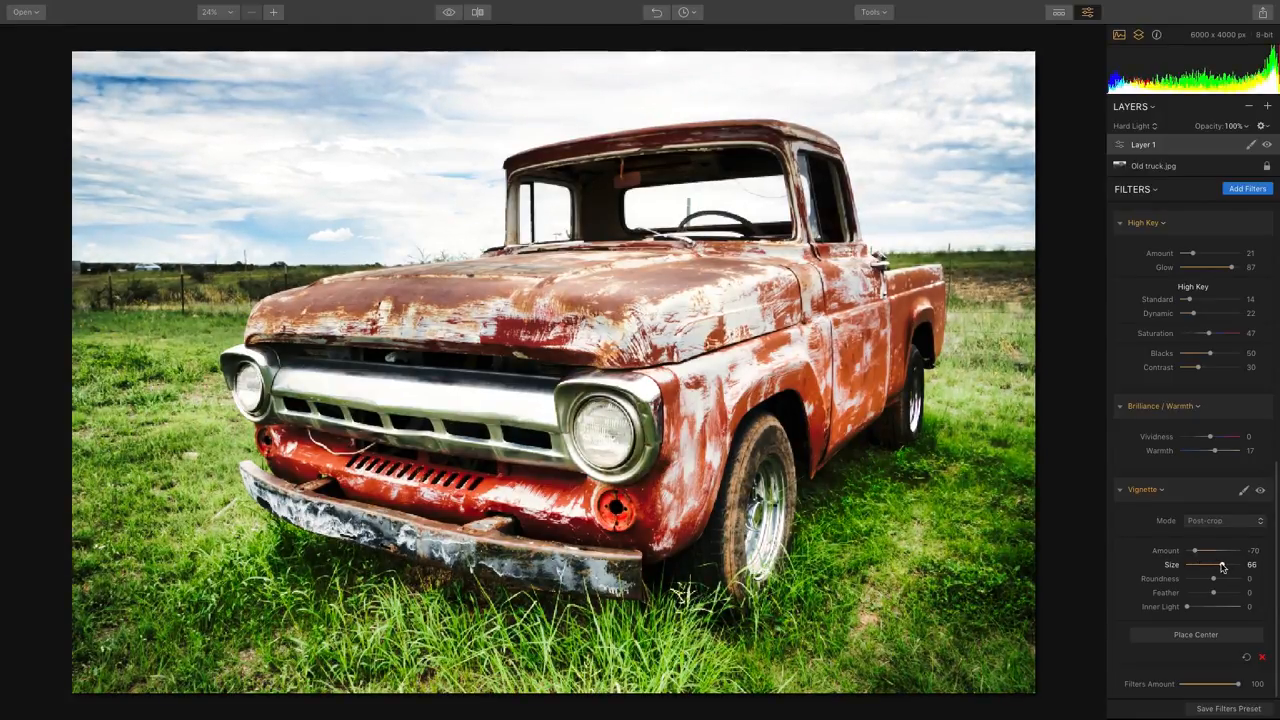
pyautogui.moveTo(1210, 578); pyautogui.dragTo(1212, 578)
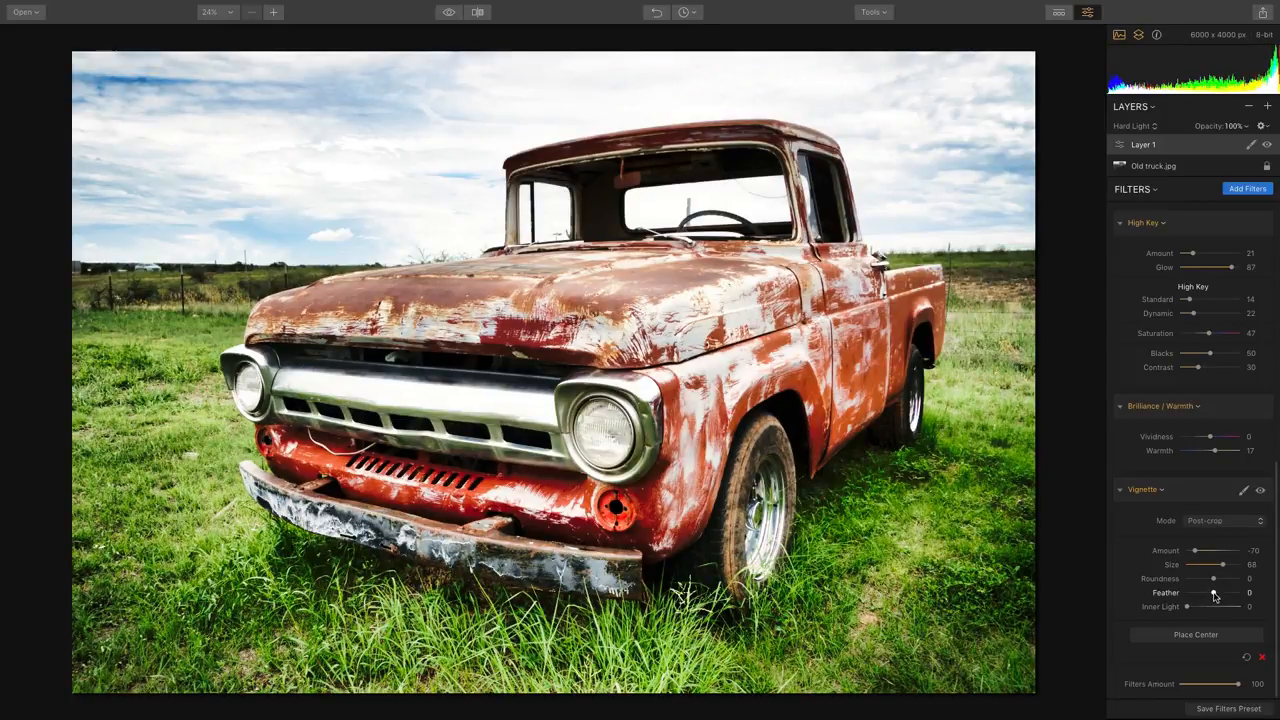
pyautogui.moveTo(1188, 592); pyautogui.dragTo(1240, 592)
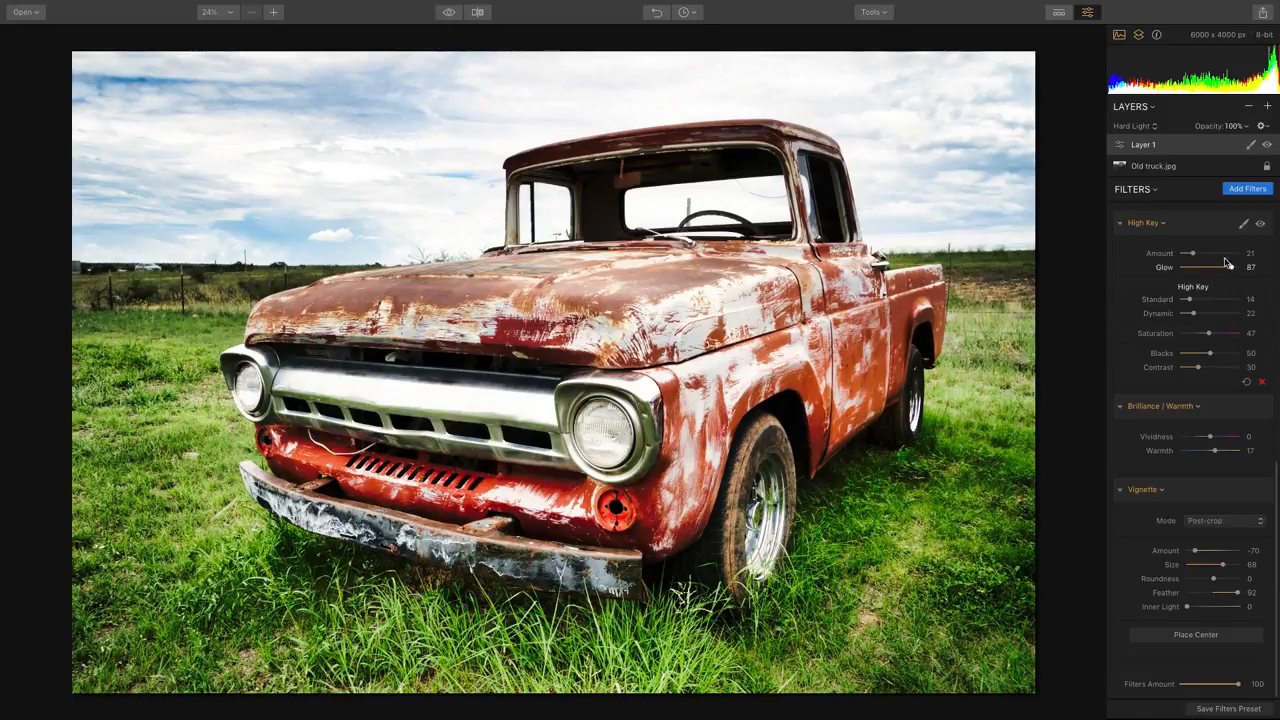
# Brush Layer 1's mask over the truck and grass, sparing the sky, then hide the red overlay.
pyautogui.click(1248, 144)
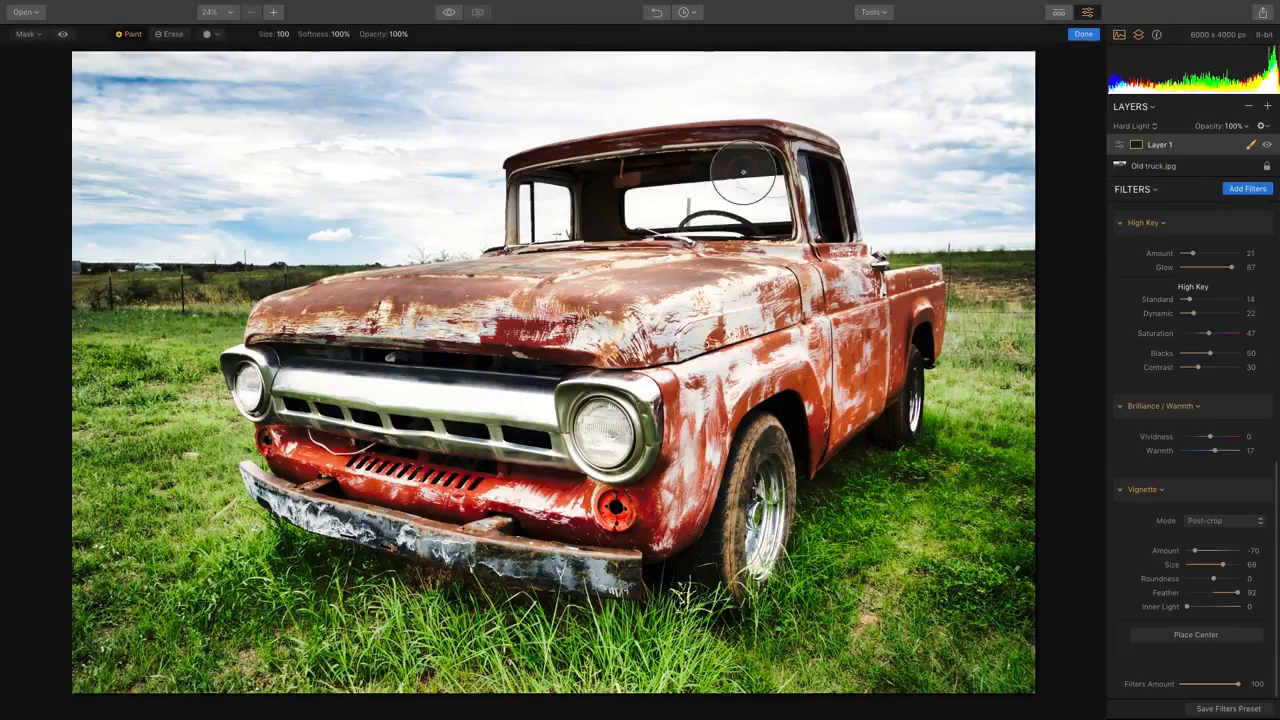
pyautogui.moveTo(284, 48)
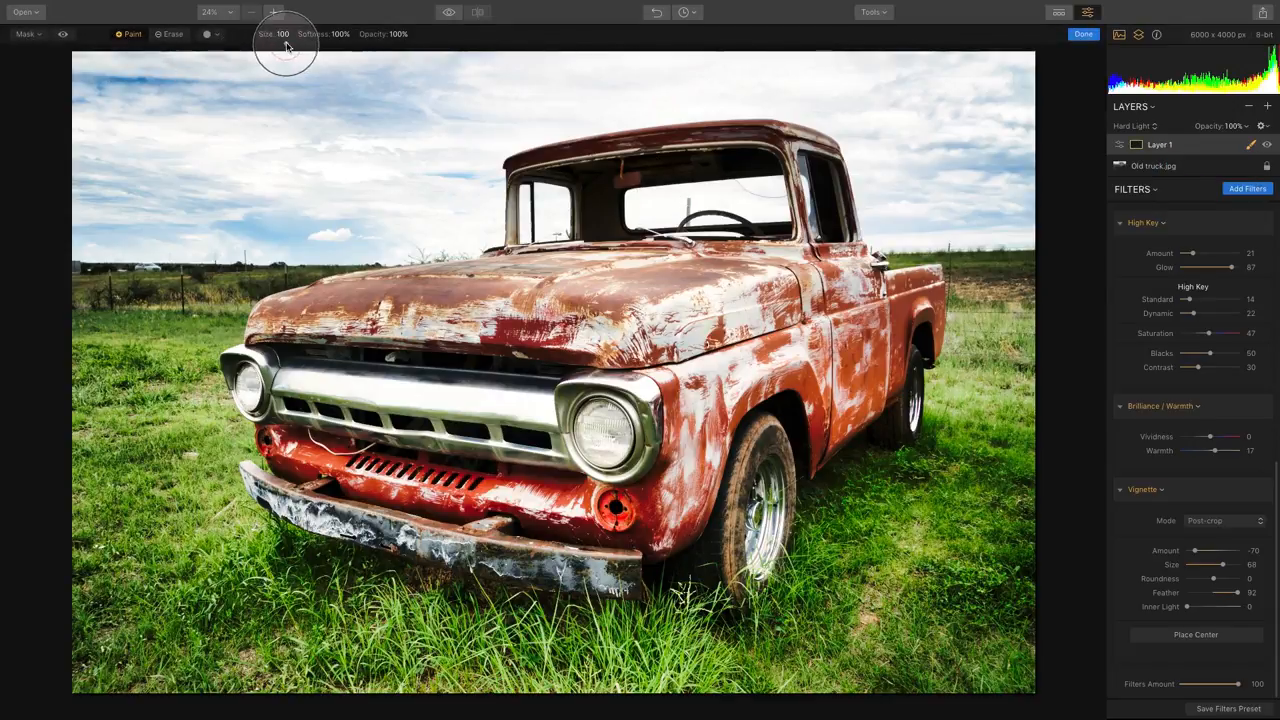
pyautogui.moveTo(270, 108)
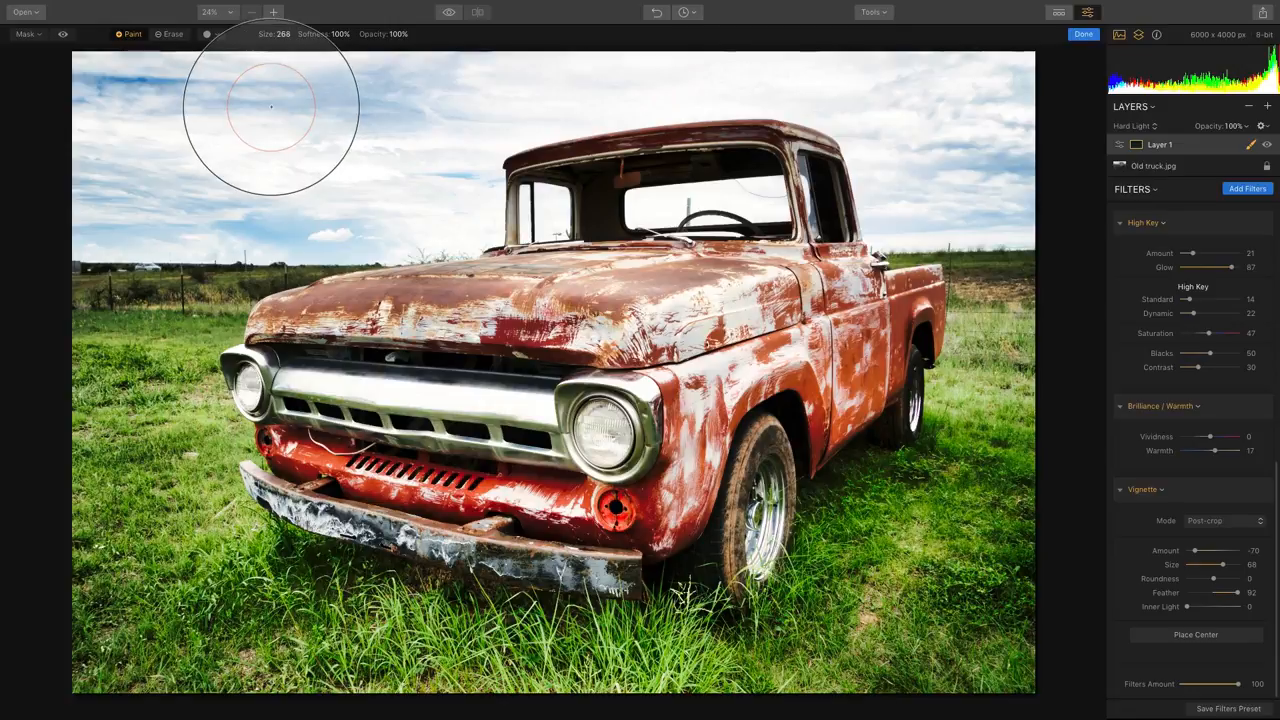
pyautogui.moveTo(280, 80)
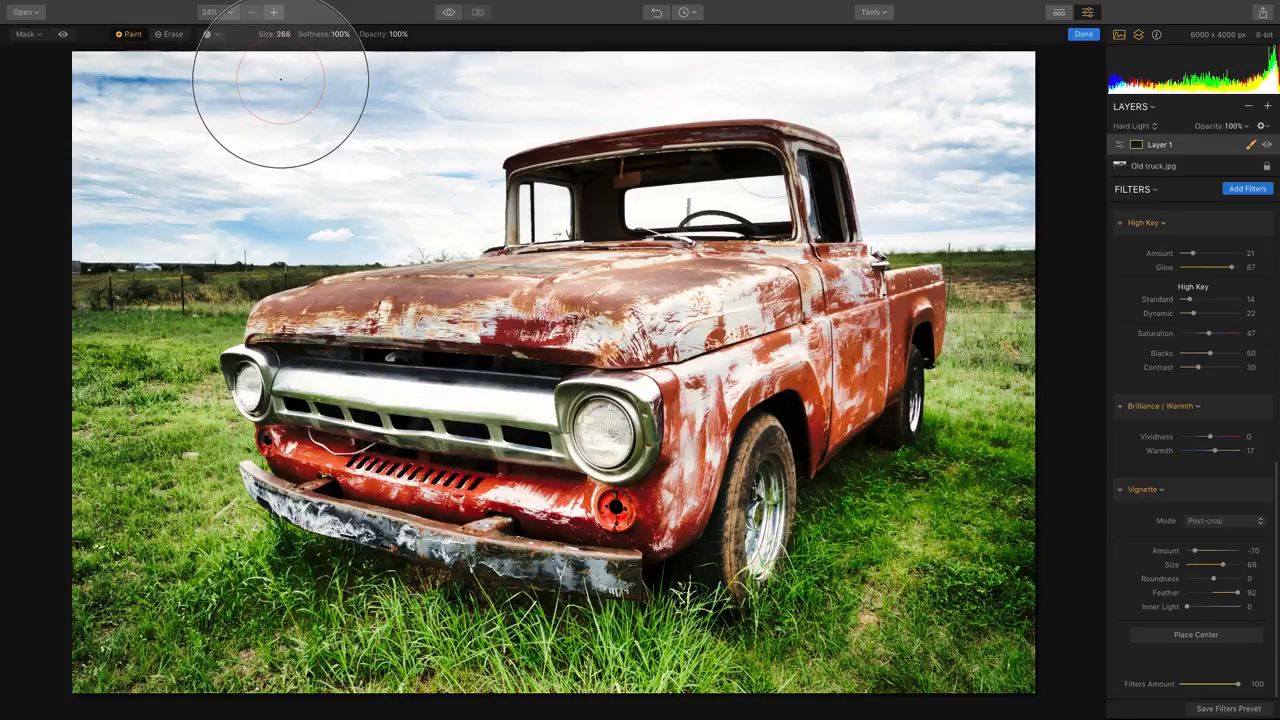
pyautogui.moveTo(256, 264)
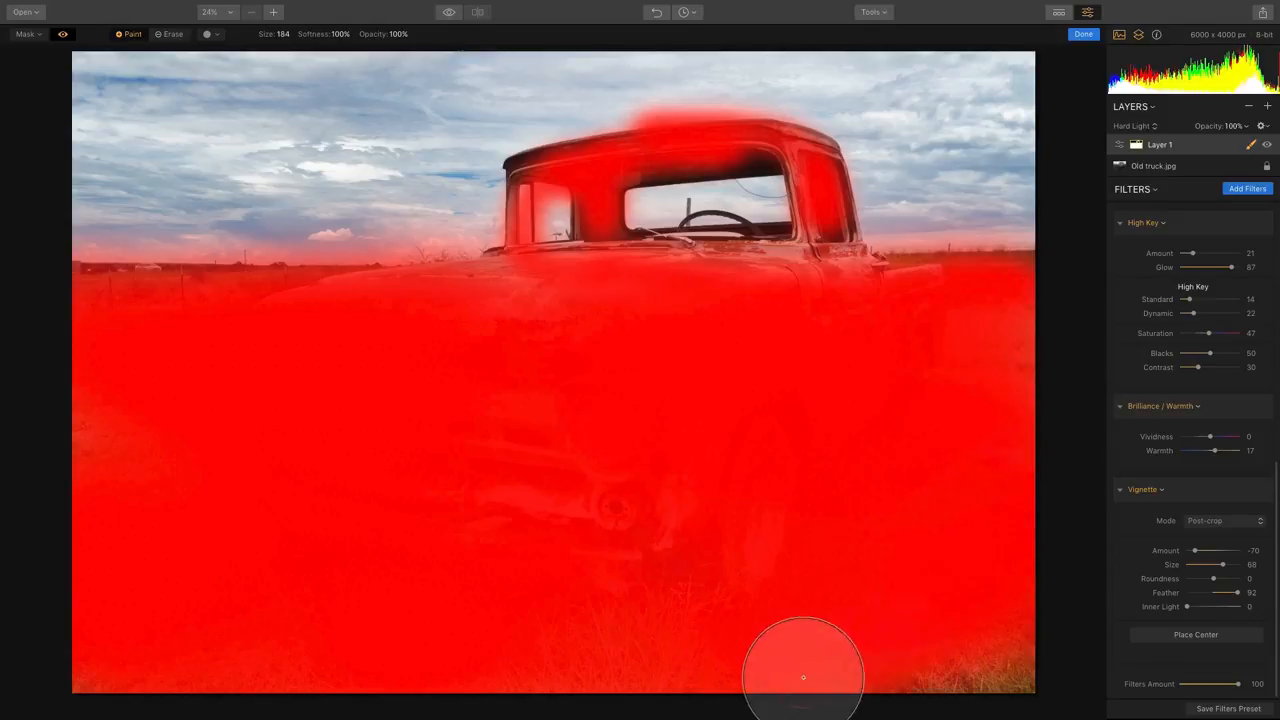
pyautogui.moveTo(812, 512)
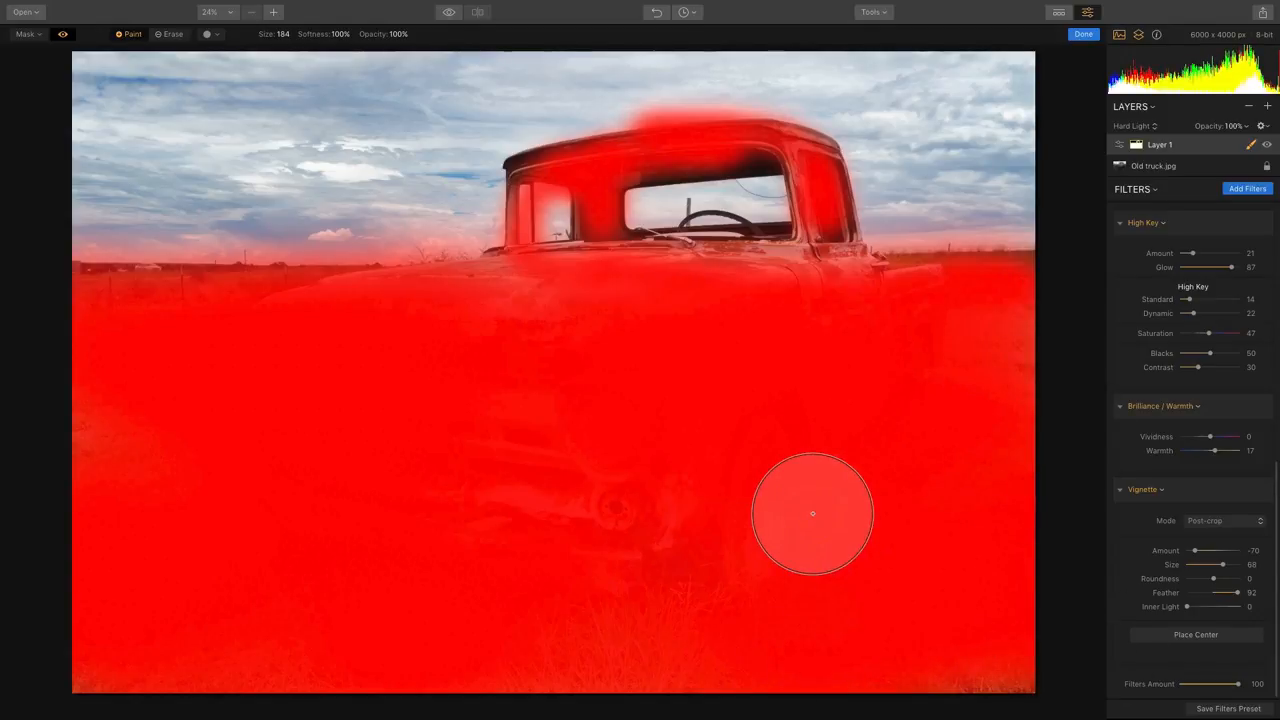
pyautogui.click(64, 32)
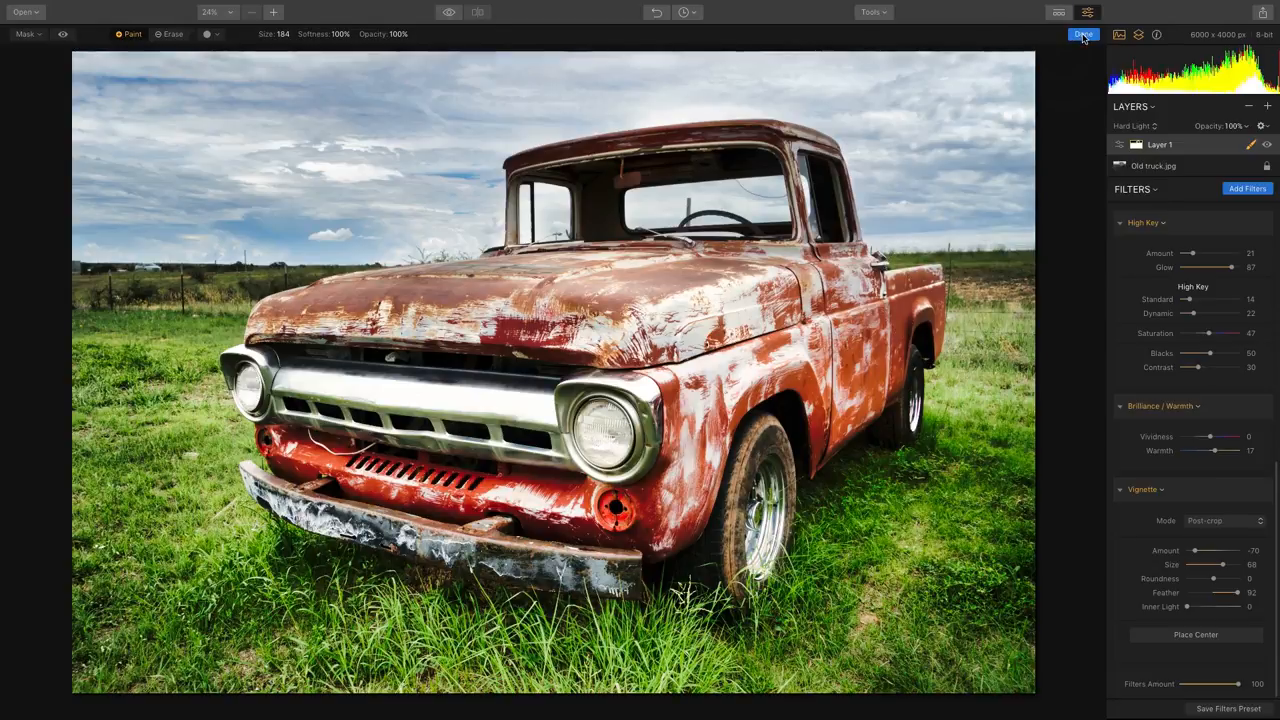
# Finish the mask and add an empty adjustment Layer 2 above Layer 1.
pyautogui.click(1084, 34)
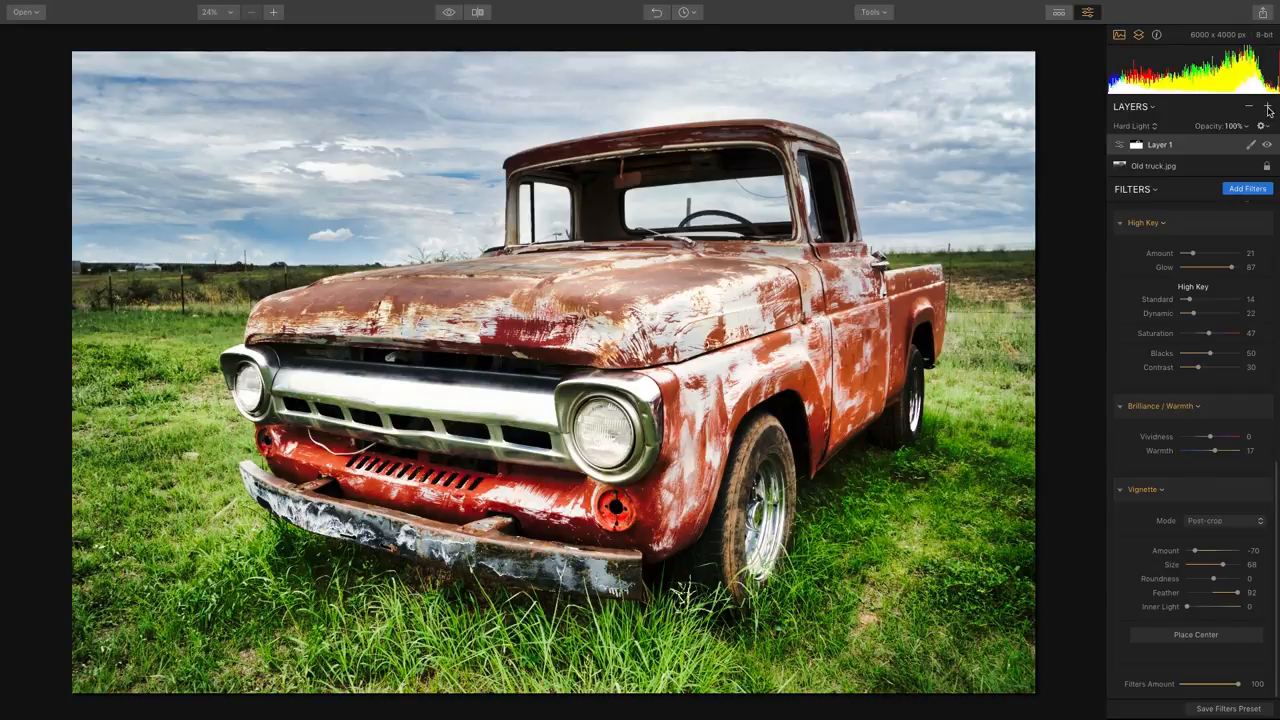
pyautogui.click(1268, 106)
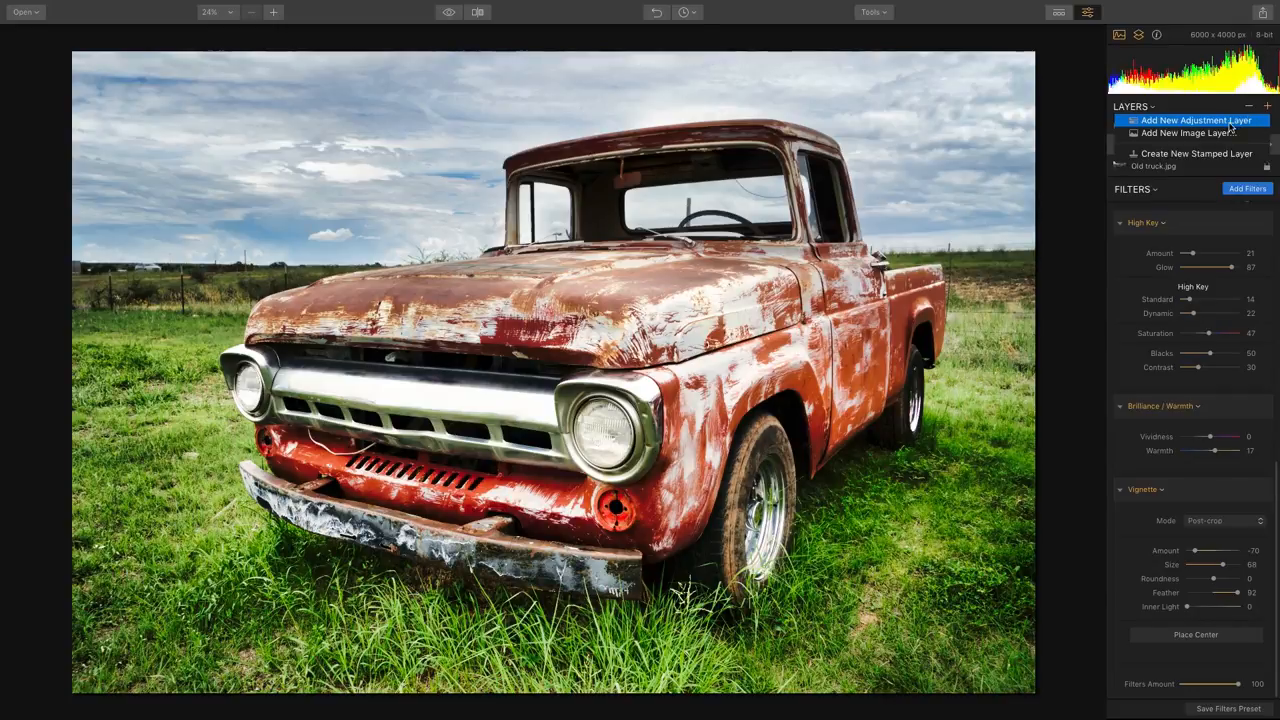
pyautogui.click(1186, 120)
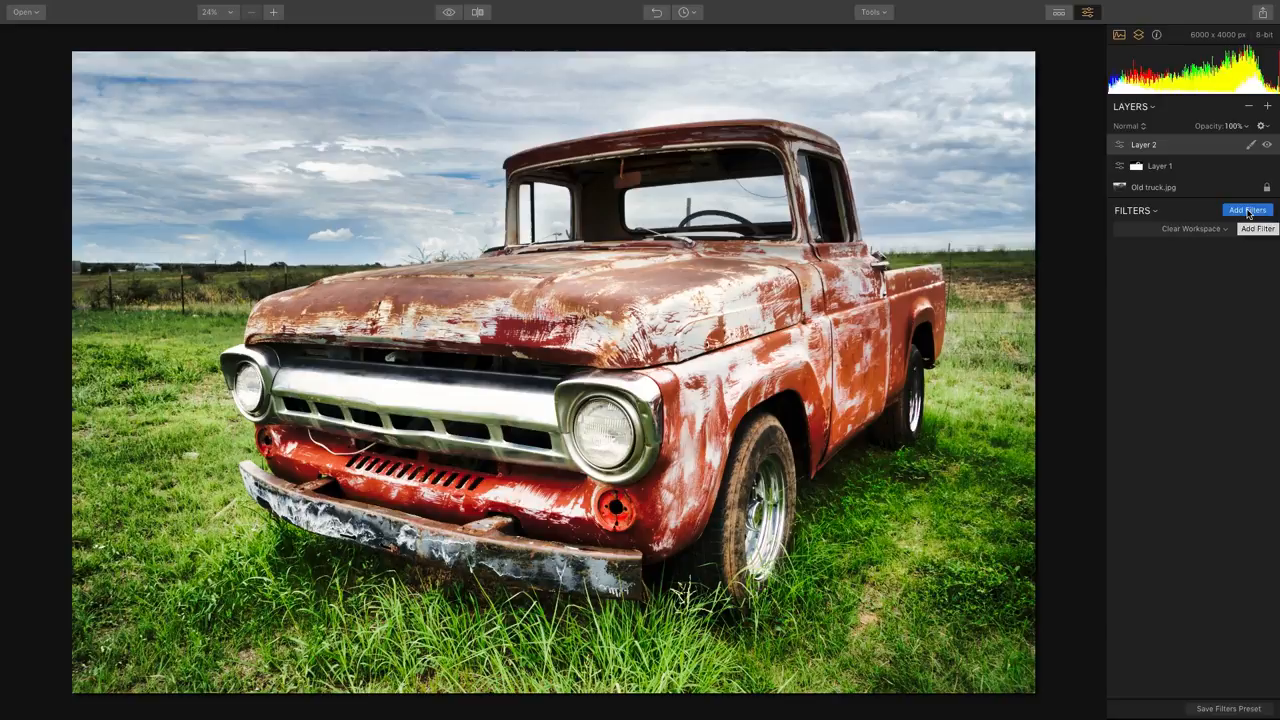
# Add B&W Conversion with Red -100, Yellow +100, Green +100, Cyan/Blue -100, Magenta +100.
pyautogui.click(1248, 210)
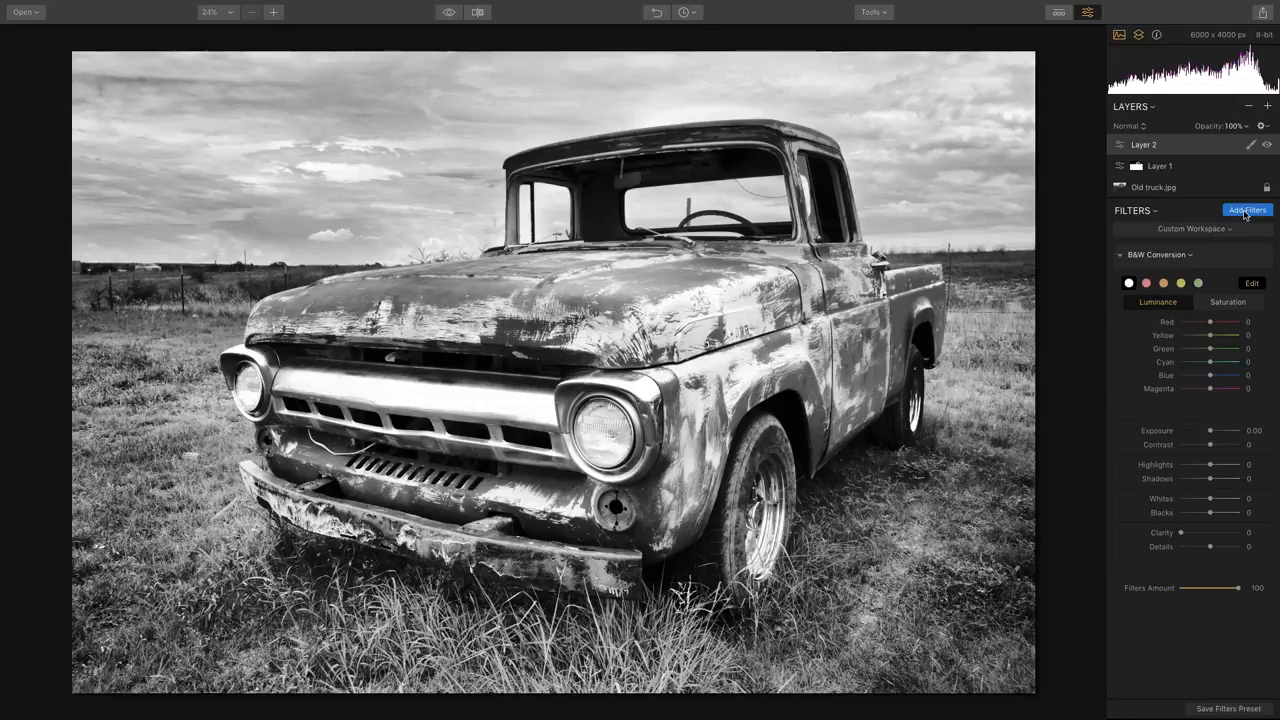
pyautogui.moveTo(1238, 322); pyautogui.dragTo(1182, 322)
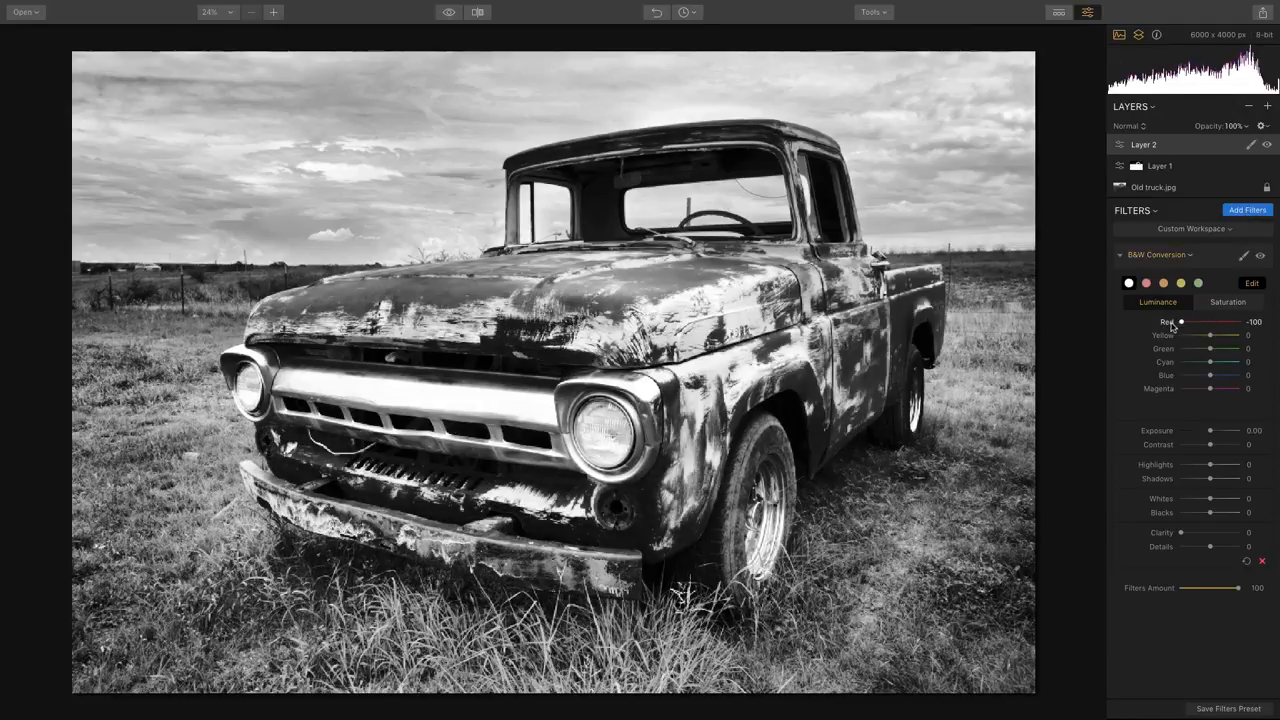
pyautogui.moveTo(1208, 348); pyautogui.dragTo(1240, 348)
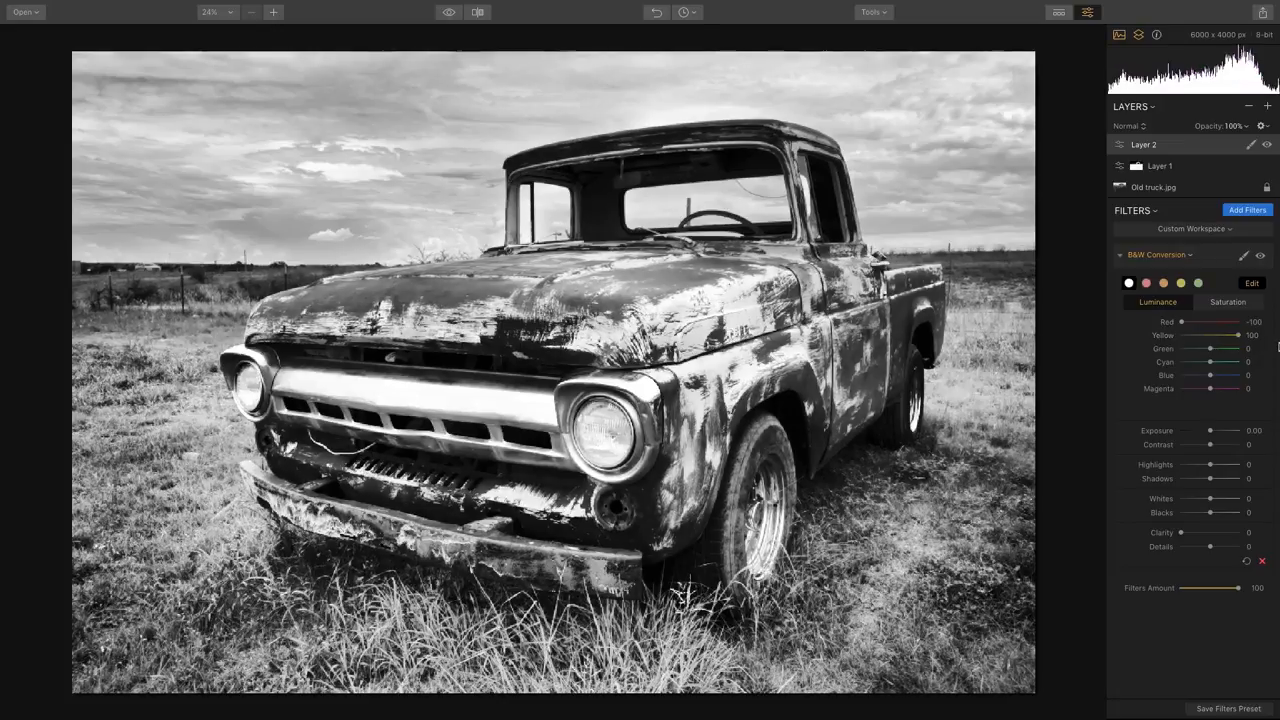
pyautogui.moveTo(1210, 348); pyautogui.dragTo(1240, 348)
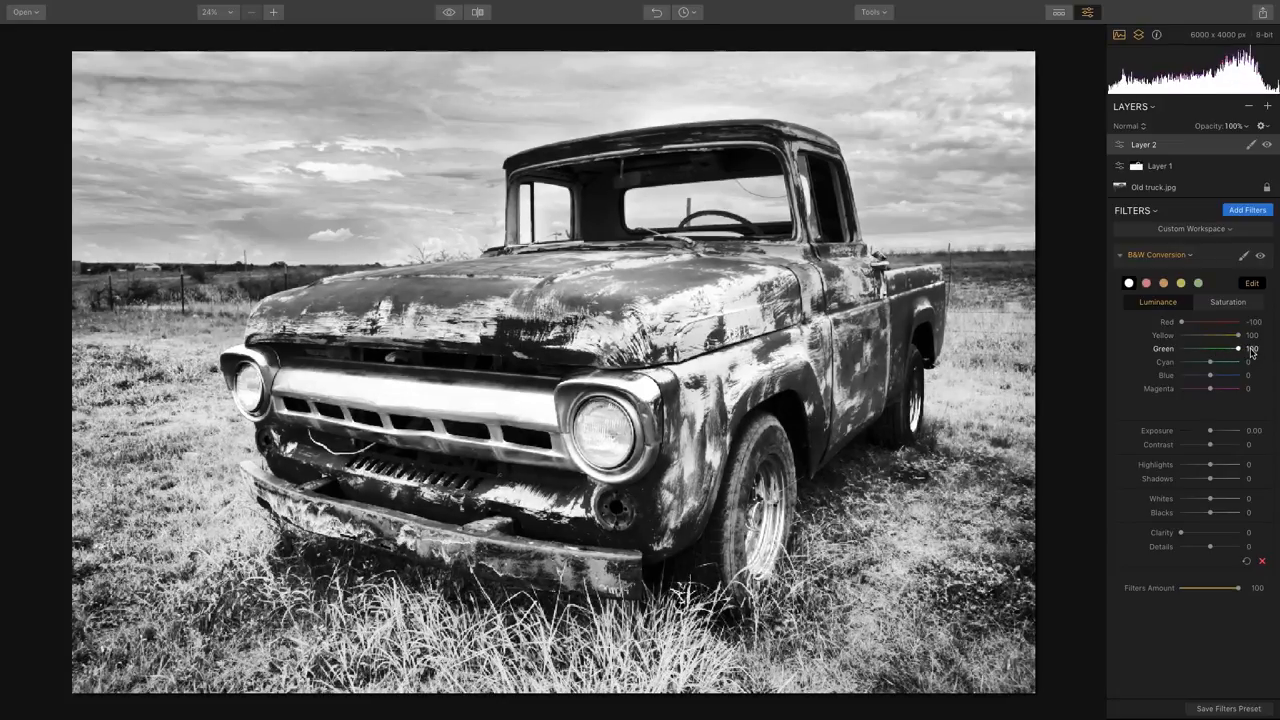
pyautogui.moveTo(1210, 362); pyautogui.dragTo(1180, 362)
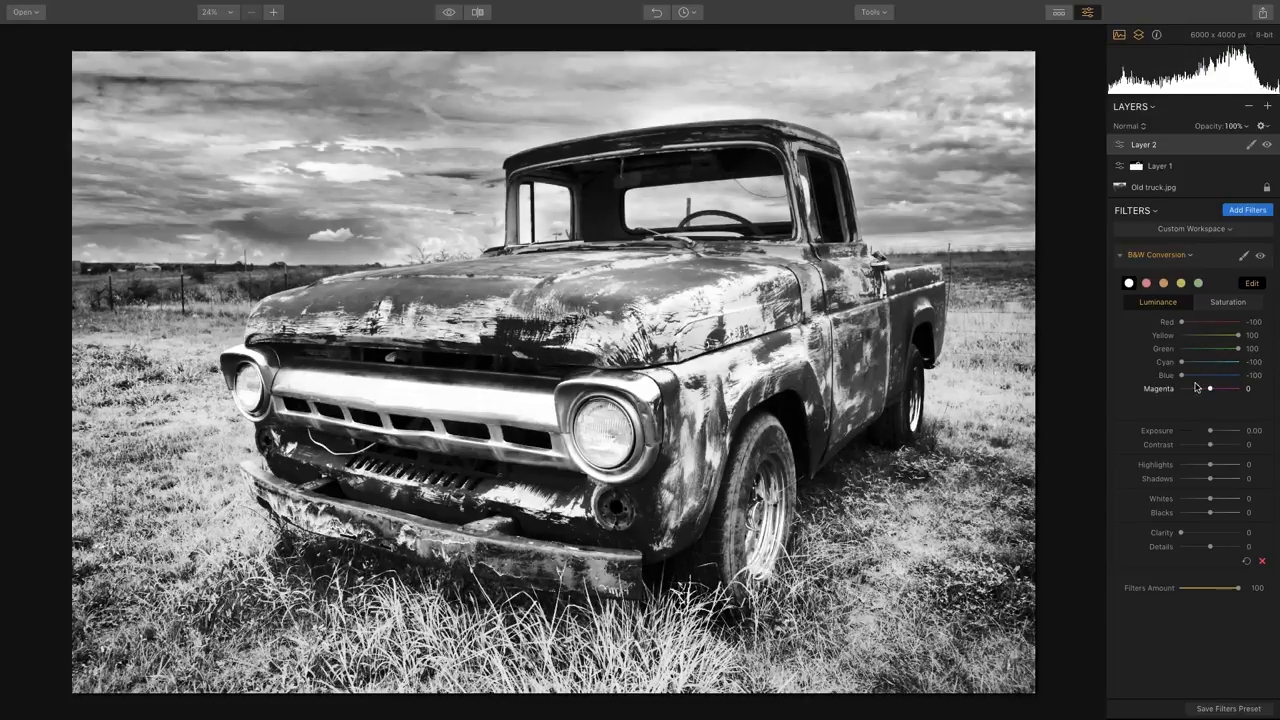
pyautogui.moveTo(1210, 388); pyautogui.dragTo(1236, 388)
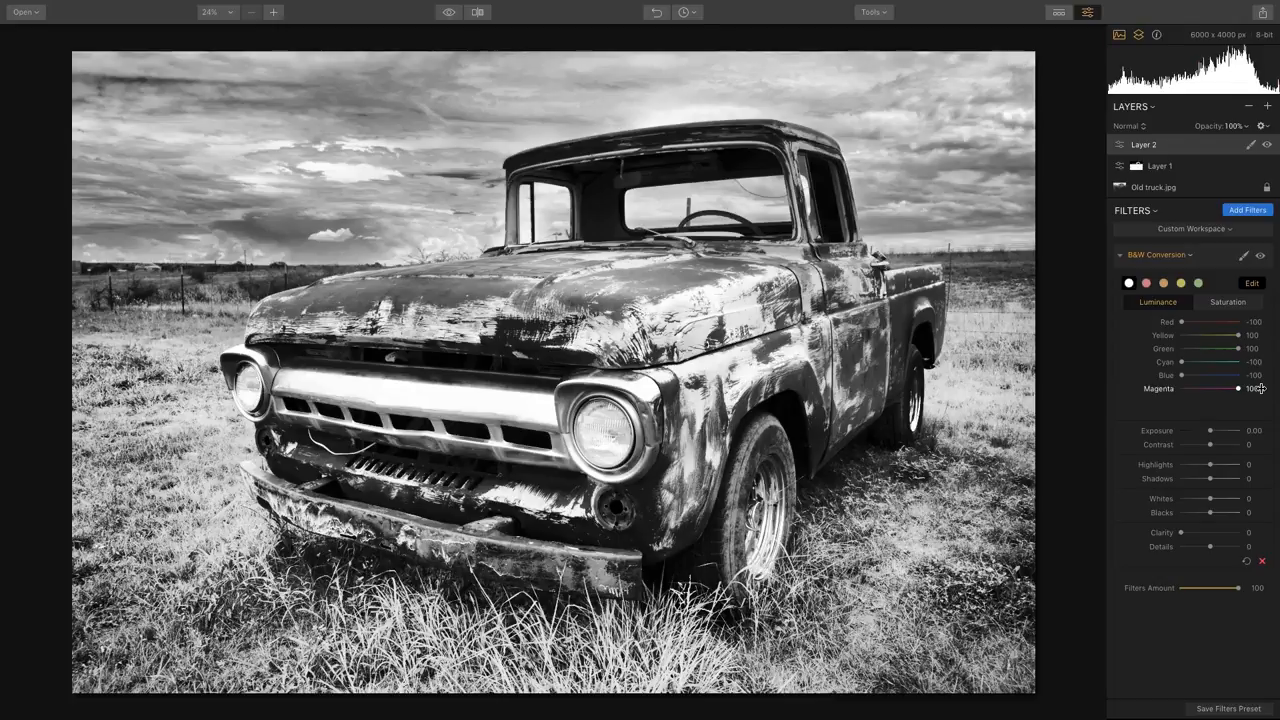
pyautogui.moveTo(1220, 410)
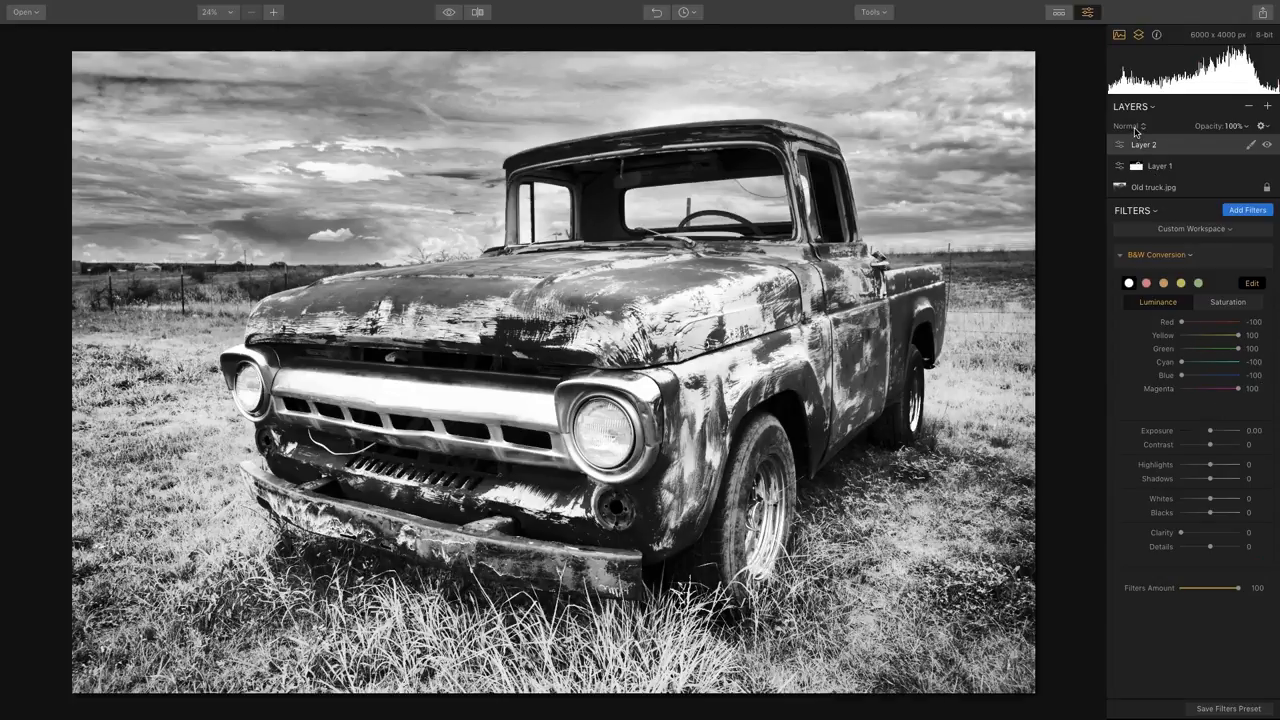
# Blend the black-and-white Layer 2 as Soft Light for colour with stronger contrast.
pyautogui.click(1128, 124)
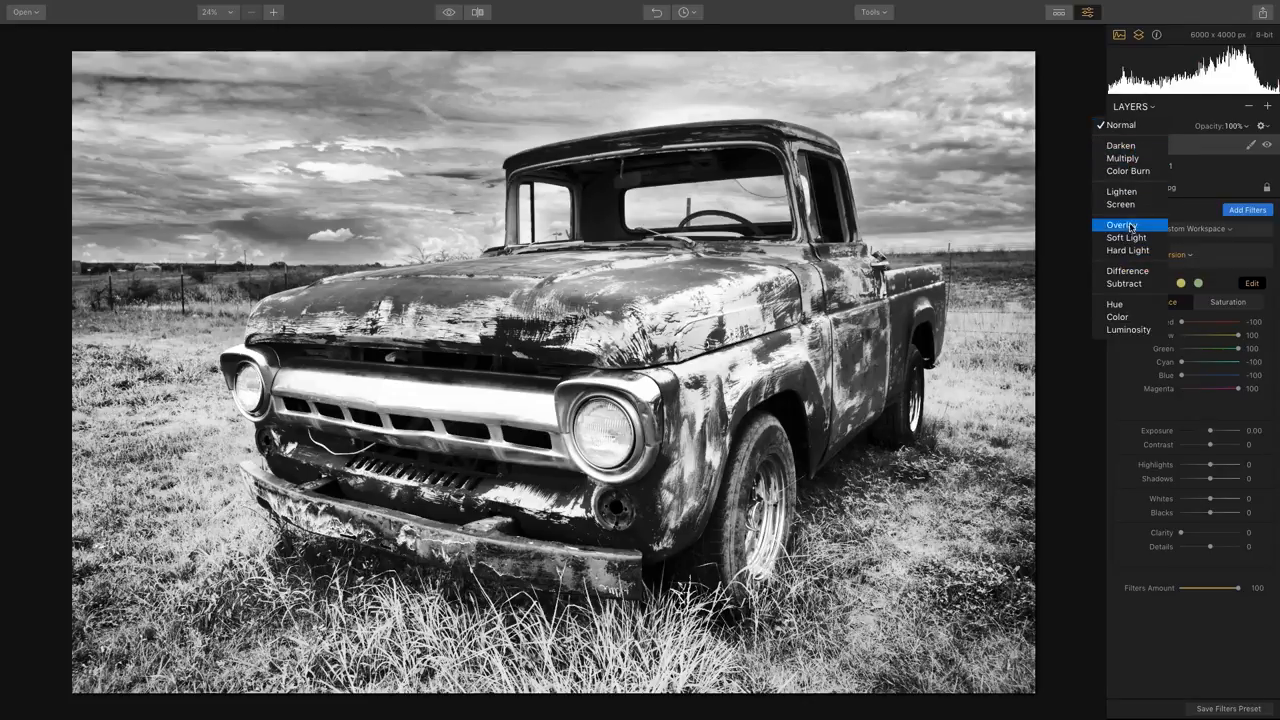
pyautogui.click(1126, 236)
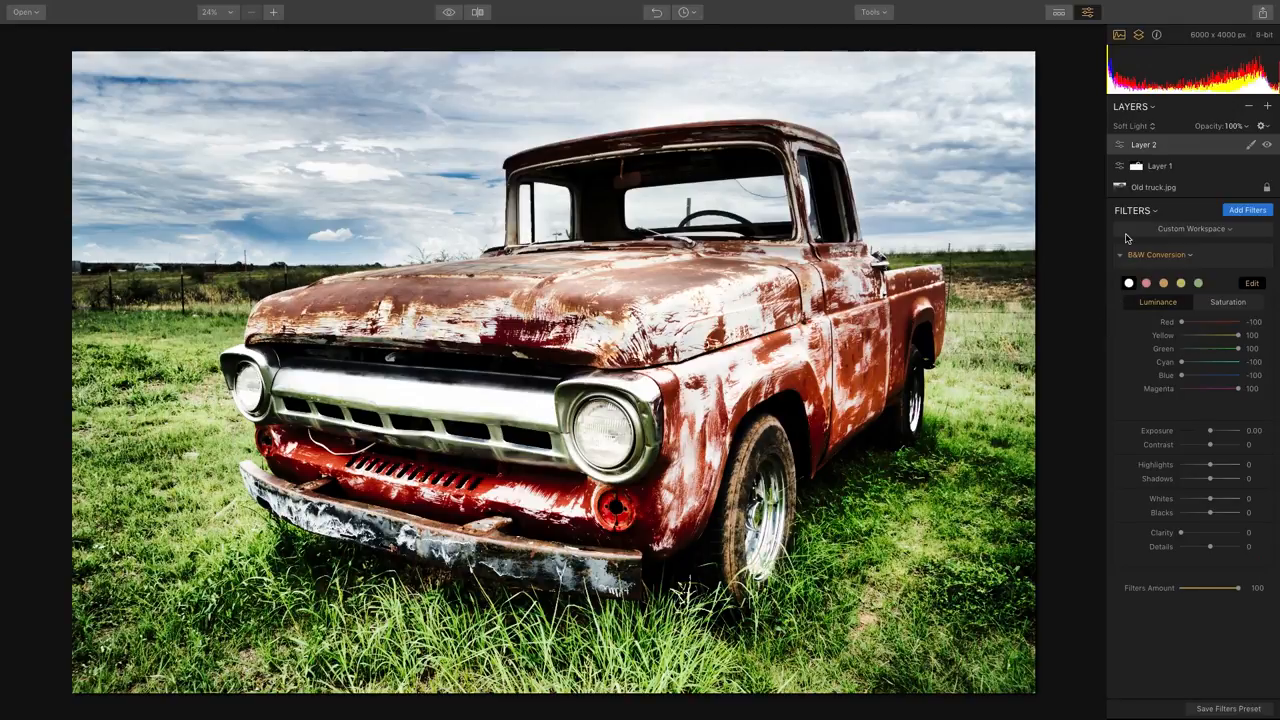
# Add a third adjustment layer and bring up the filter list for Structure and Matte Look.
pyautogui.click(1268, 106)
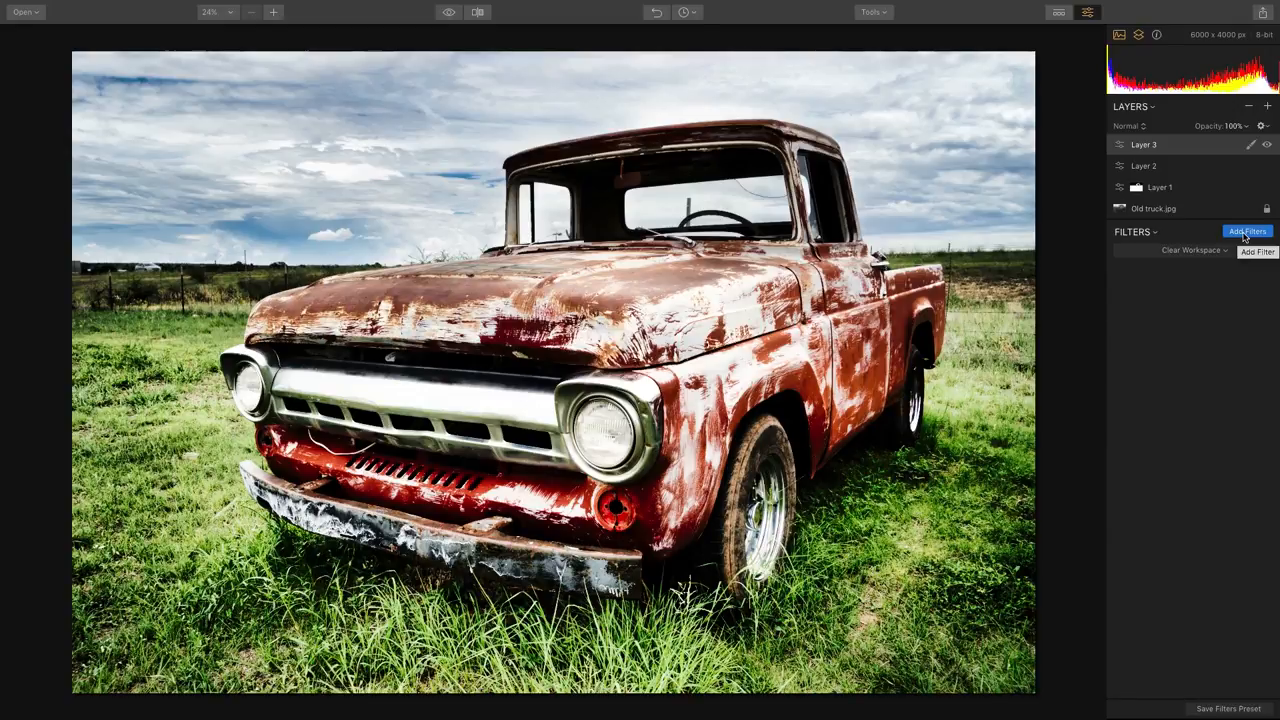
pyautogui.click(1248, 232)
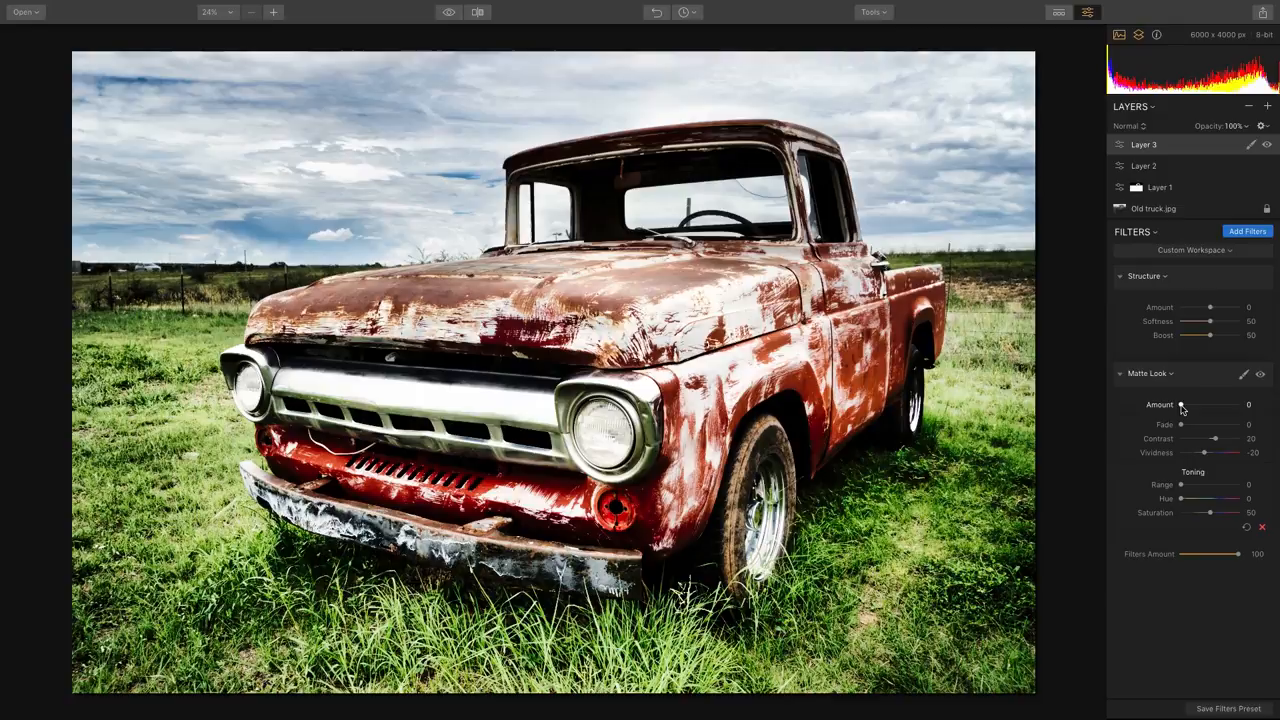
# Tune Layer 3's Matte Look: amount, fade and contrast to maximum, vividness cut, toning retuned.
pyautogui.moveTo(1180, 404); pyautogui.dragTo(1240, 404)
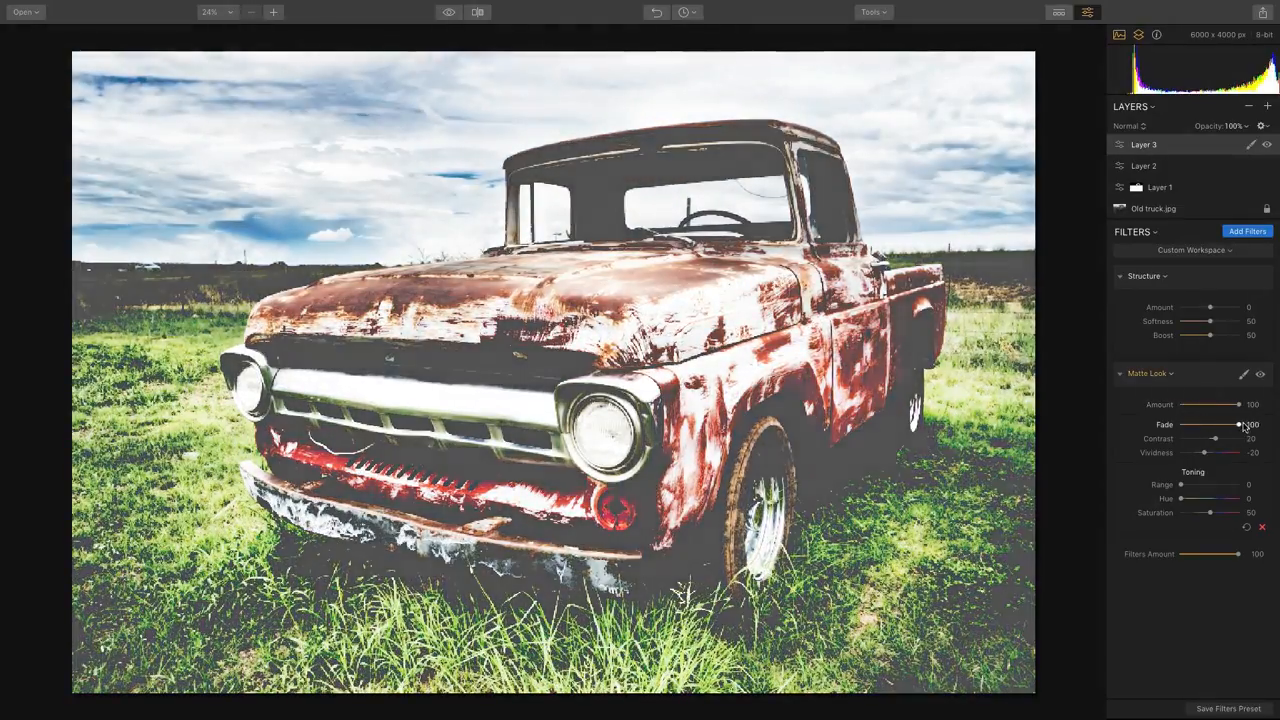
pyautogui.moveTo(1196, 438); pyautogui.dragTo(1216, 438)
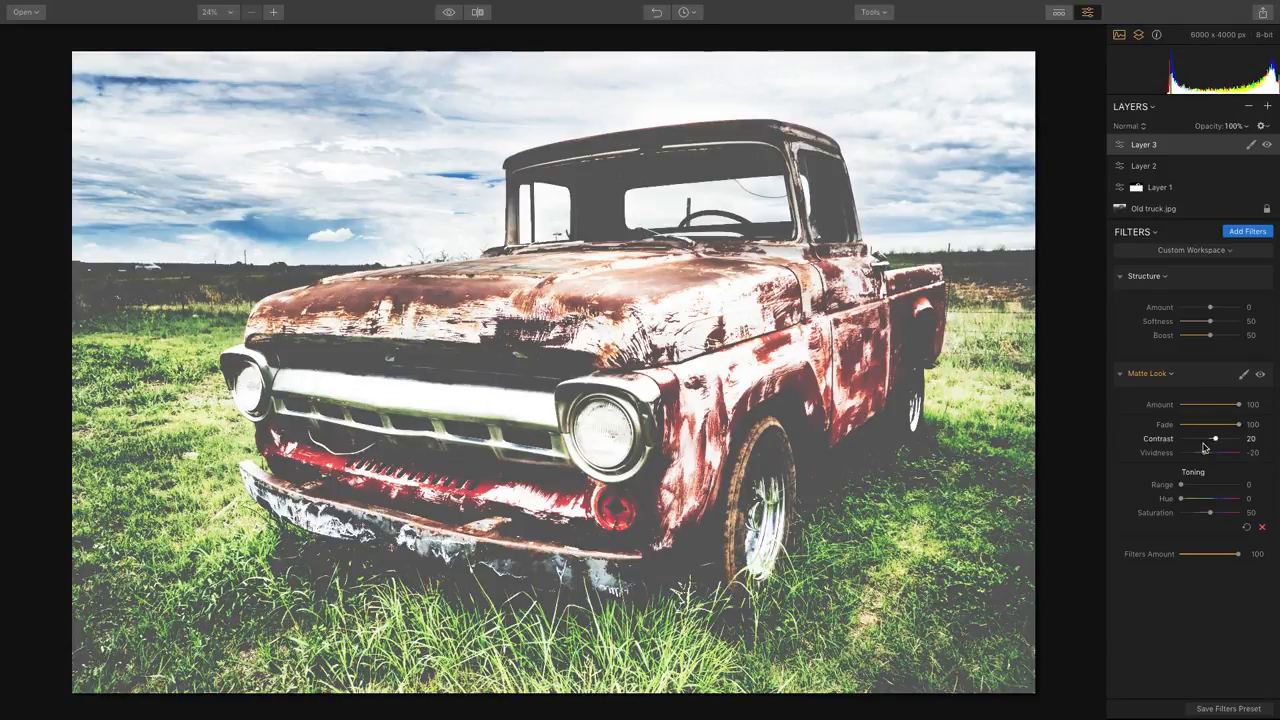
pyautogui.moveTo(1216, 440); pyautogui.dragTo(1240, 440)
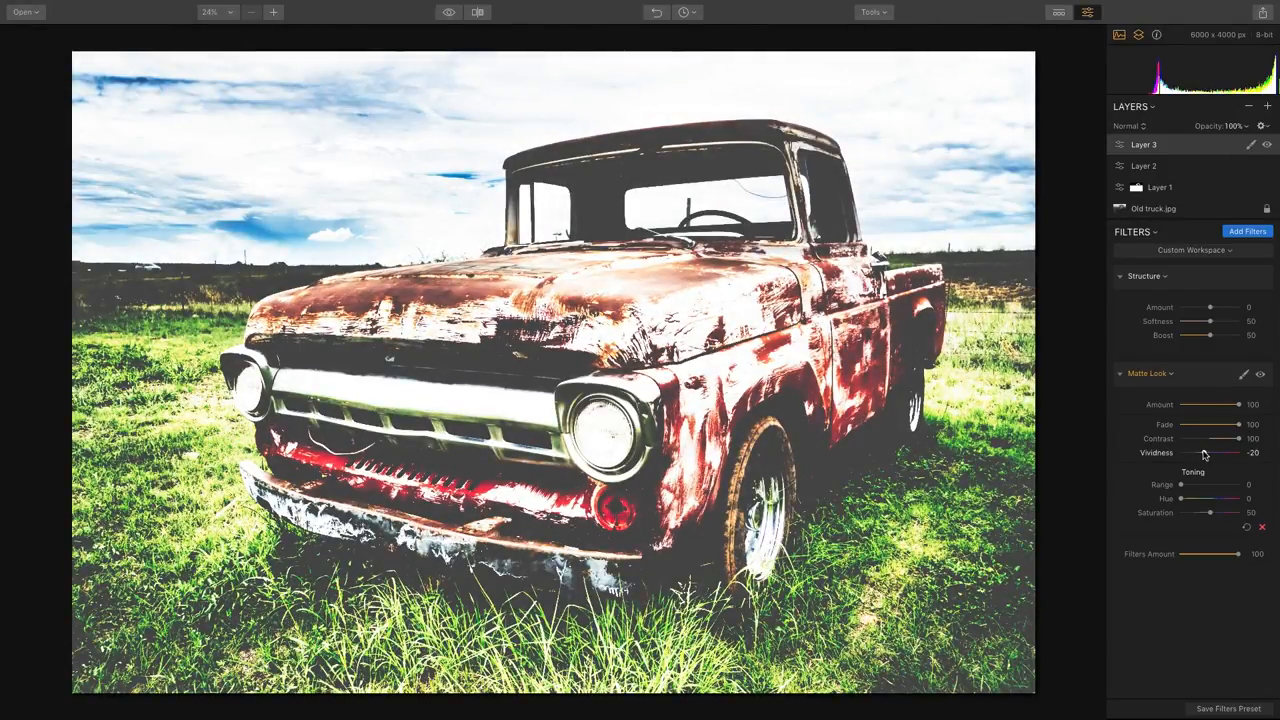
pyautogui.moveTo(1210, 452); pyautogui.dragTo(1204, 452)
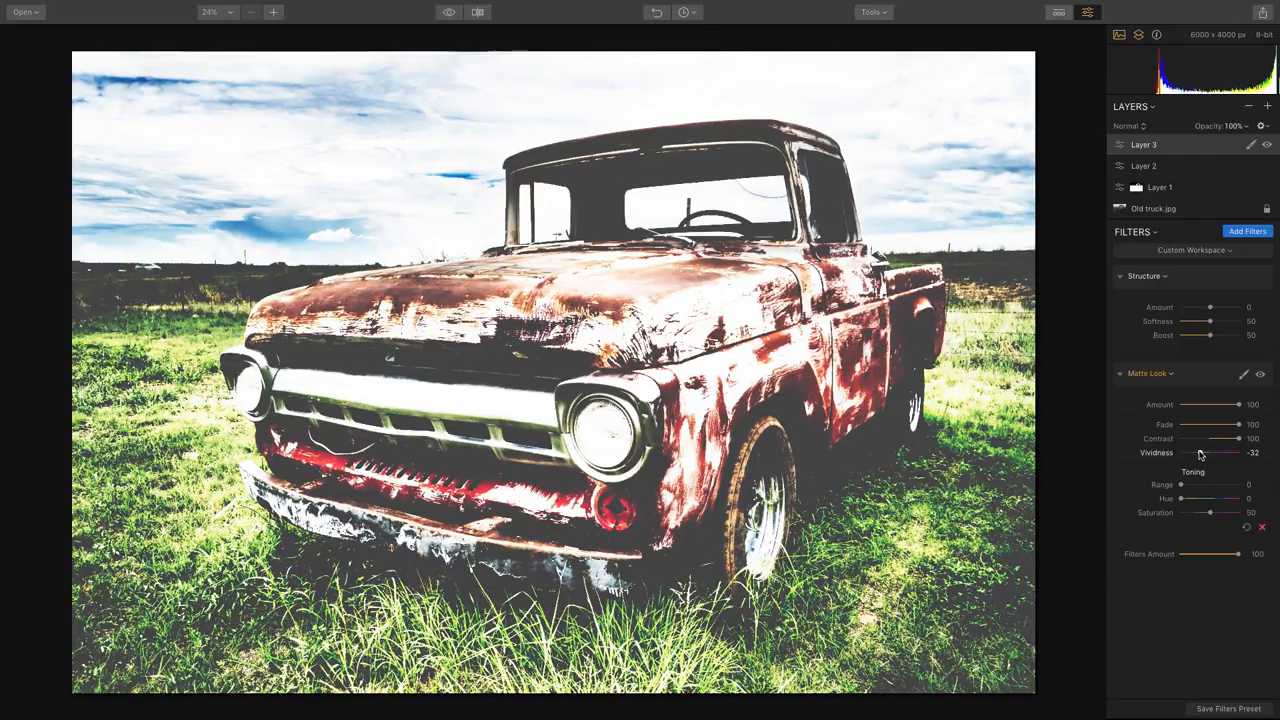
pyautogui.moveTo(1180, 486); pyautogui.dragTo(1196, 486)
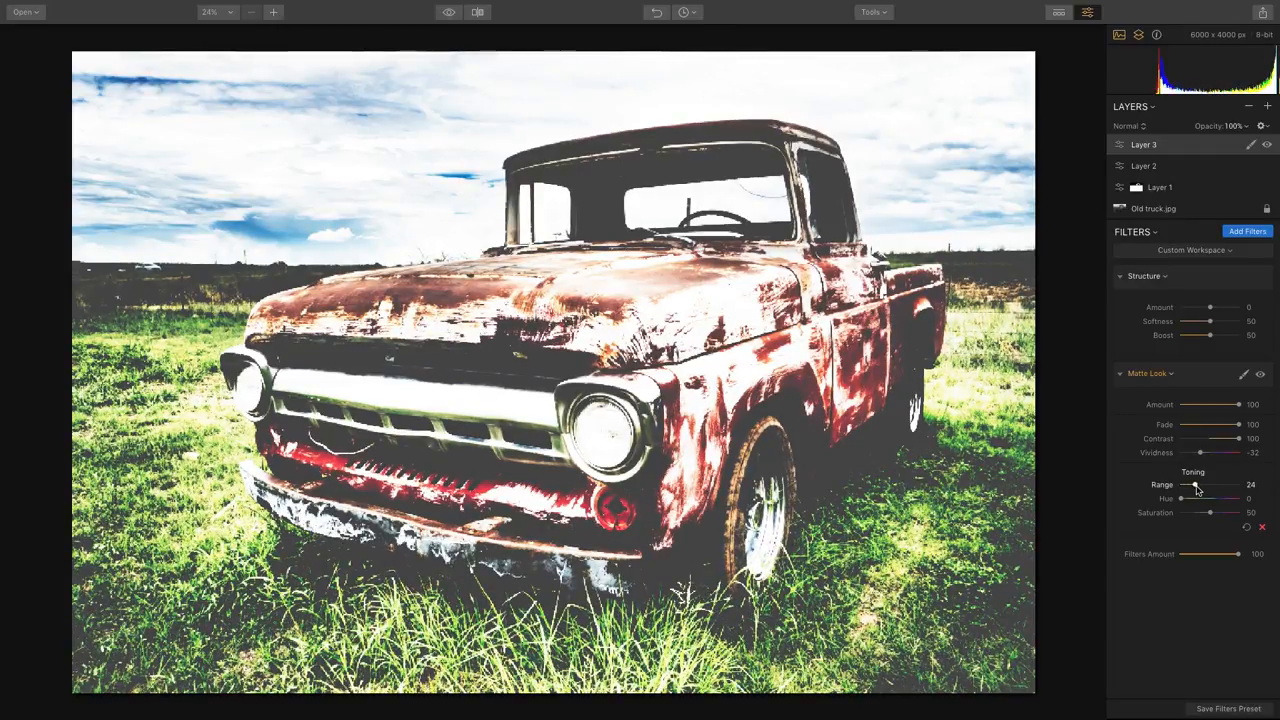
pyautogui.moveTo(1192, 486); pyautogui.dragTo(1204, 486)
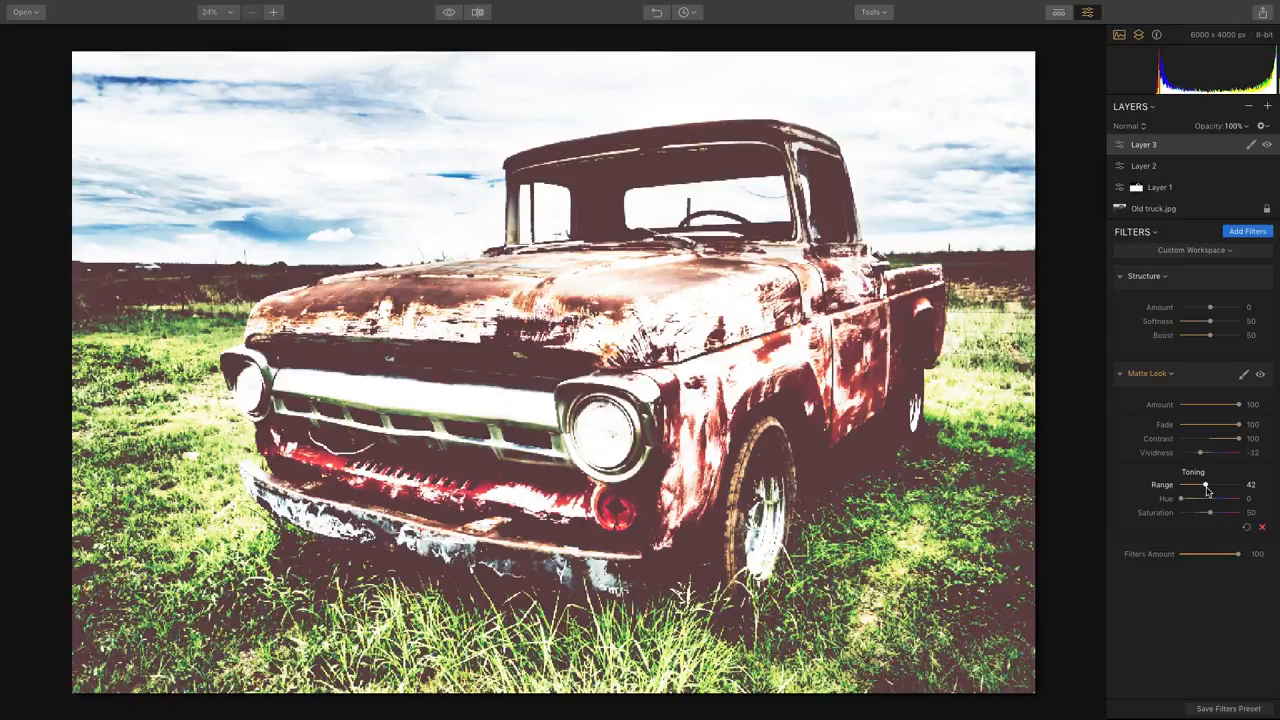
pyautogui.moveTo(1206, 484); pyautogui.dragTo(1204, 484)
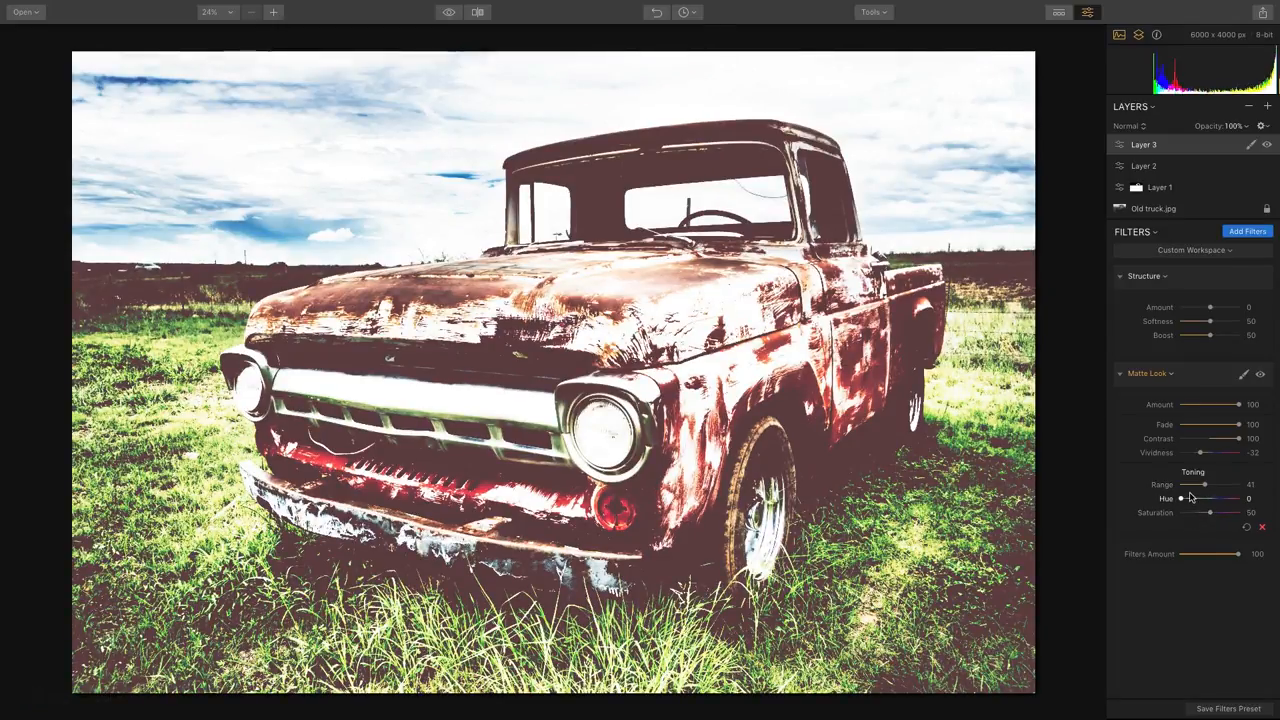
# Set Layer 3's Structure to a positive amount, full softness and boost around 37.
pyautogui.moveTo(1210, 308); pyautogui.dragTo(1196, 308)
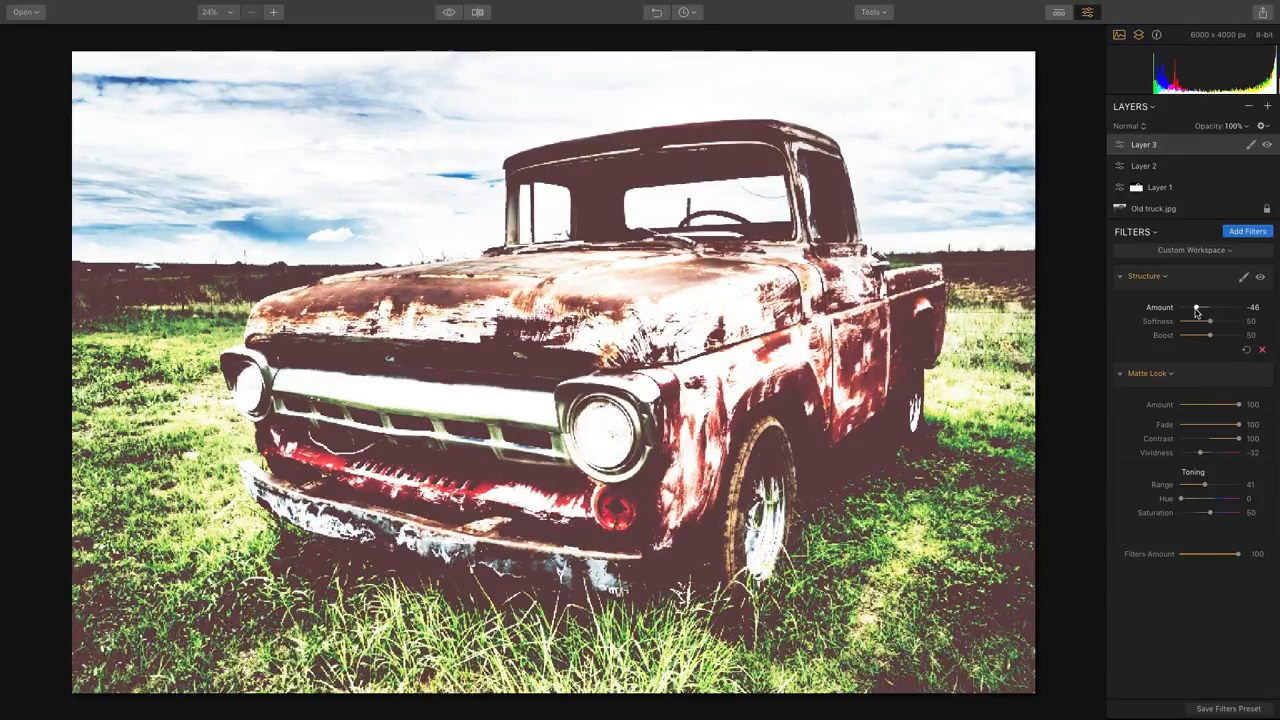
pyautogui.moveTo(1196, 308); pyautogui.dragTo(1184, 308)
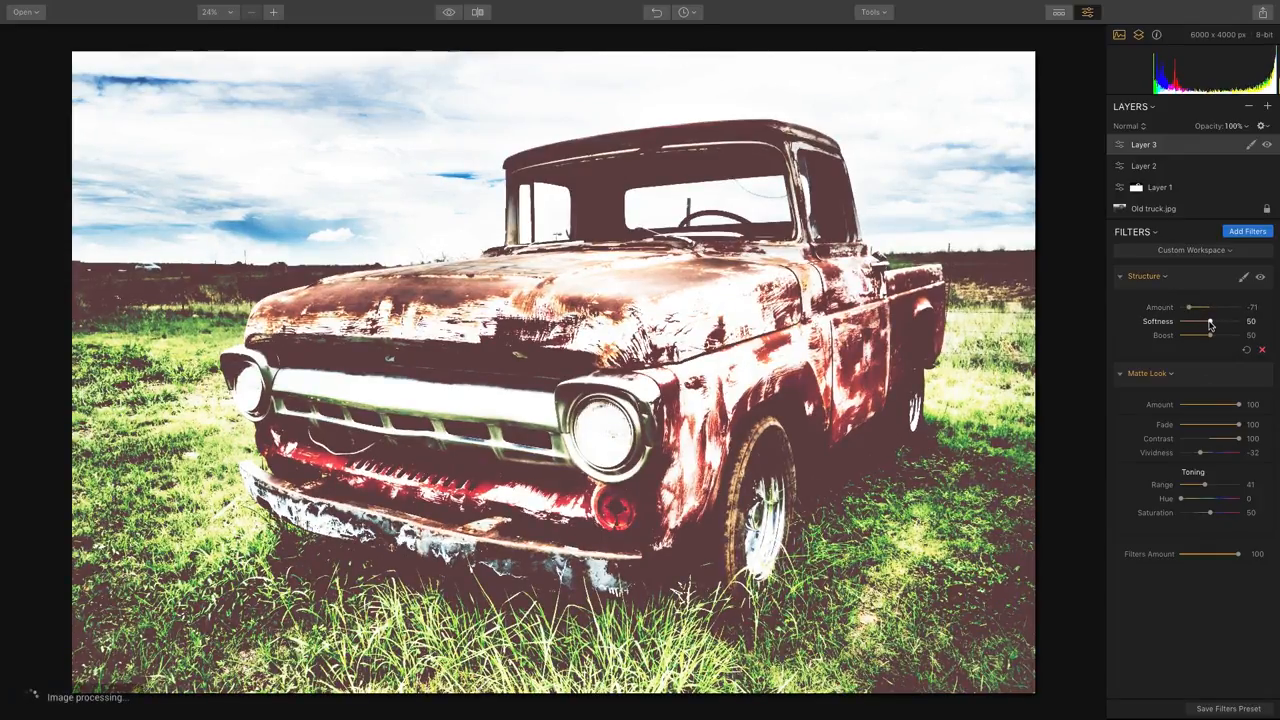
pyautogui.moveTo(1210, 320); pyautogui.dragTo(1240, 320)
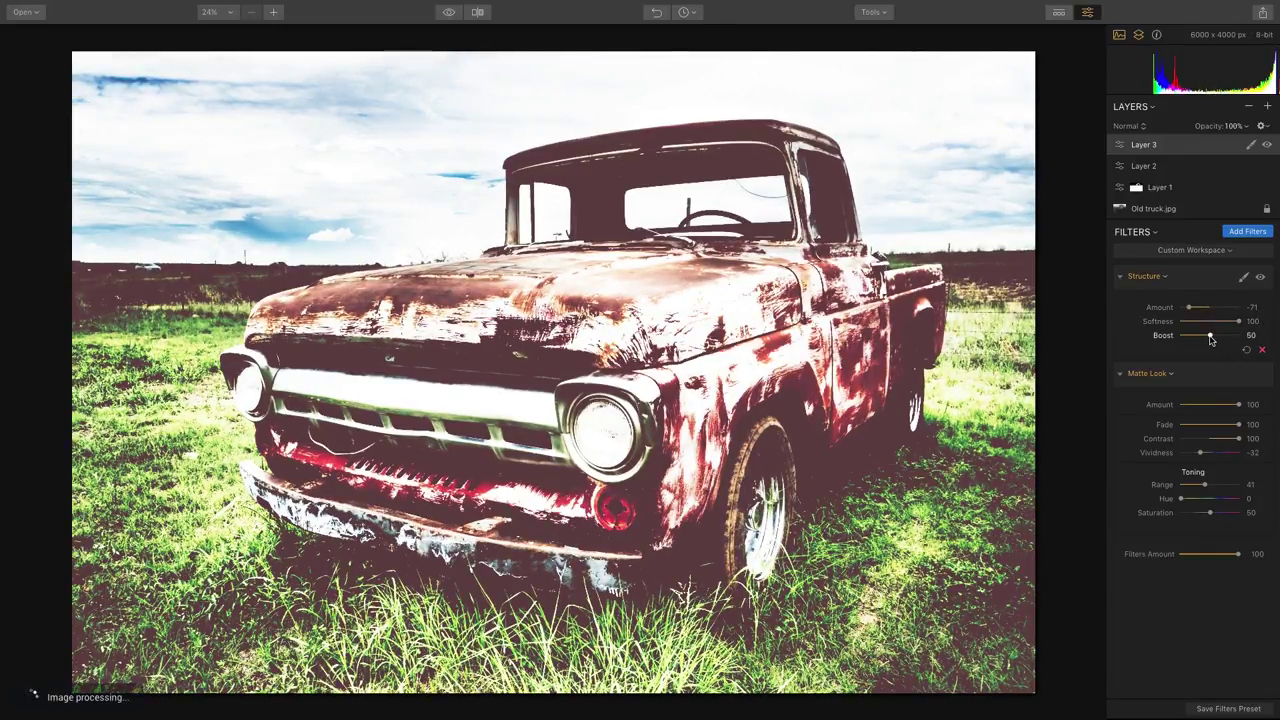
pyautogui.moveTo(1210, 336); pyautogui.dragTo(1200, 336)
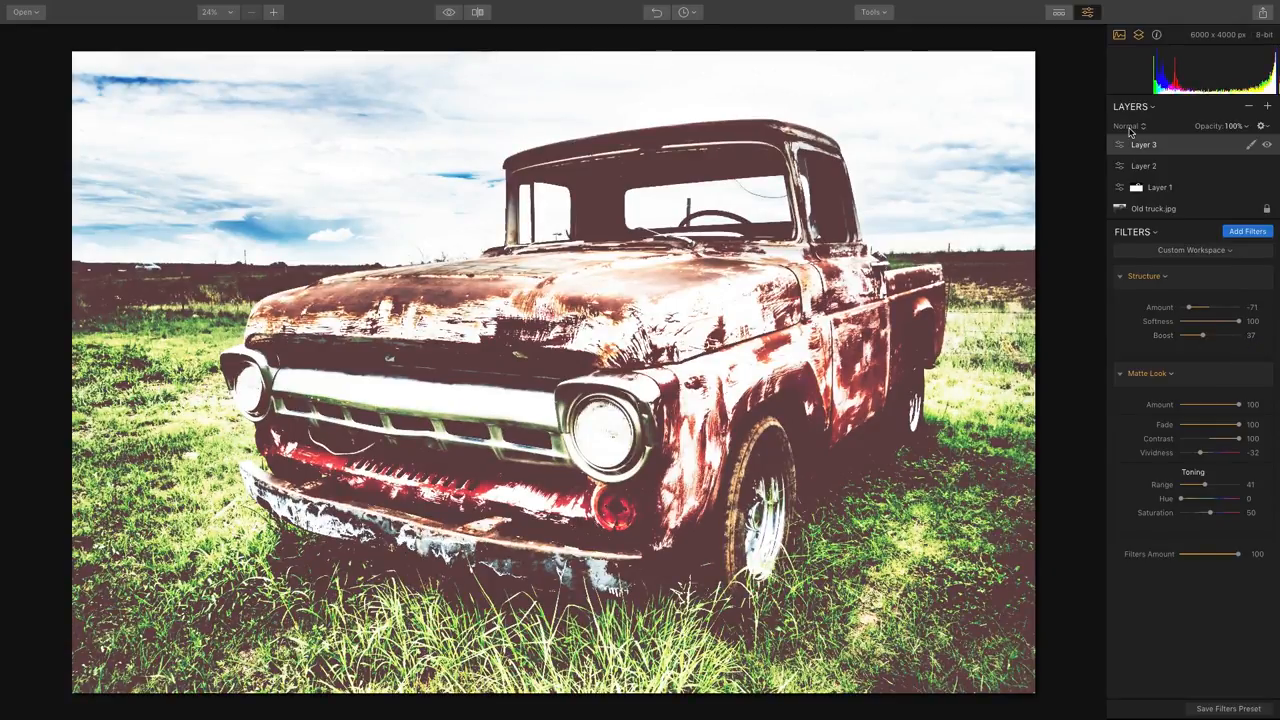
# Blend Layer 3 in Multiply mode, darkening the truck, grass and sky.
pyautogui.click(1128, 124)
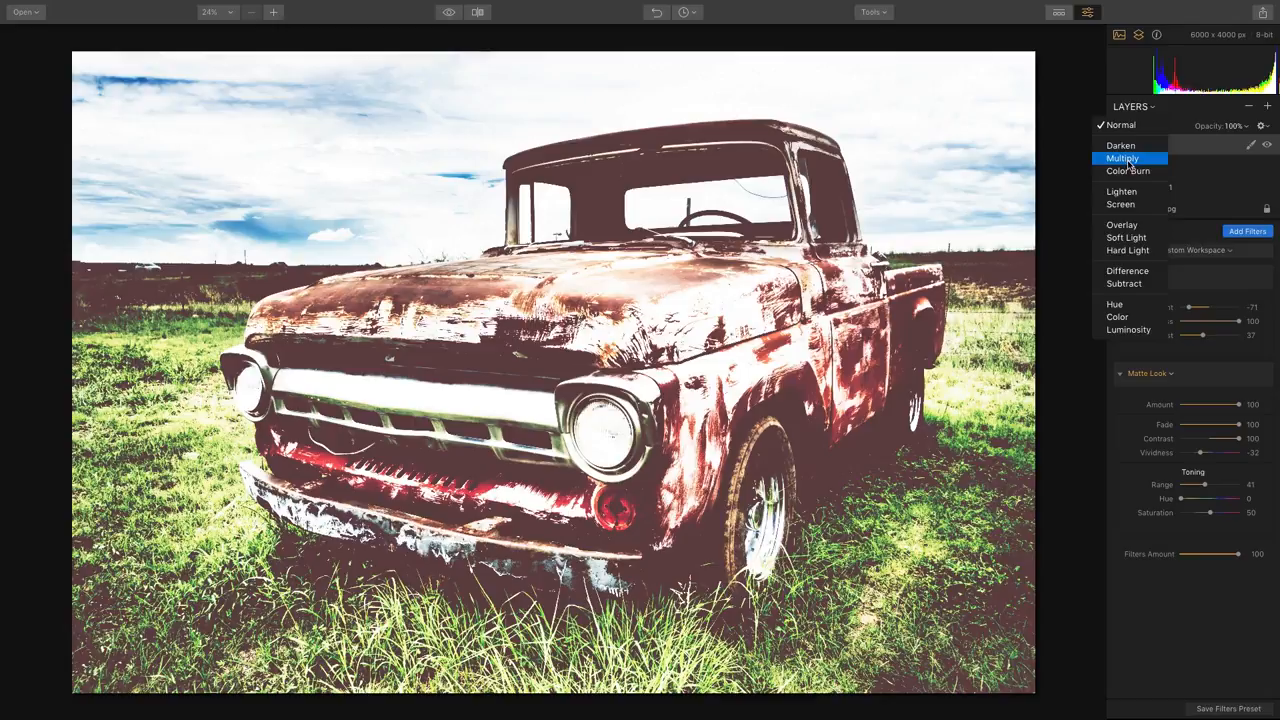
pyautogui.click(1122, 158)
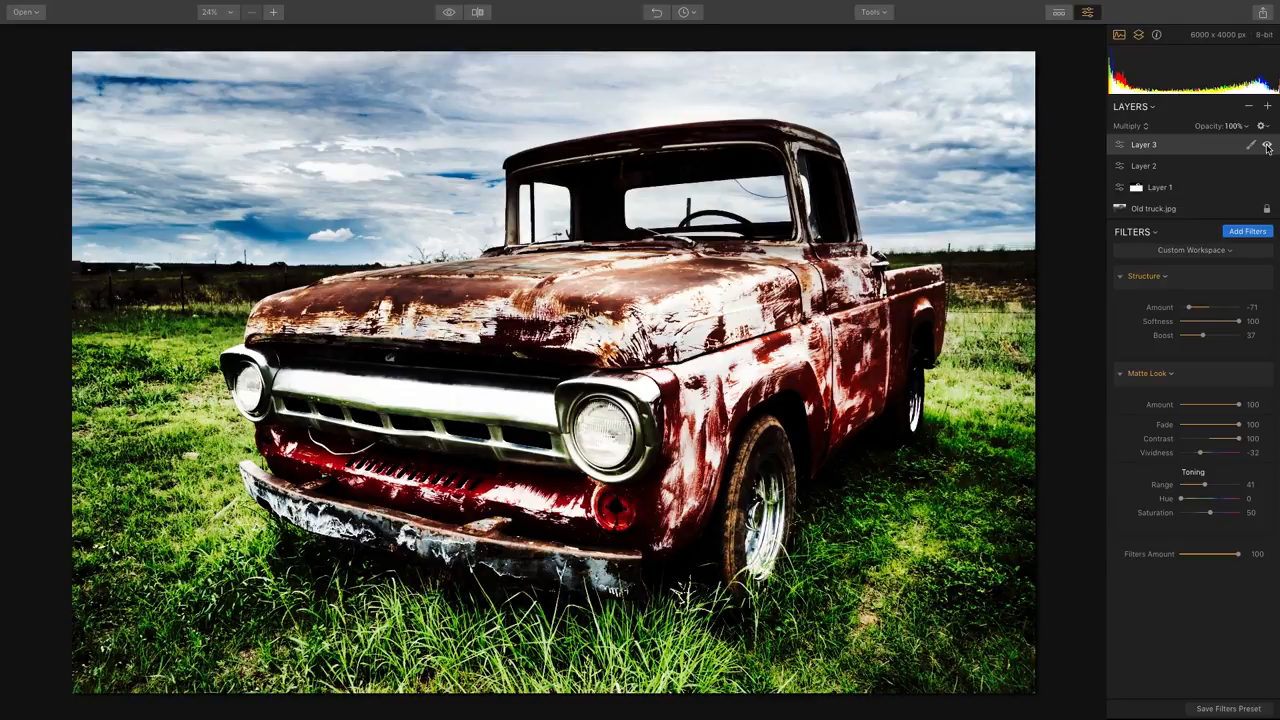
# Give Layer 3 a luminosity mask to ease the Multiply darkening.
pyautogui.click(1268, 144)
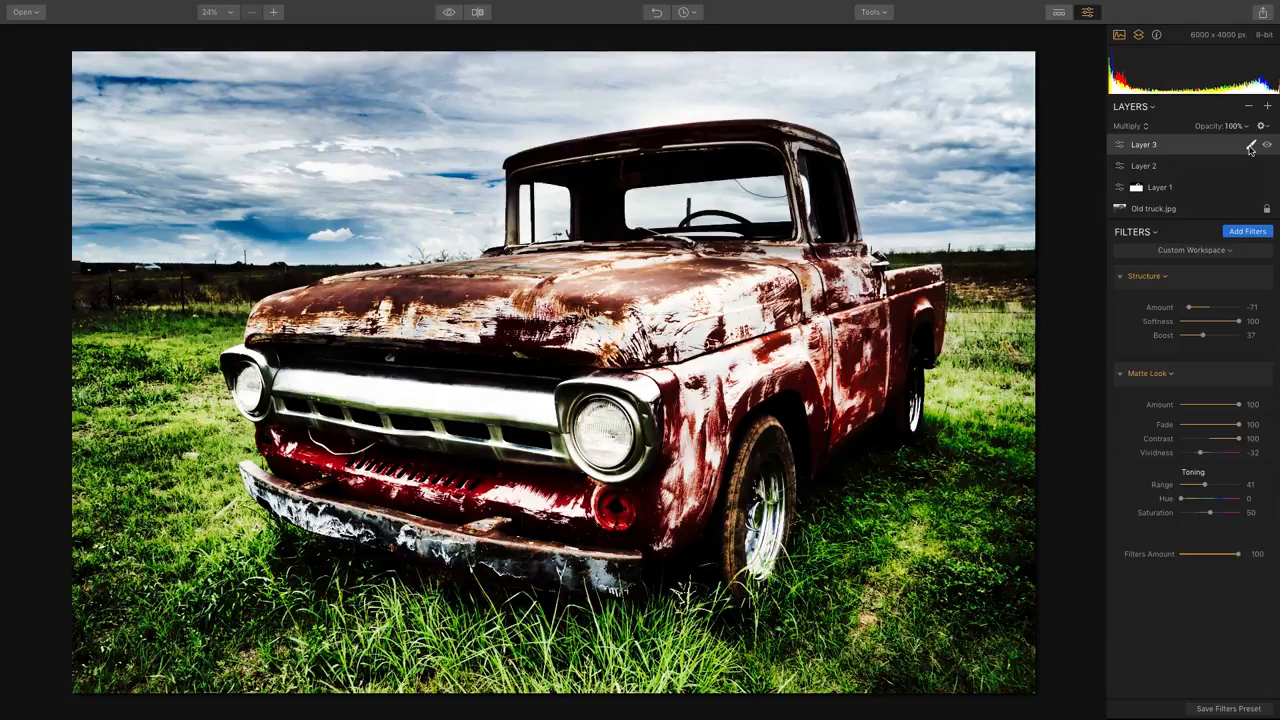
pyautogui.click(1250, 144)
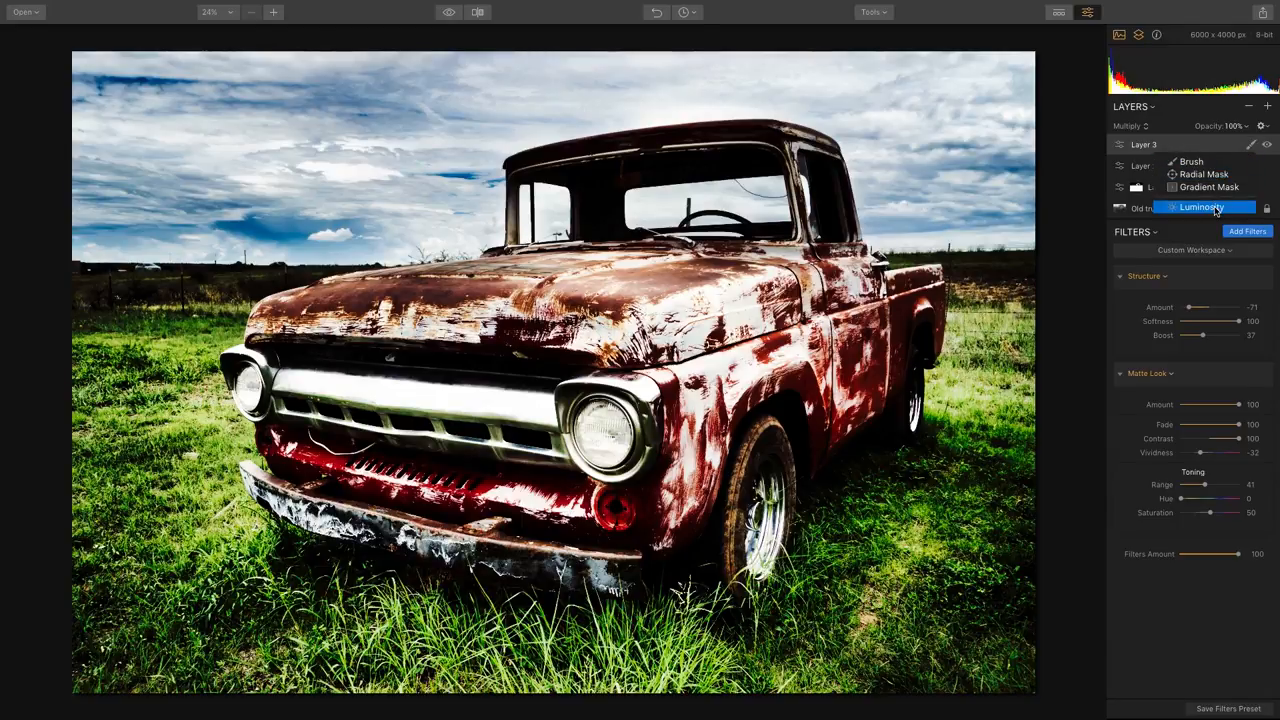
pyautogui.click(1204, 208)
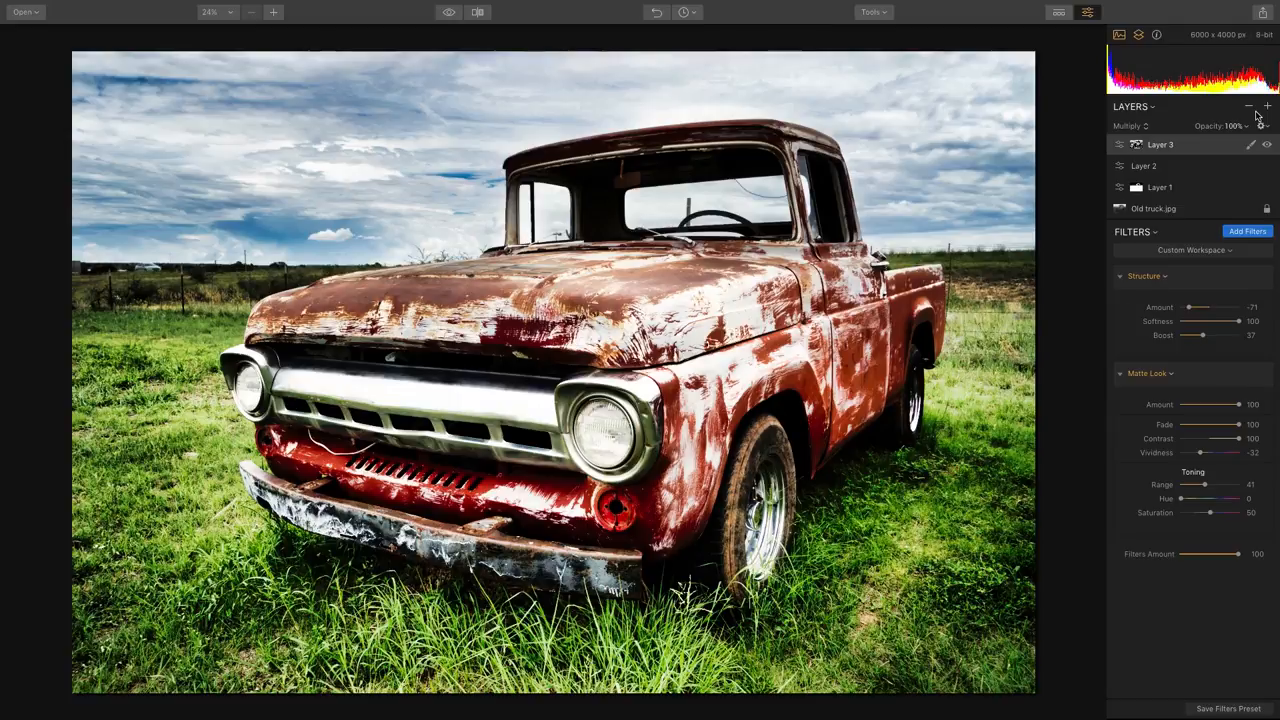
# Add a new empty adjustment layer, Layer 4, on top of the stack.
pyautogui.click(1268, 106)
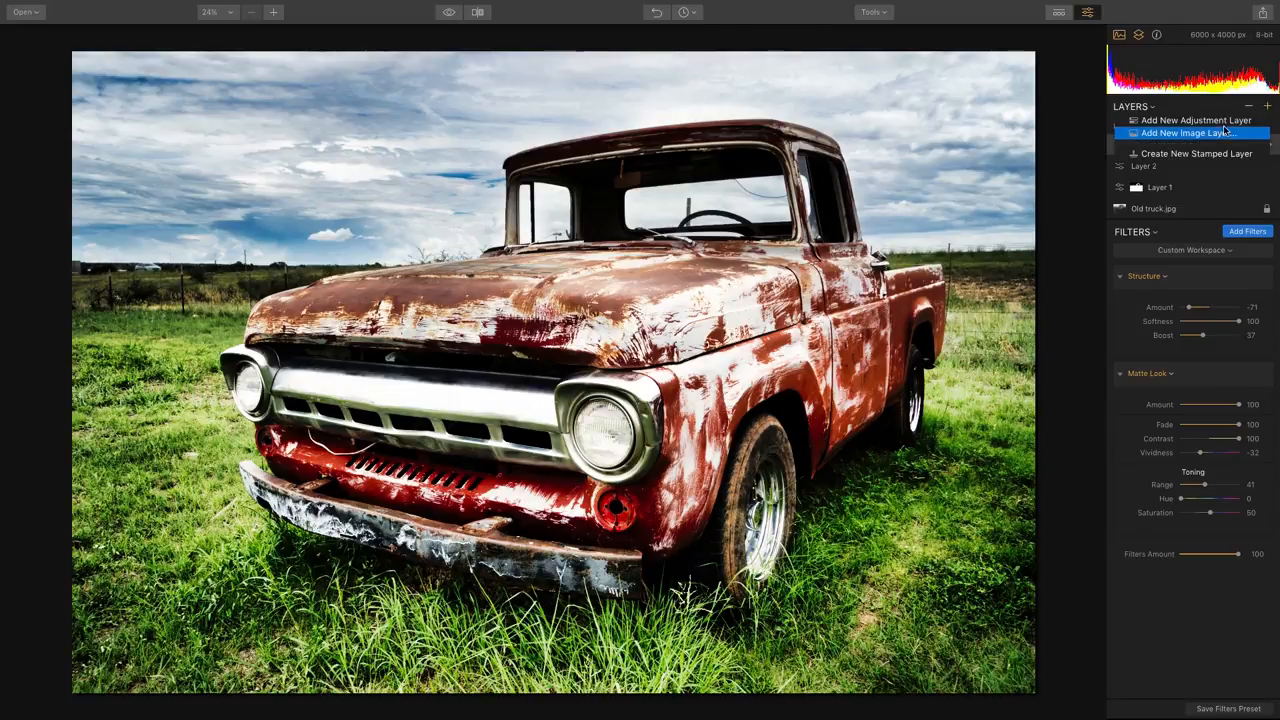
pyautogui.click(1192, 132)
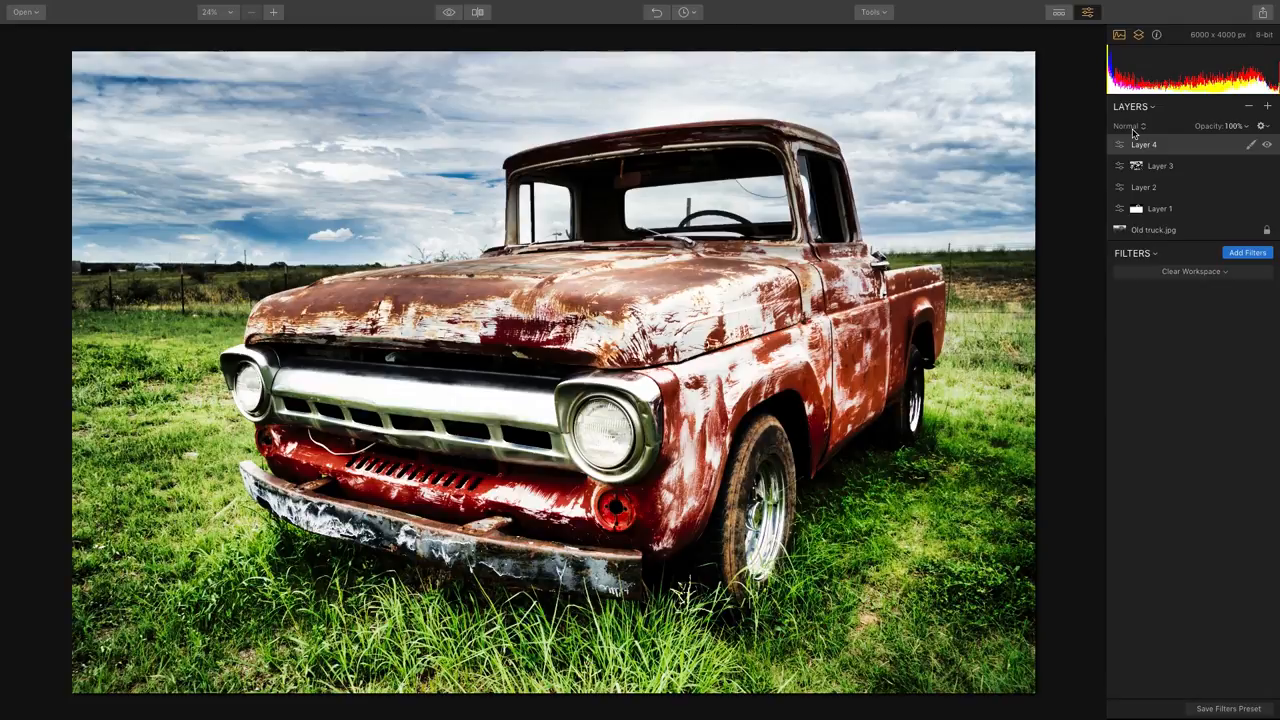
# Set Layer 4 to Multiply blending at about 37% opacity.
pyautogui.click(1128, 124)
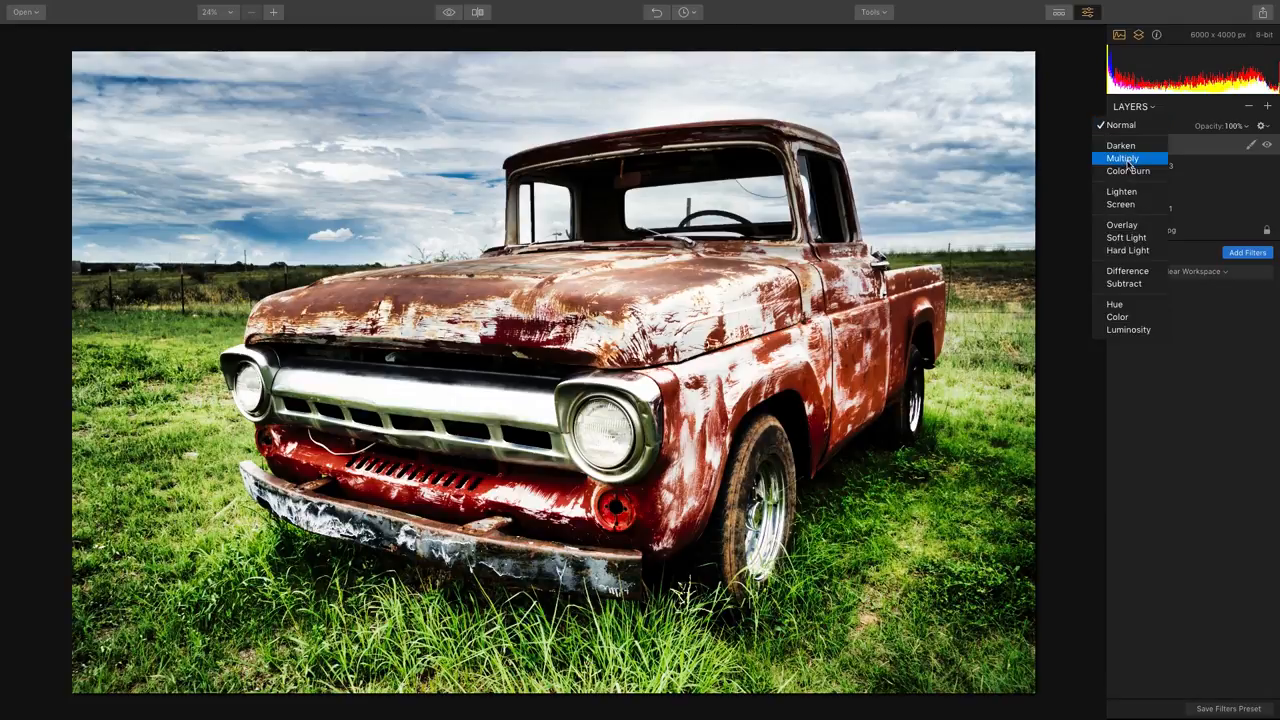
pyautogui.click(1122, 158)
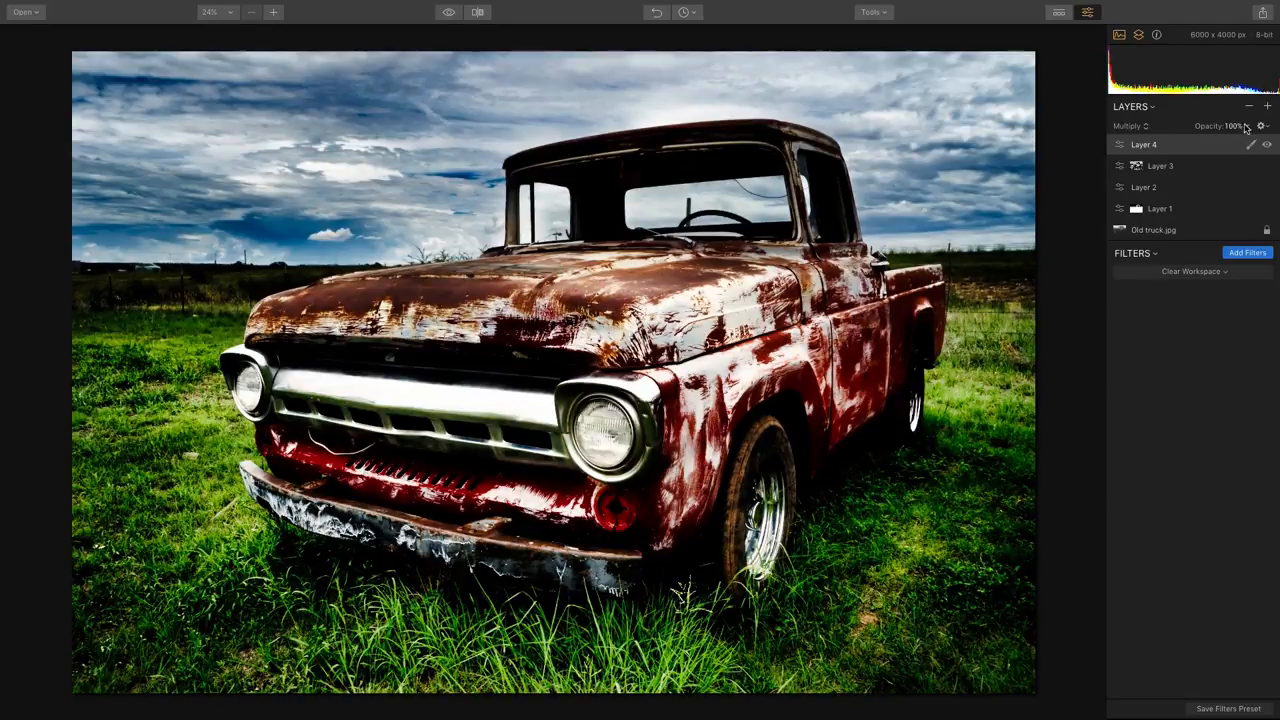
pyautogui.moveTo(1248, 140); pyautogui.dragTo(1224, 140)
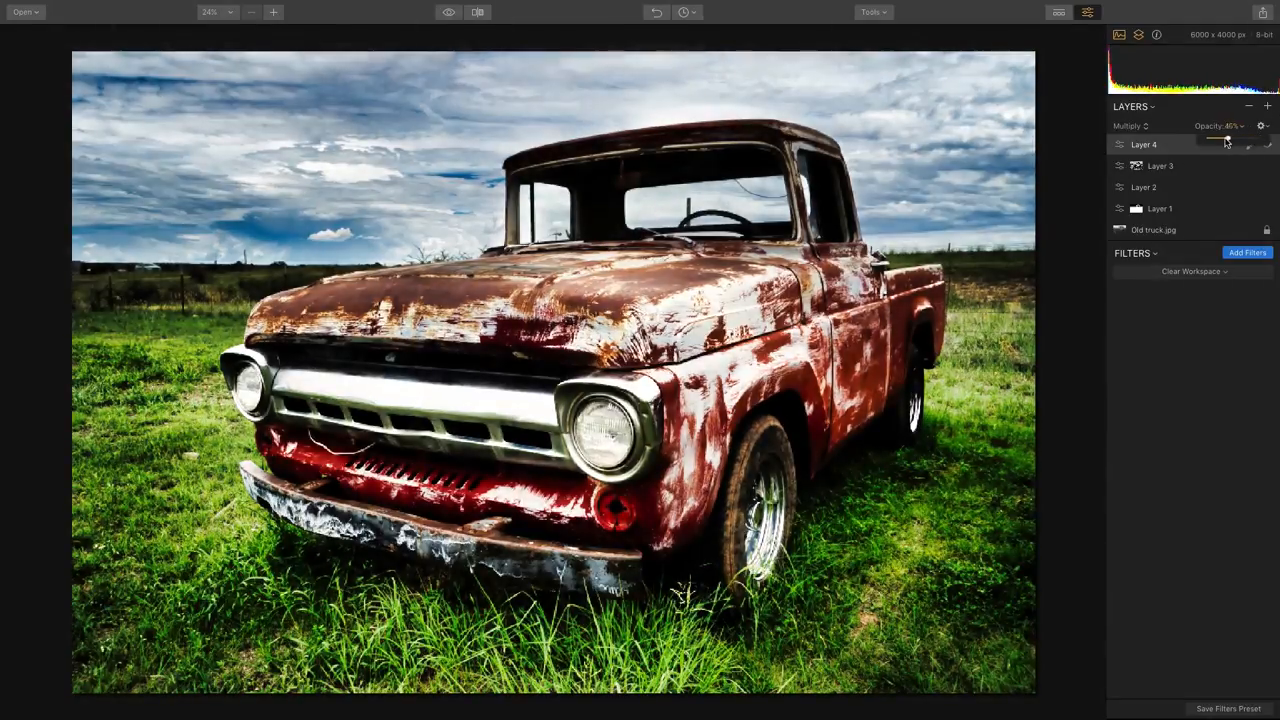
pyautogui.moveTo(1228, 140); pyautogui.dragTo(1220, 140)
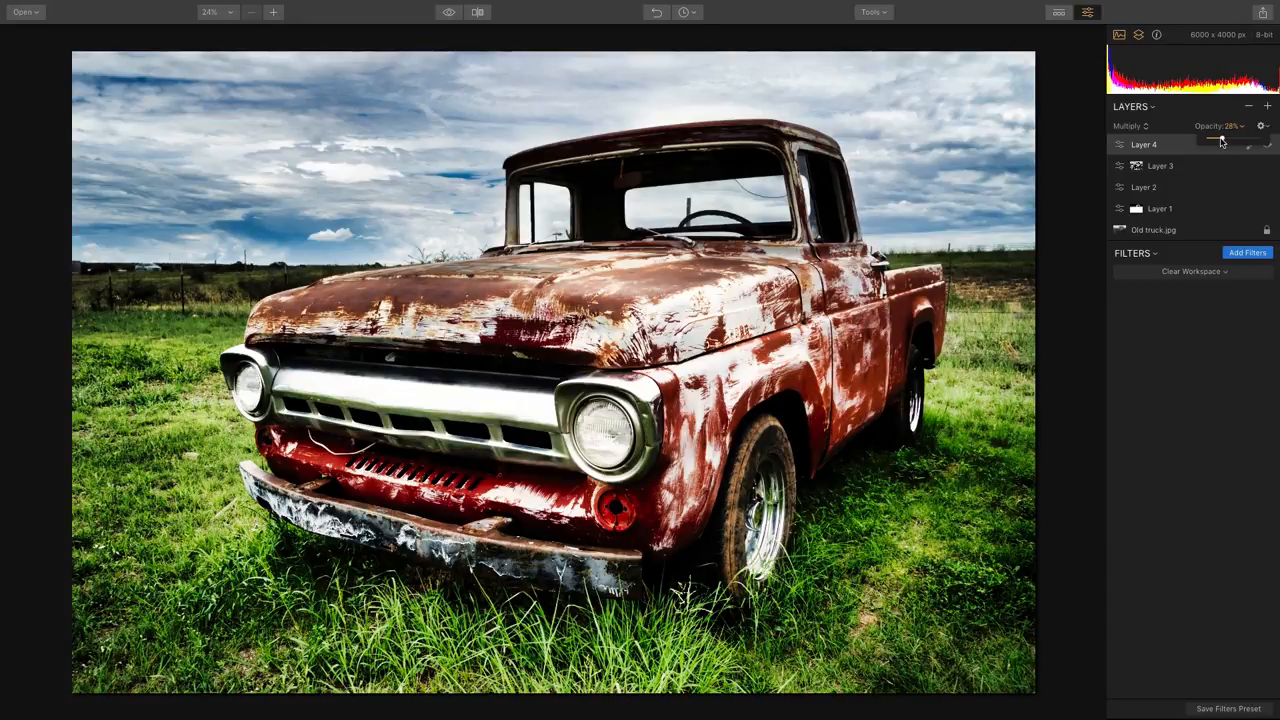
pyautogui.moveTo(1224, 138); pyautogui.dragTo(1216, 138)
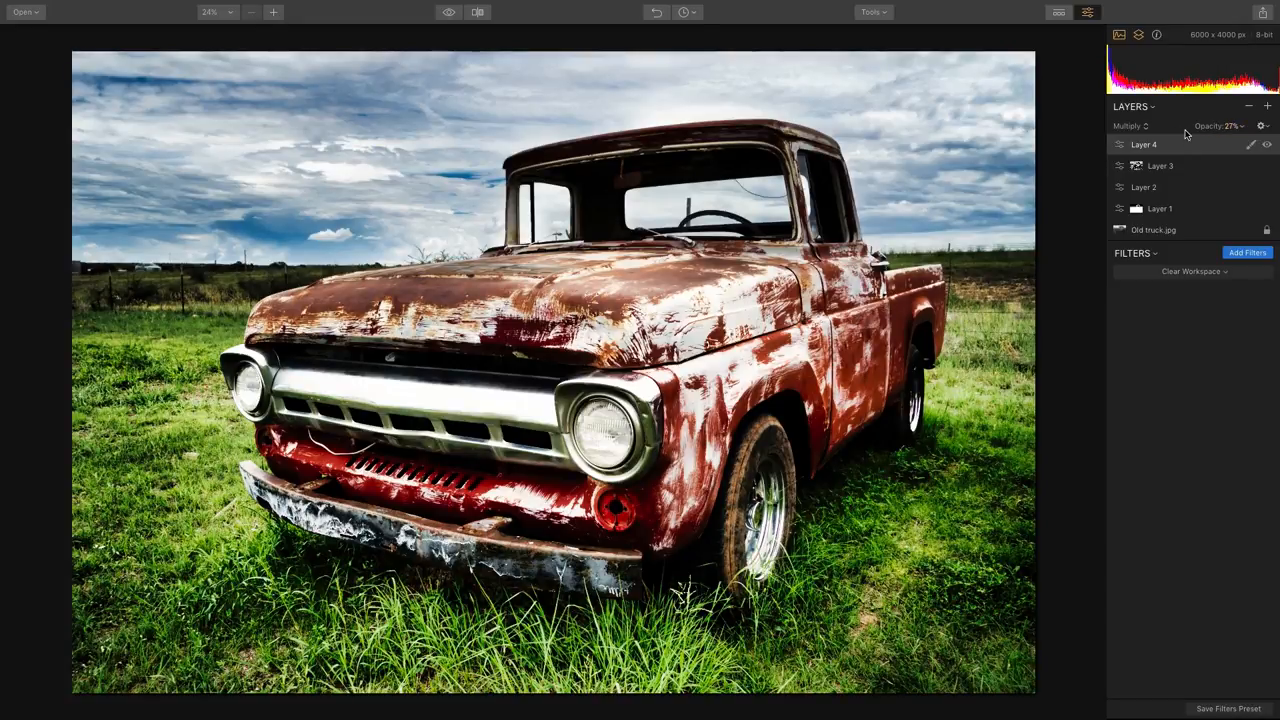
pyautogui.click(448, 12)
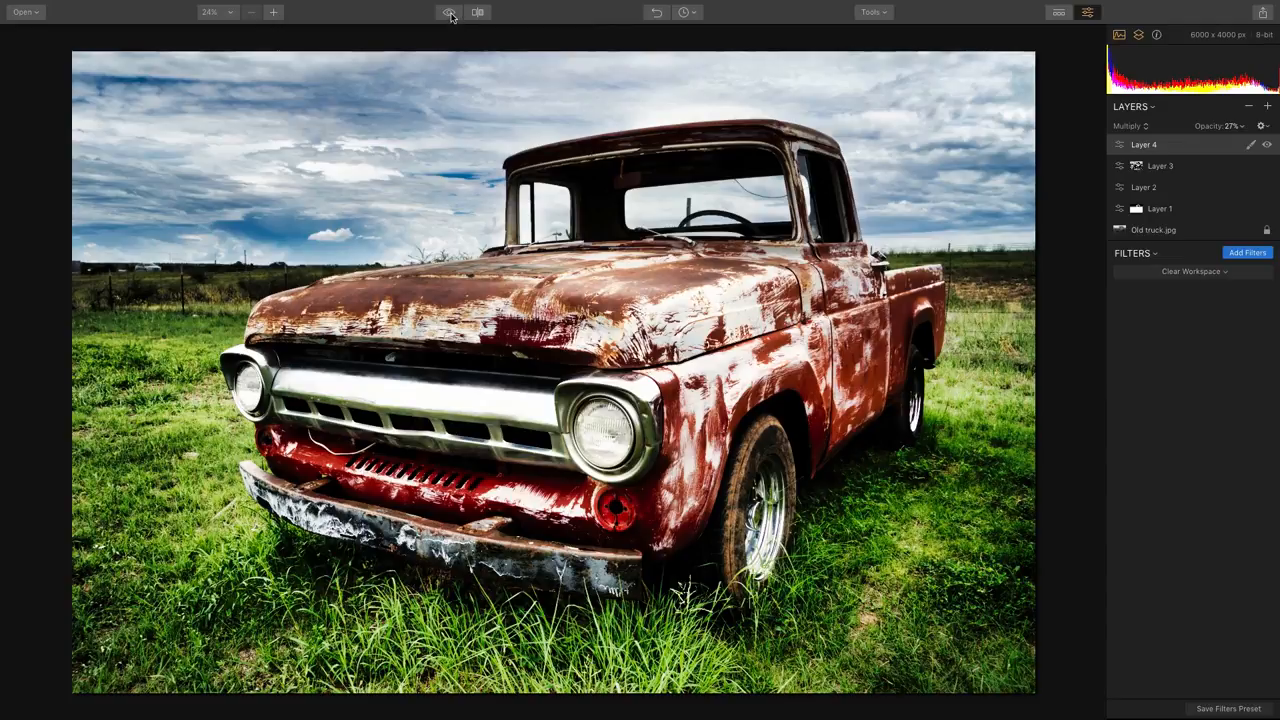
pyautogui.click(448, 12)
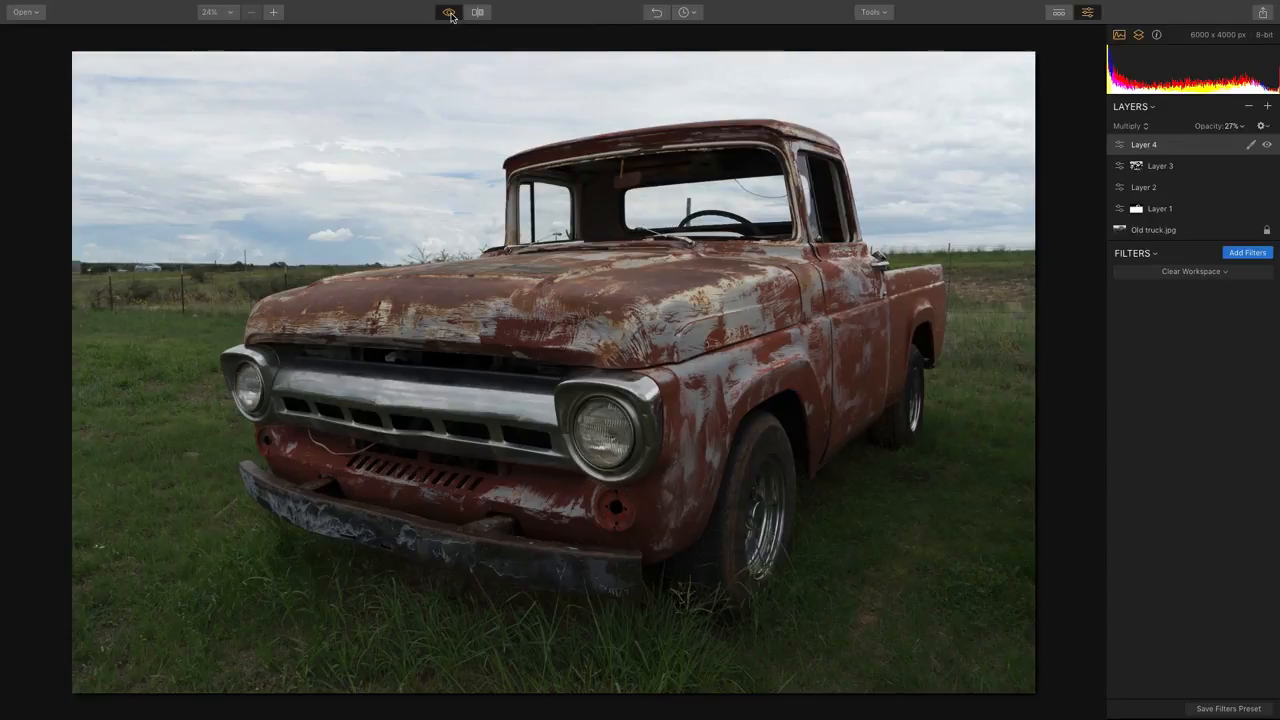
pyautogui.click(448, 12)
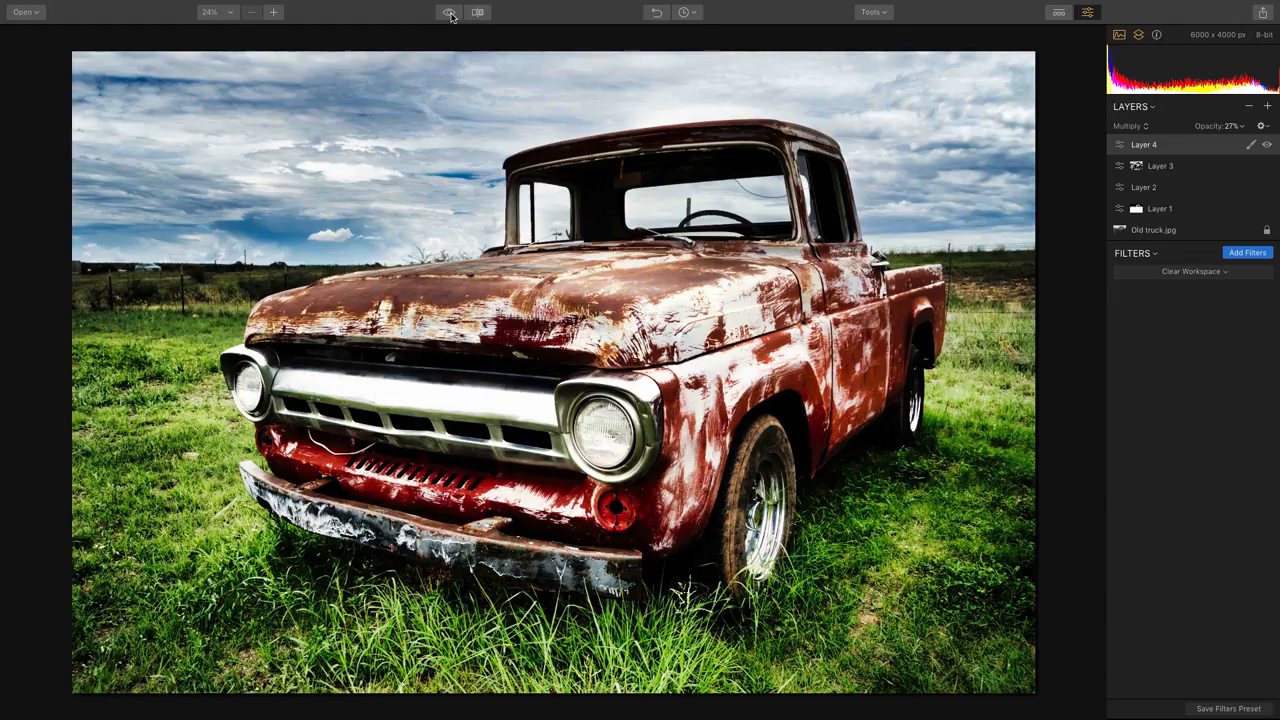
pyautogui.click(476, 12)
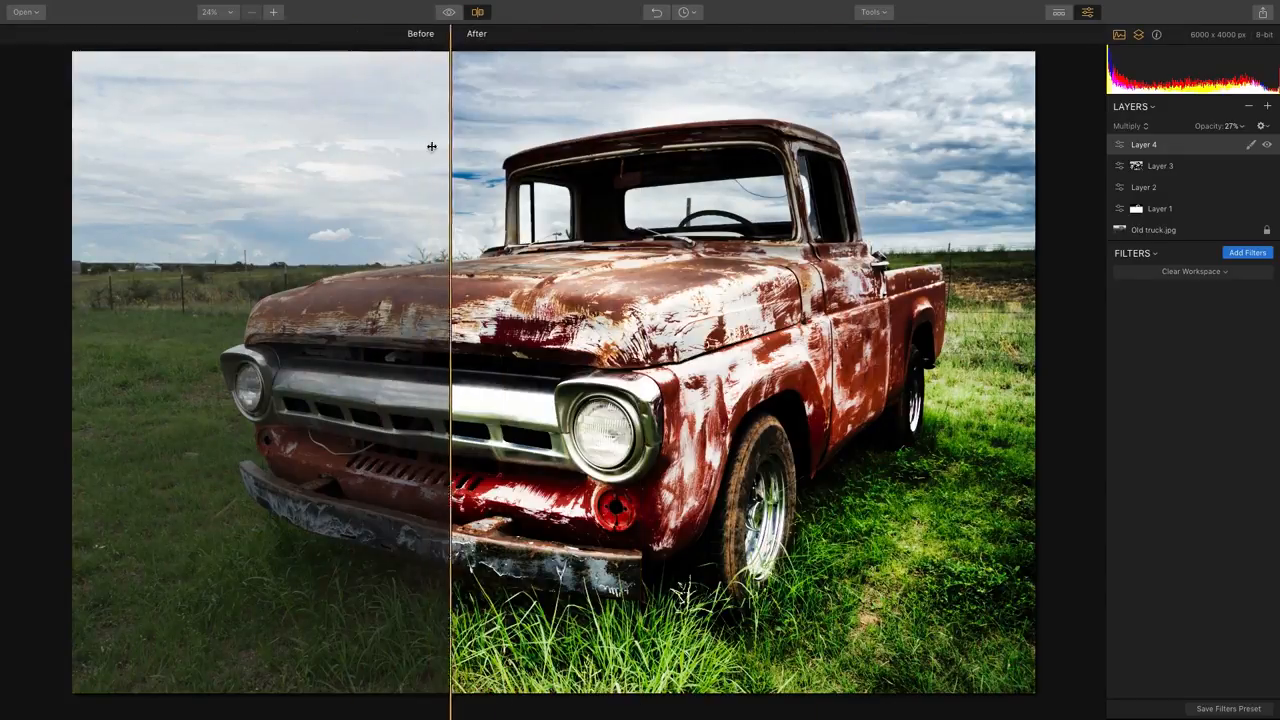
pyautogui.click(478, 12)
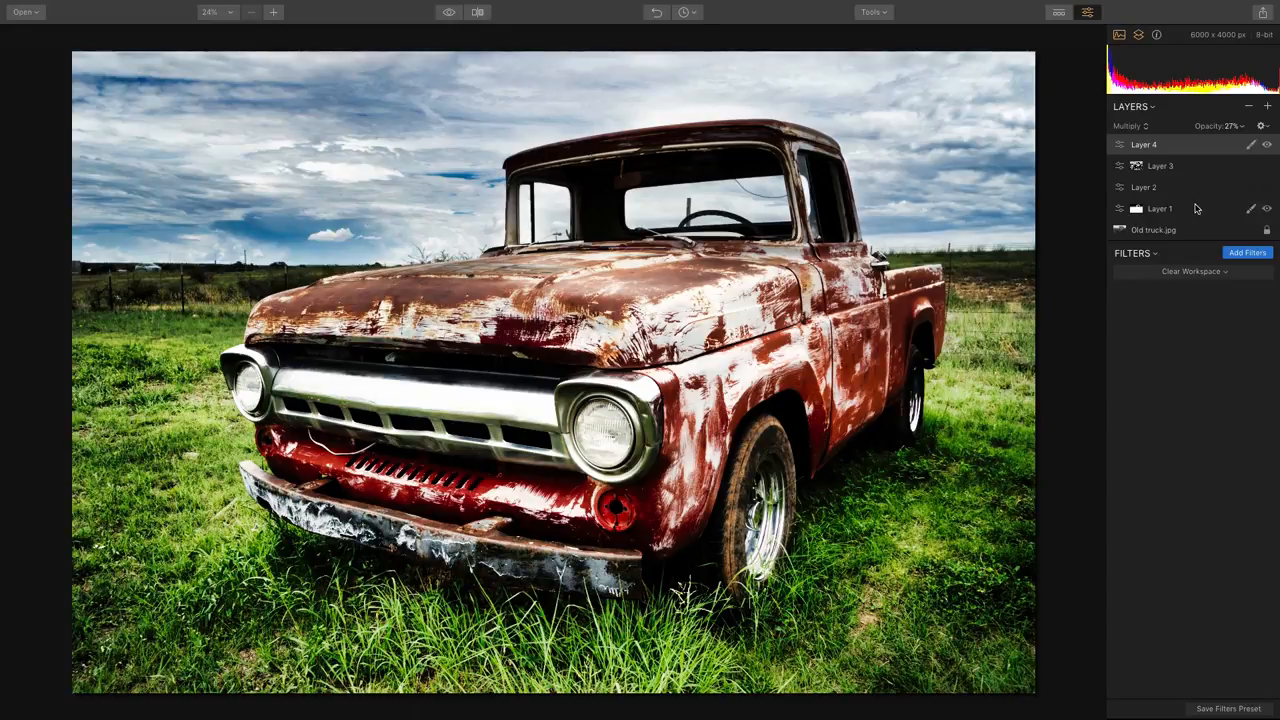
pyautogui.click(1268, 188)
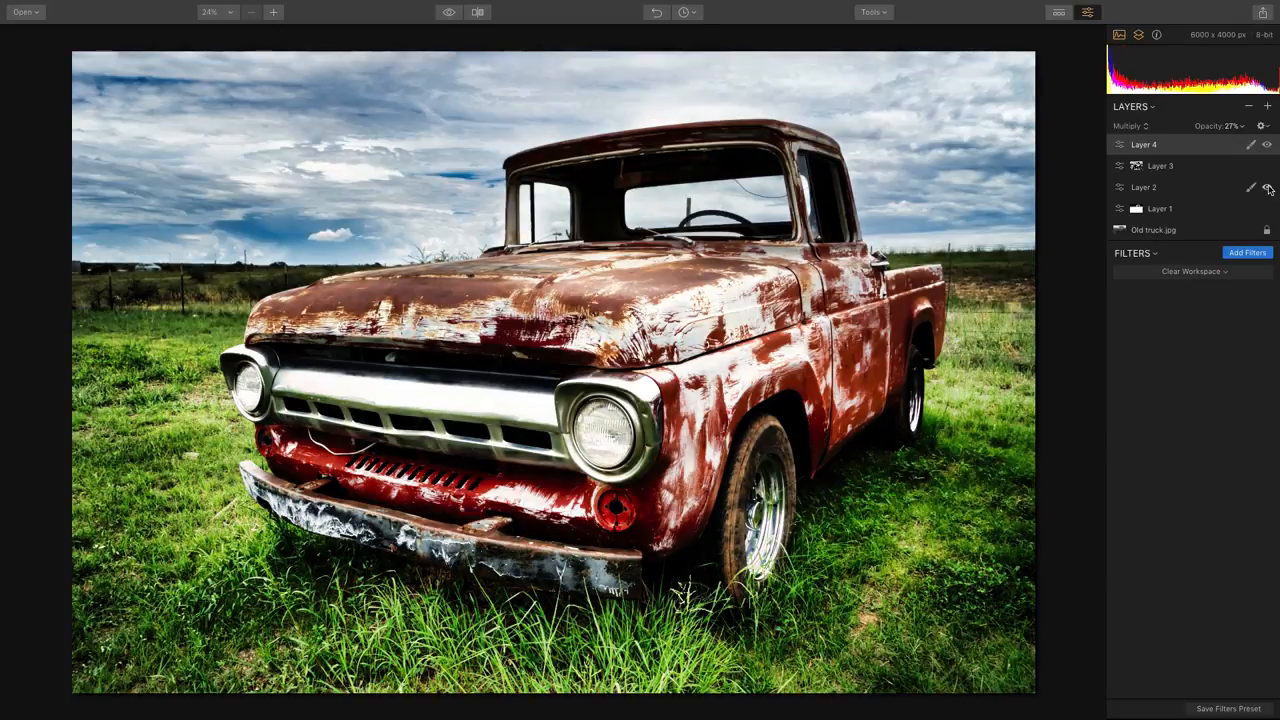
pyautogui.click(1268, 144)
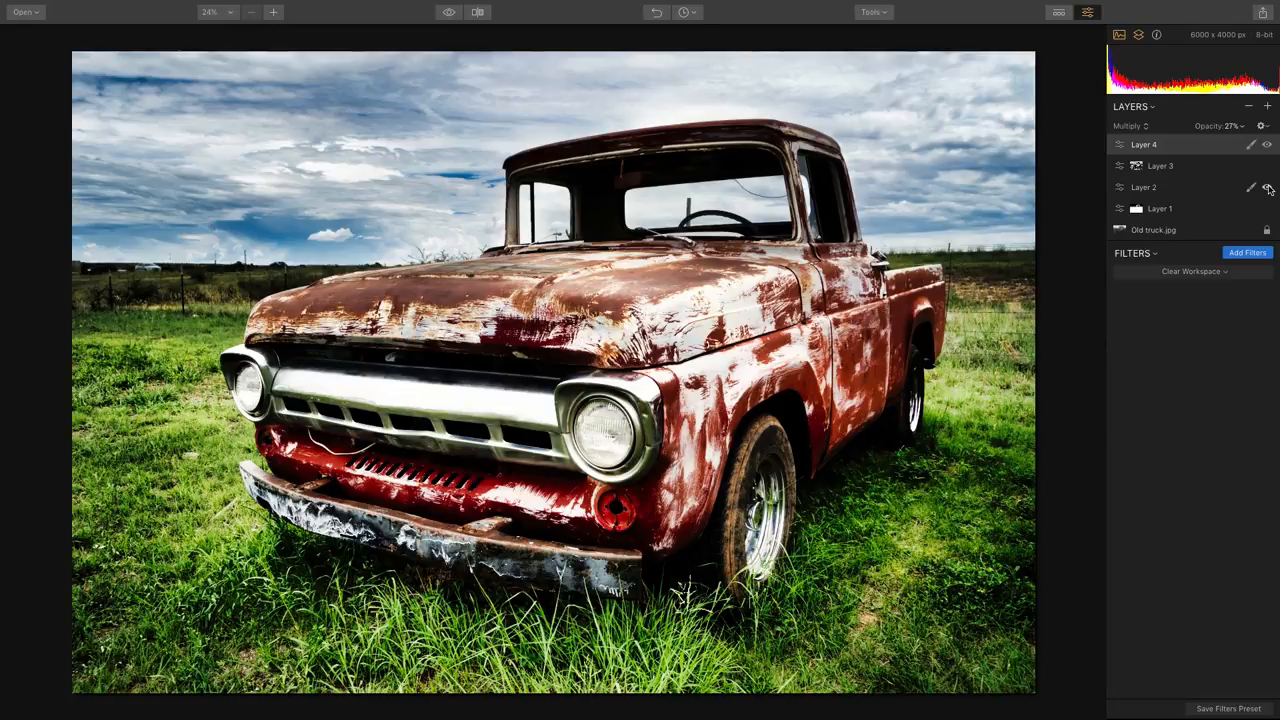